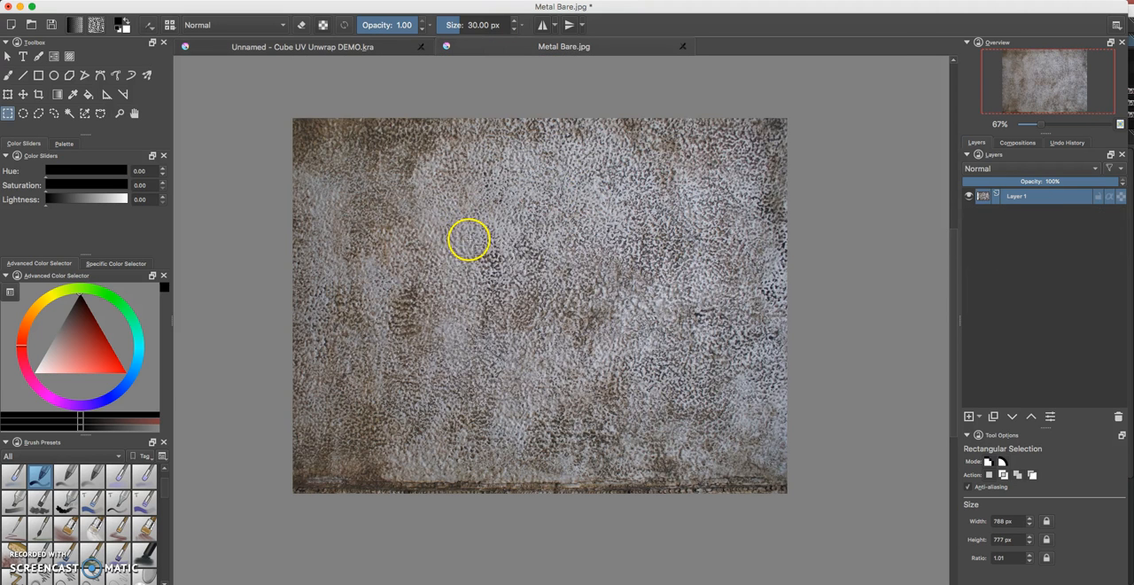
mouse_move(520, 266)
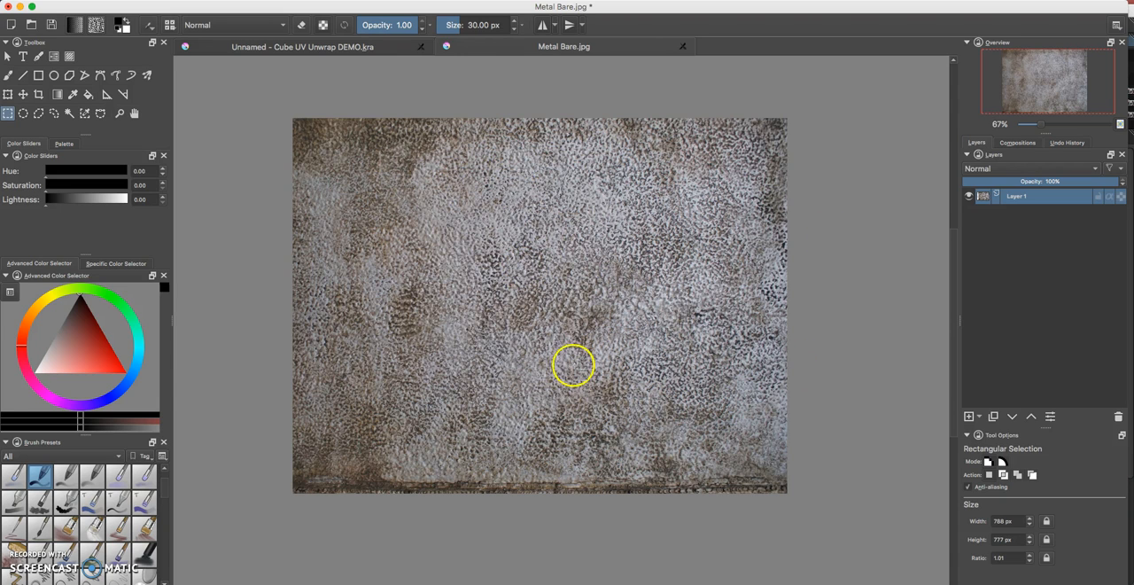
mouse_move(448, 223)
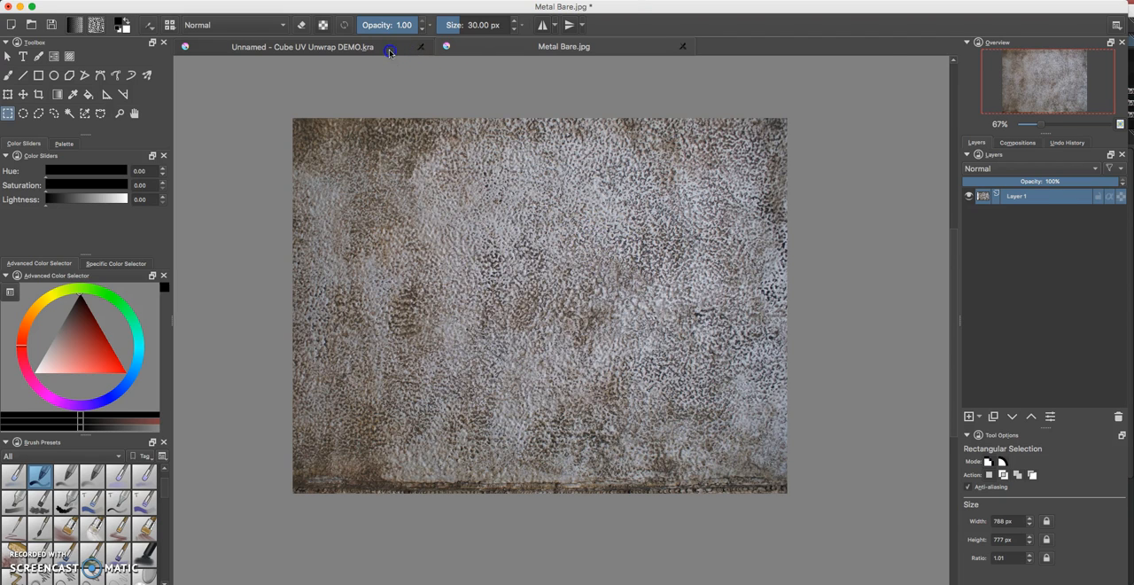
Select a large rectangular region of the metal texture image for copying
left_click(300, 51)
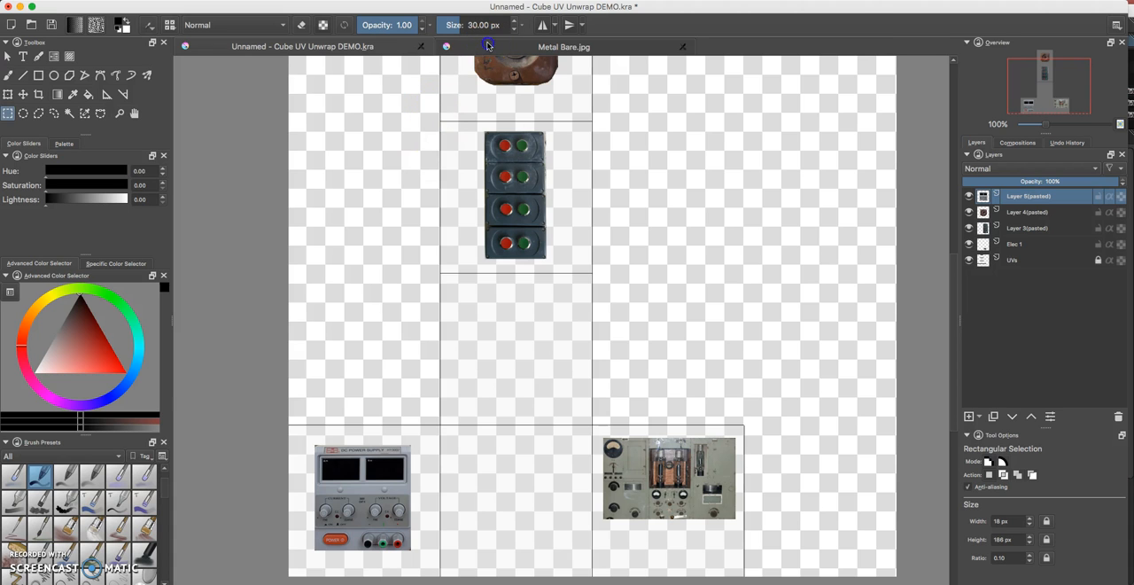
left_click(570, 46)
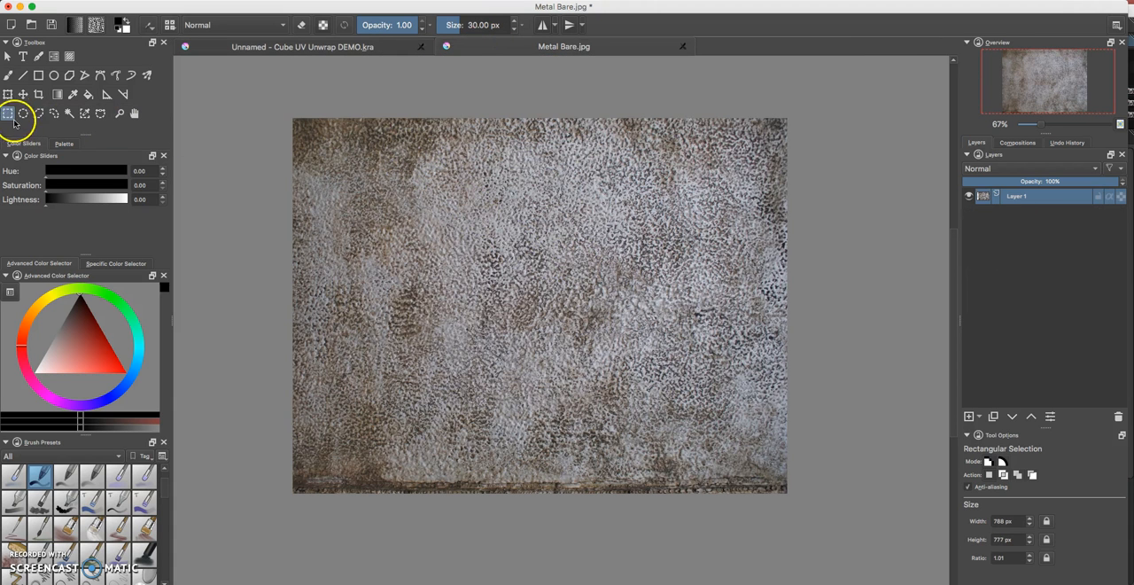
mouse_move(14, 115)
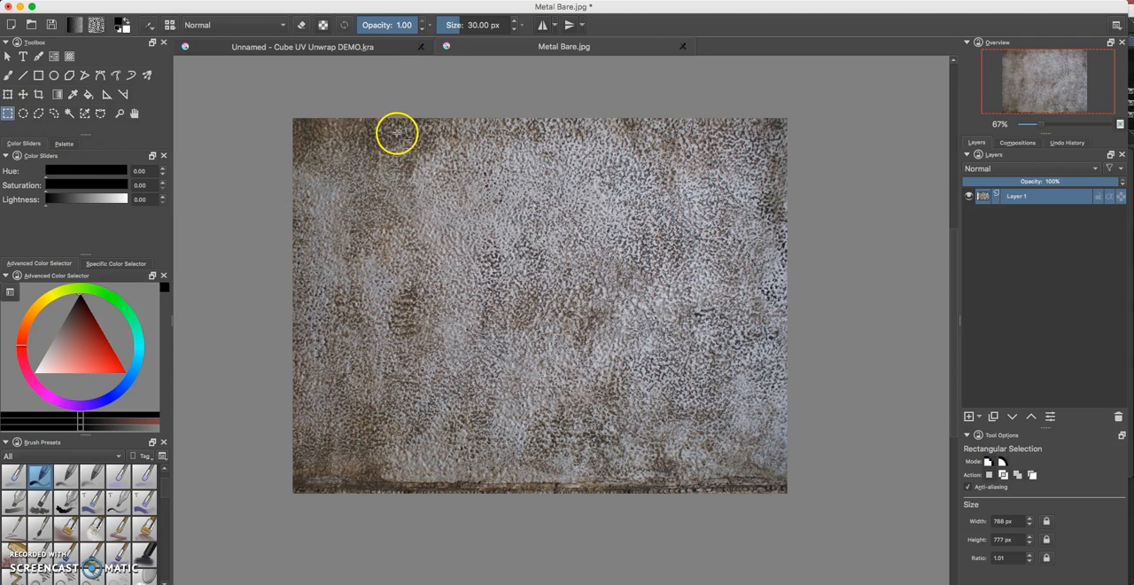
left_click_drag(397, 131, 691, 422)
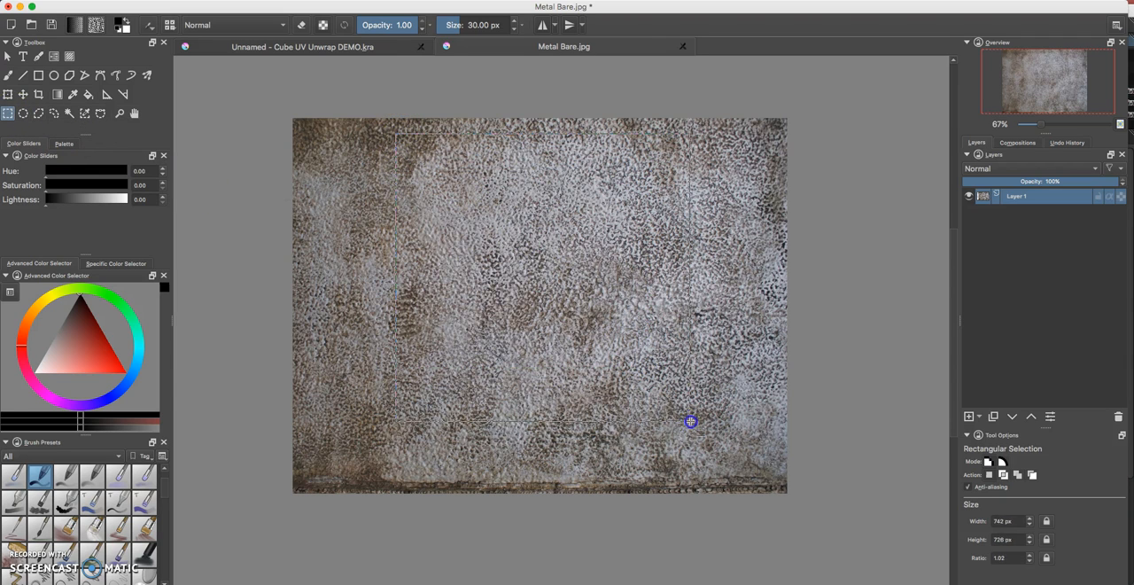
left_click_drag(691, 422, 730, 461)
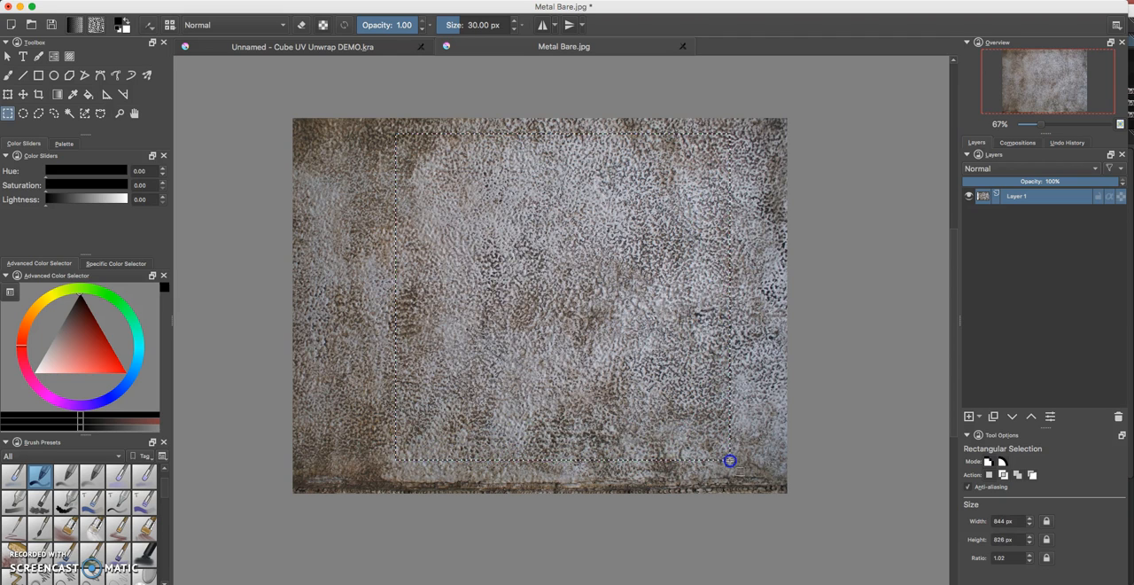
mouse_move(441, 206)
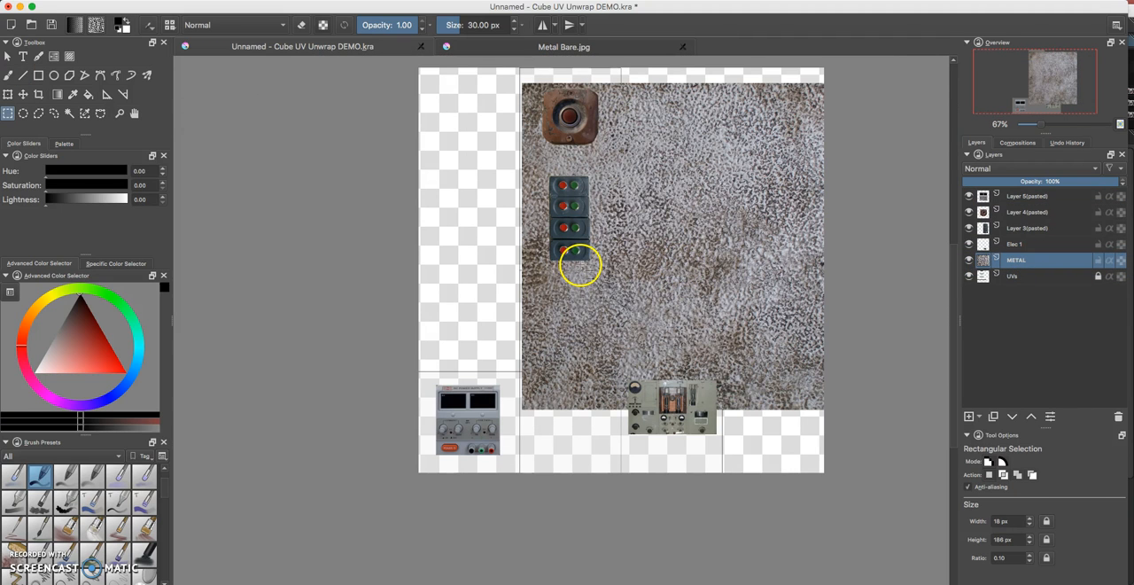
mouse_move(676, 266)
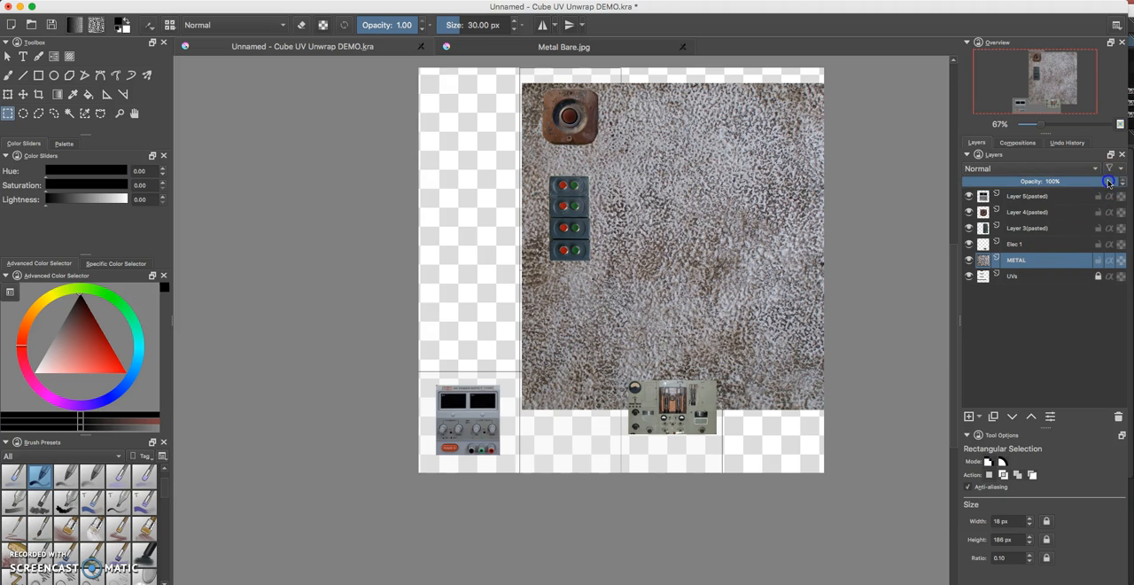
Lower the metal layer's opacity to about 40% in the Layers docker
left_click_drag(1107, 181, 1081, 180)
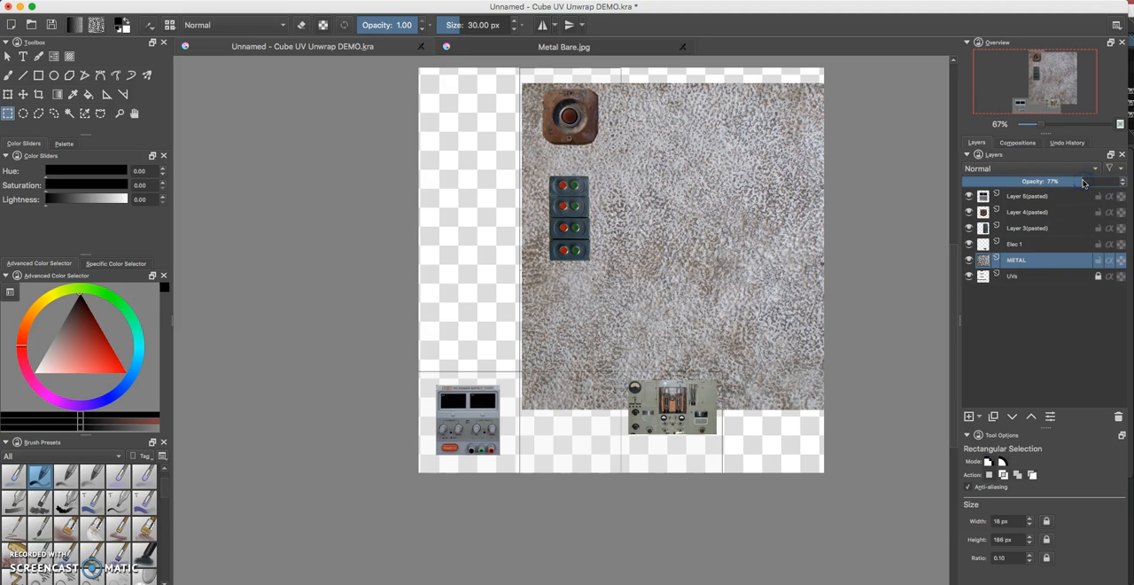
left_click_drag(1081, 181, 1060, 180)
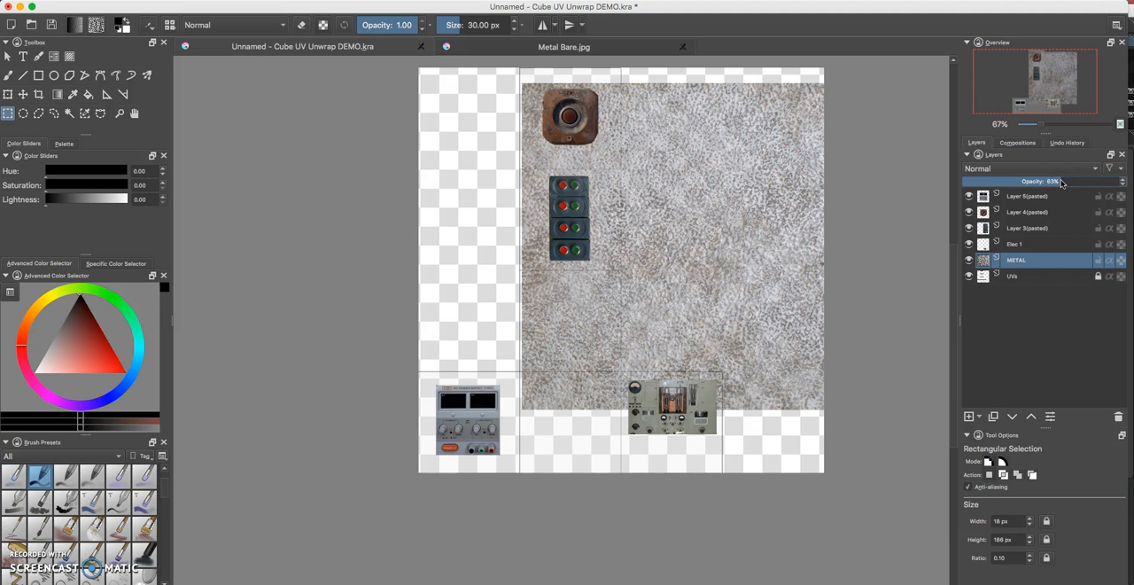
left_click_drag(1063, 181, 1024, 180)
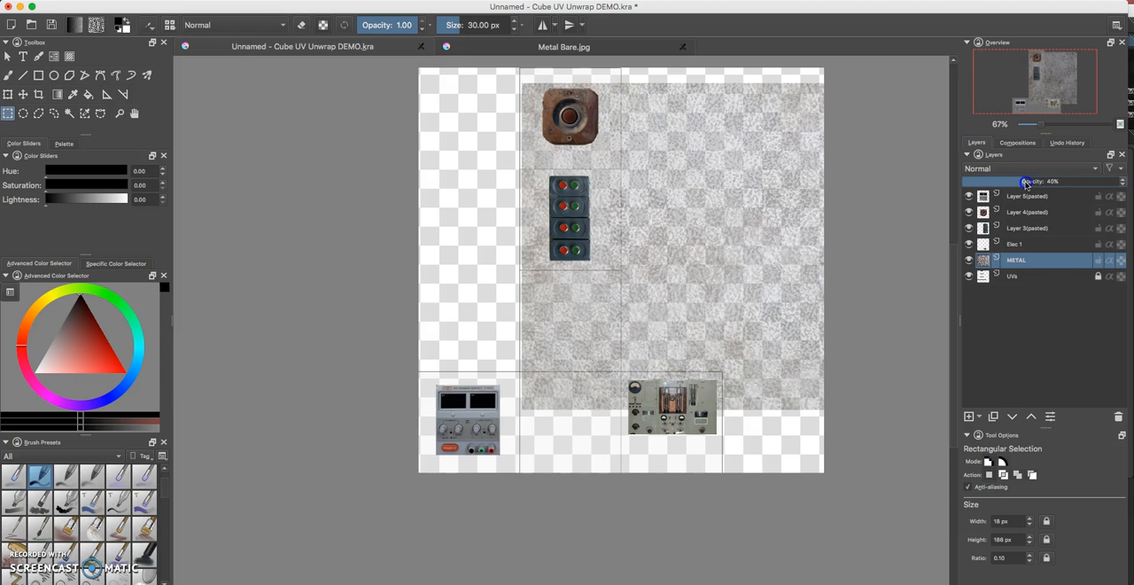
left_click_drag(1025, 180, 1031, 181)
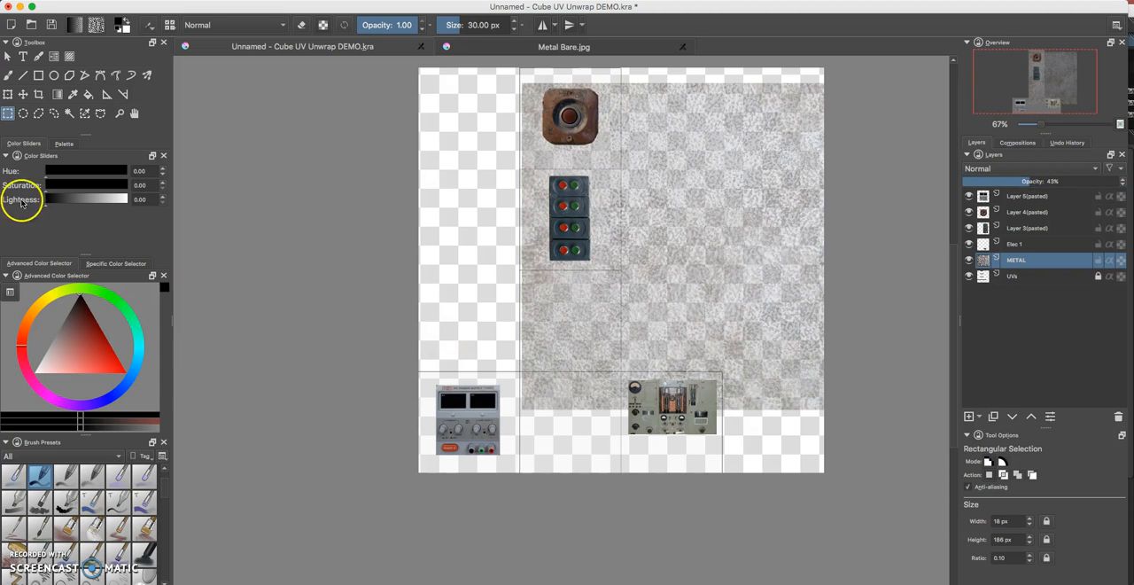
left_click(11, 96)
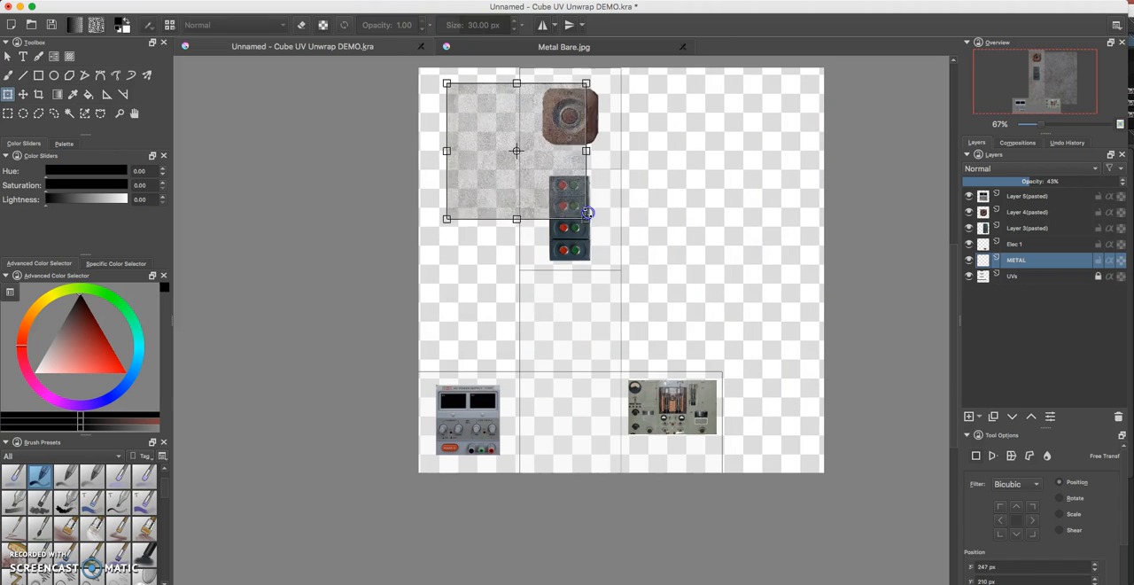
Scale the METAL layer down to the top tile and align its edges
left_click_drag(517, 150, 592, 164)
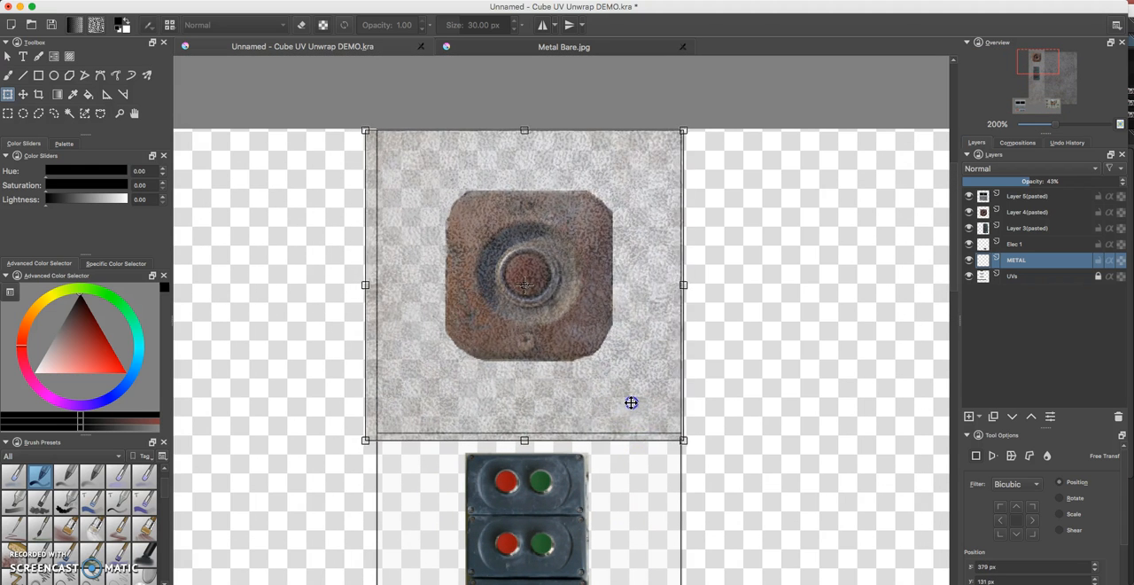
left_click_drag(630, 404, 638, 398)
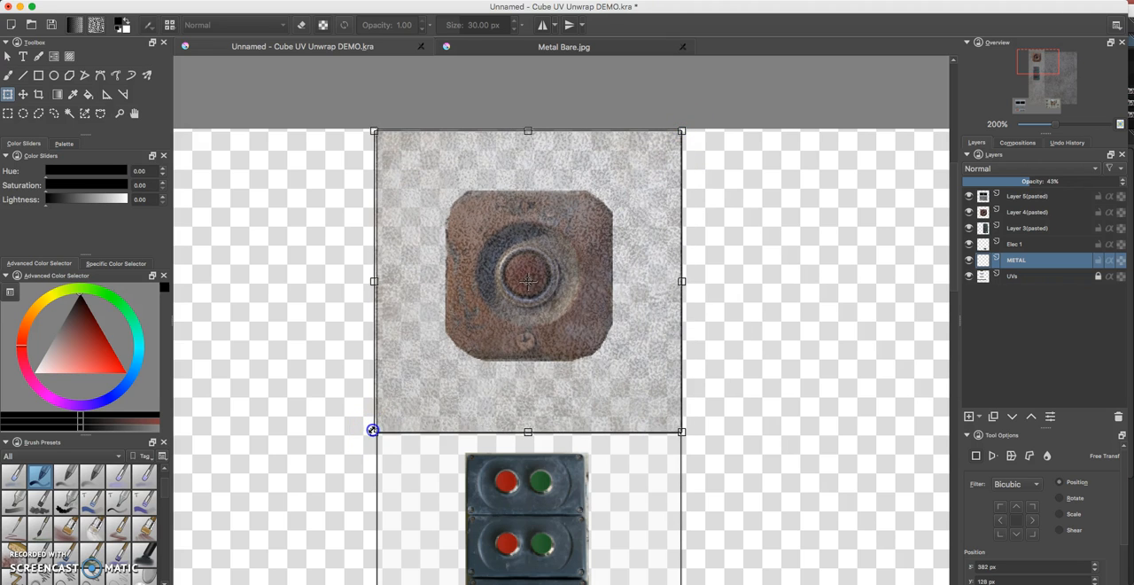
mouse_move(418, 415)
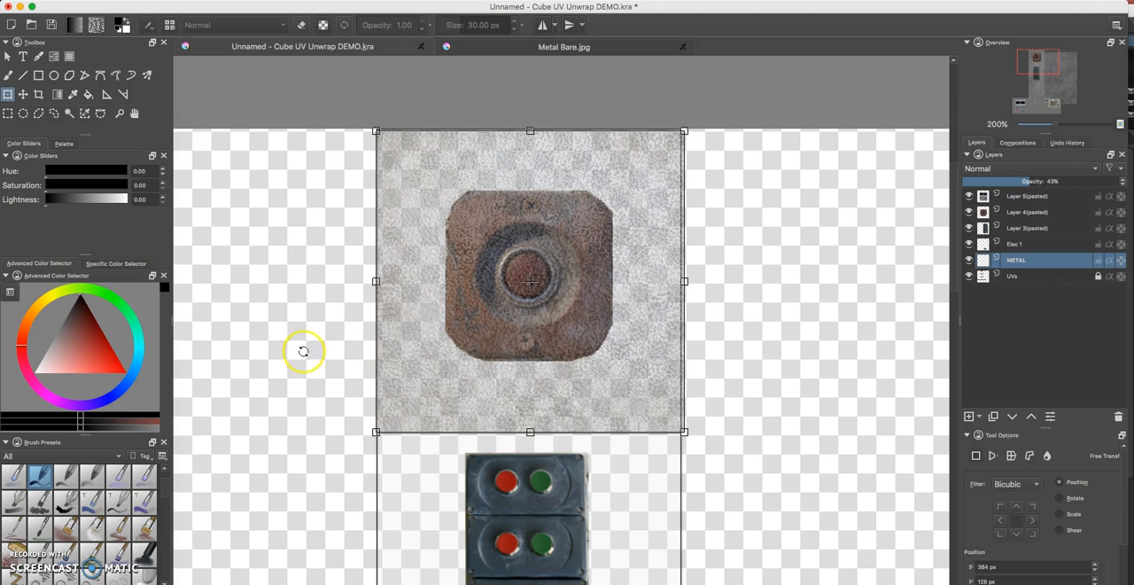
mouse_move(287, 273)
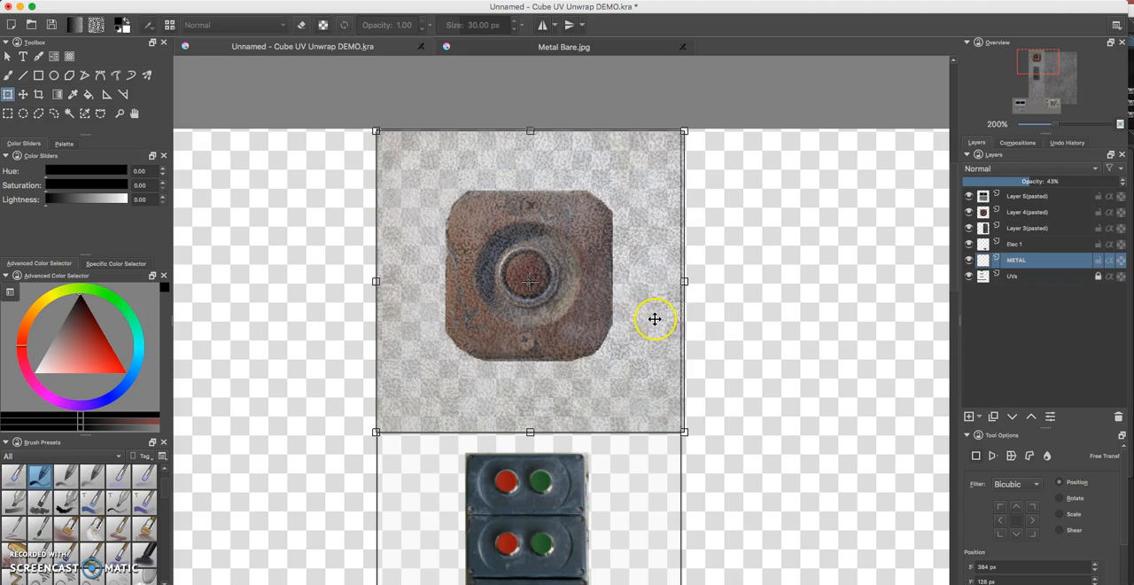
mouse_move(613, 399)
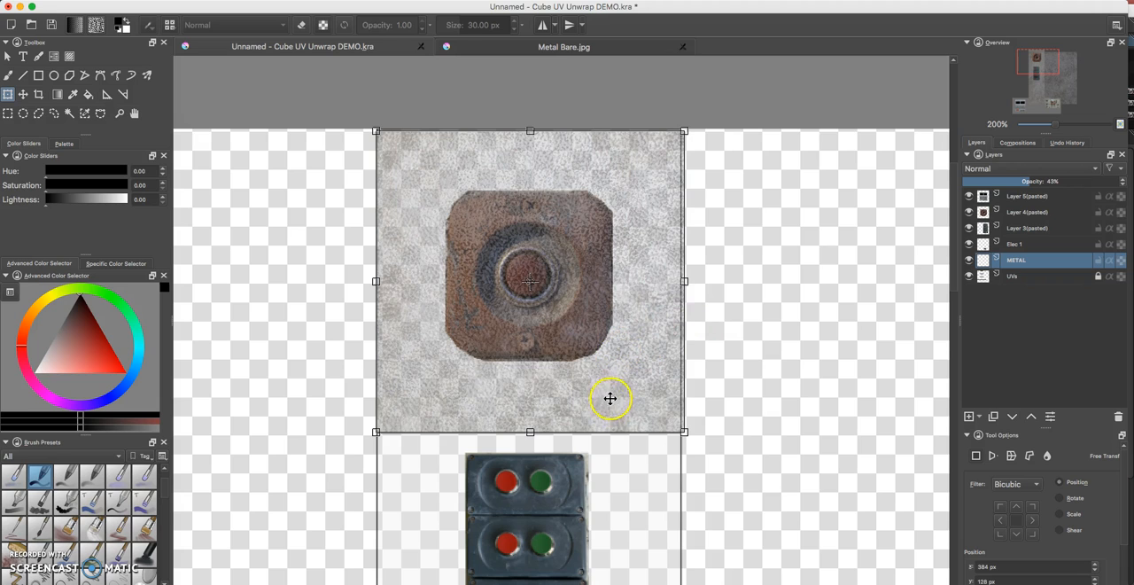
mouse_move(756, 326)
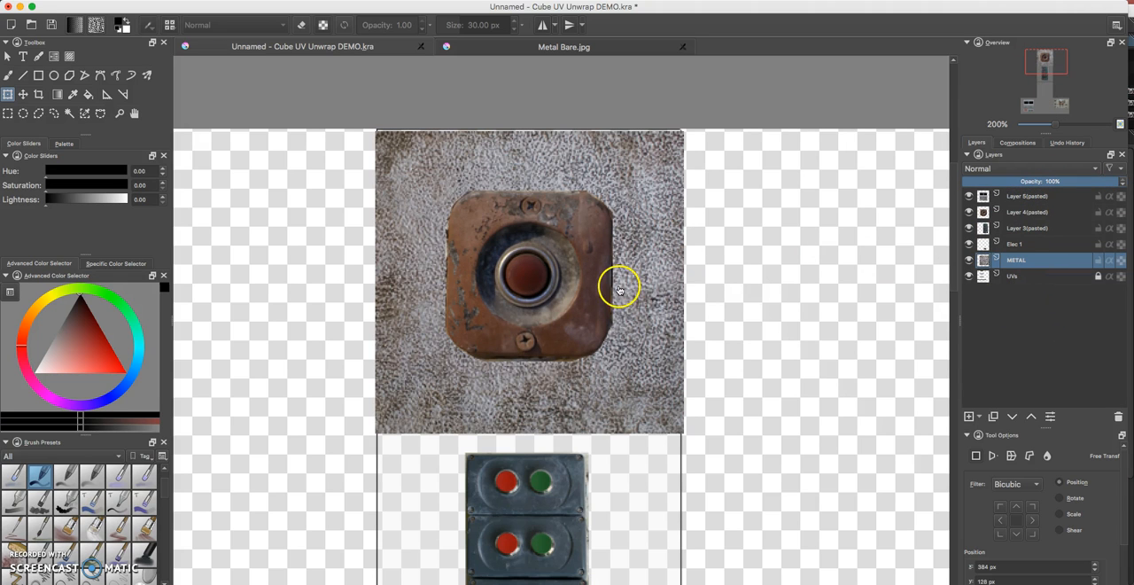
mouse_move(620, 292)
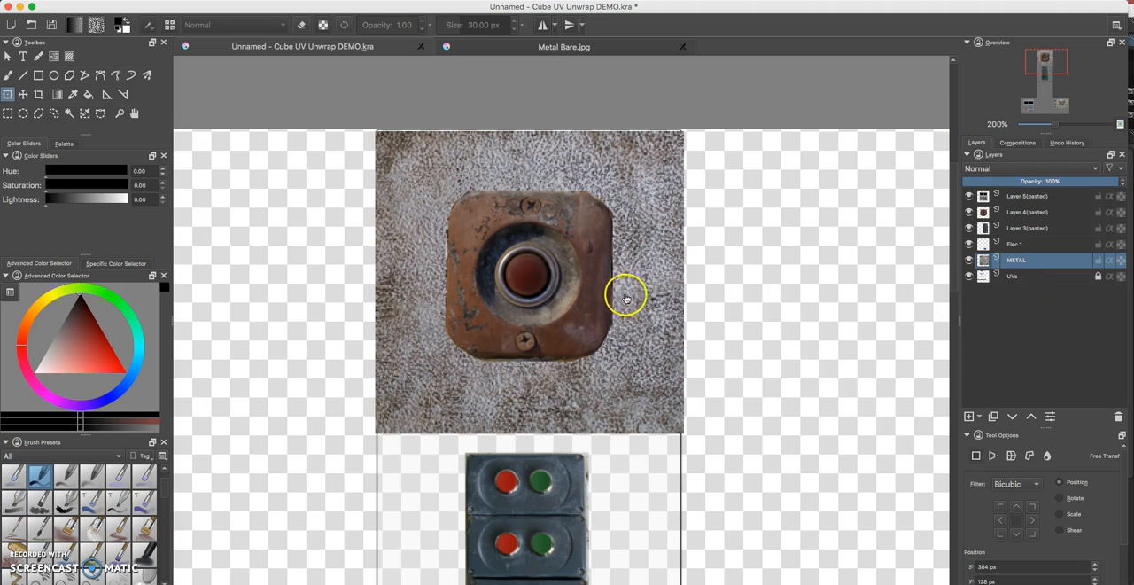
Zoom around the canvas while duplicating the full-opacity metal layer onto each tile
scroll("down", 3)
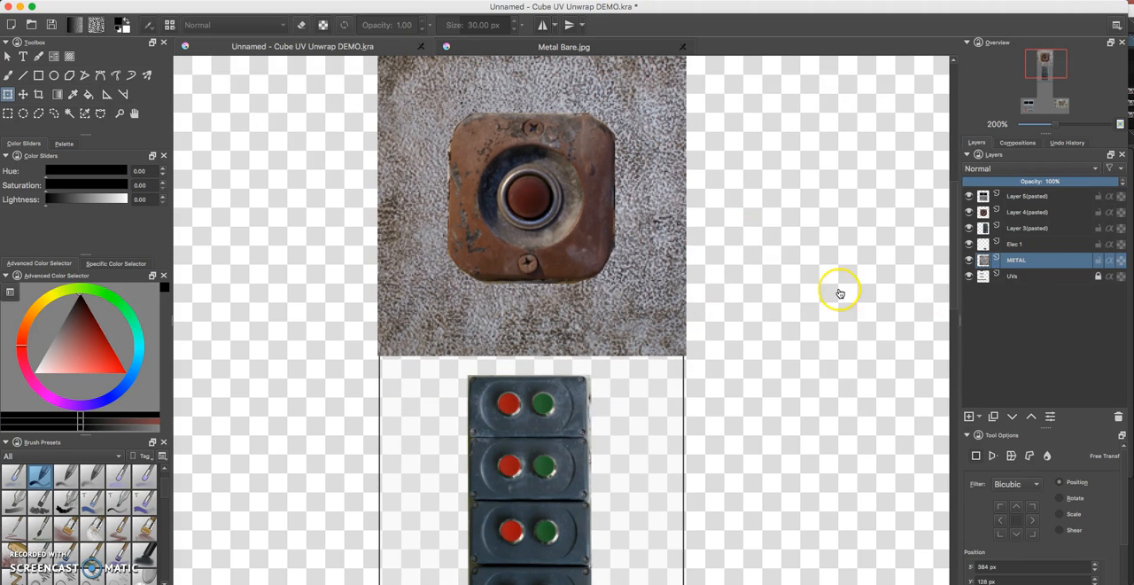
mouse_move(1017, 259)
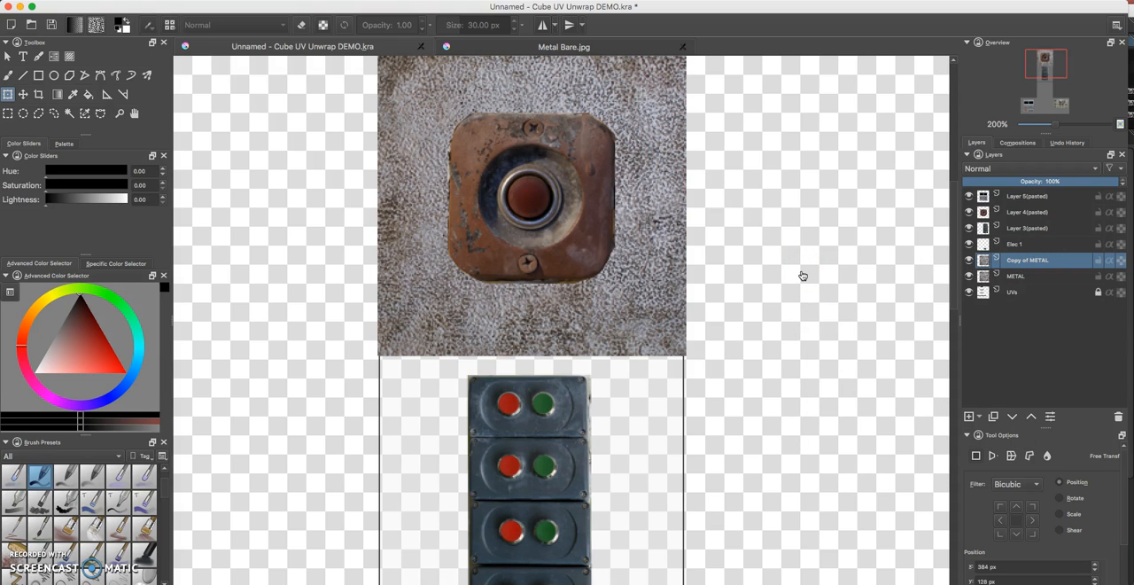
mouse_move(372, 255)
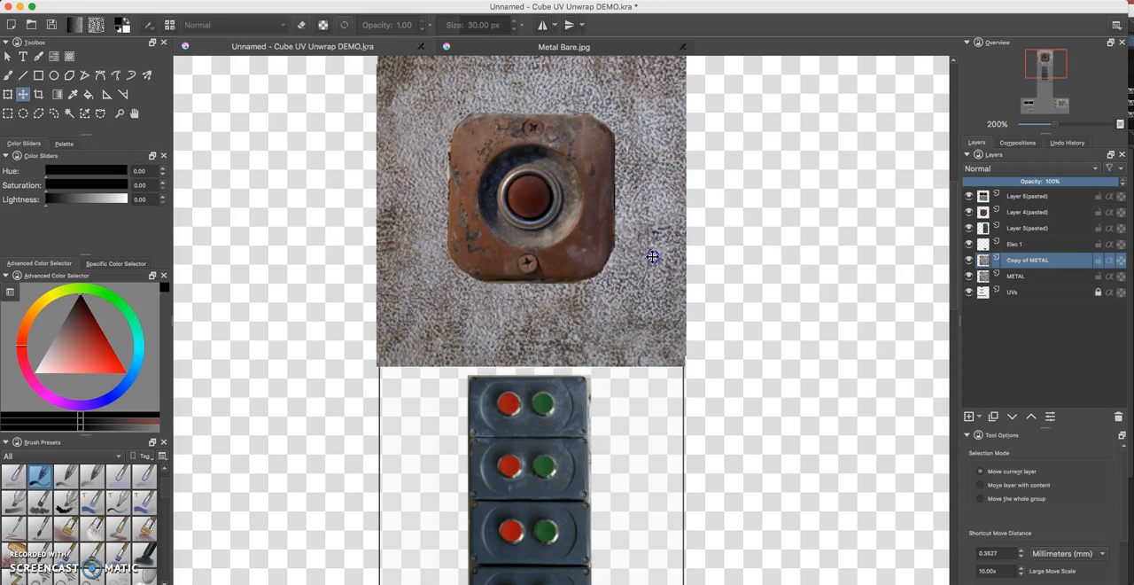
scroll("down", 3)
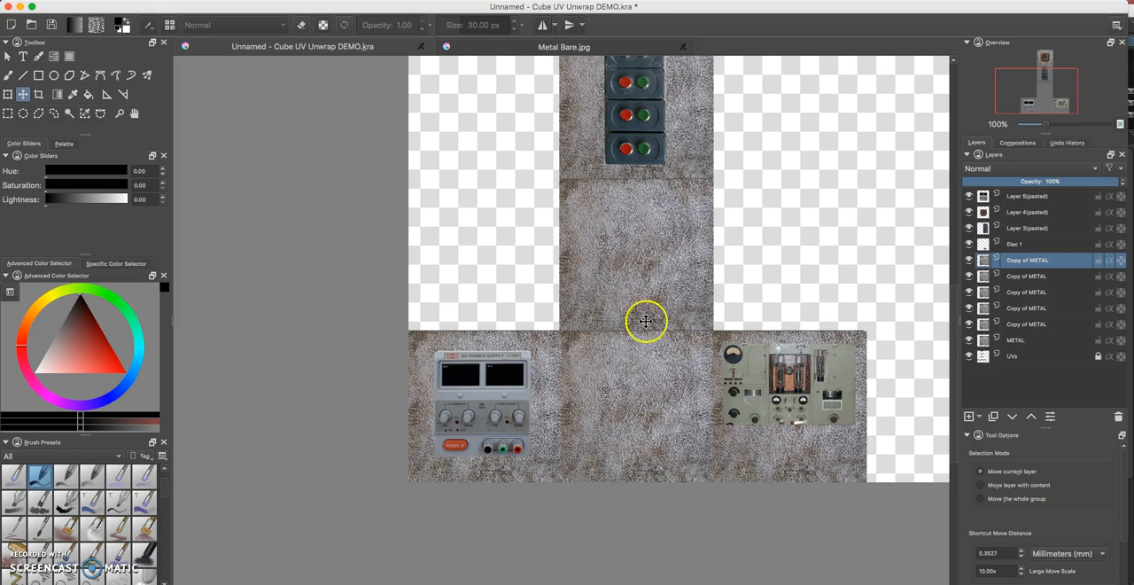
scroll("down", 3)
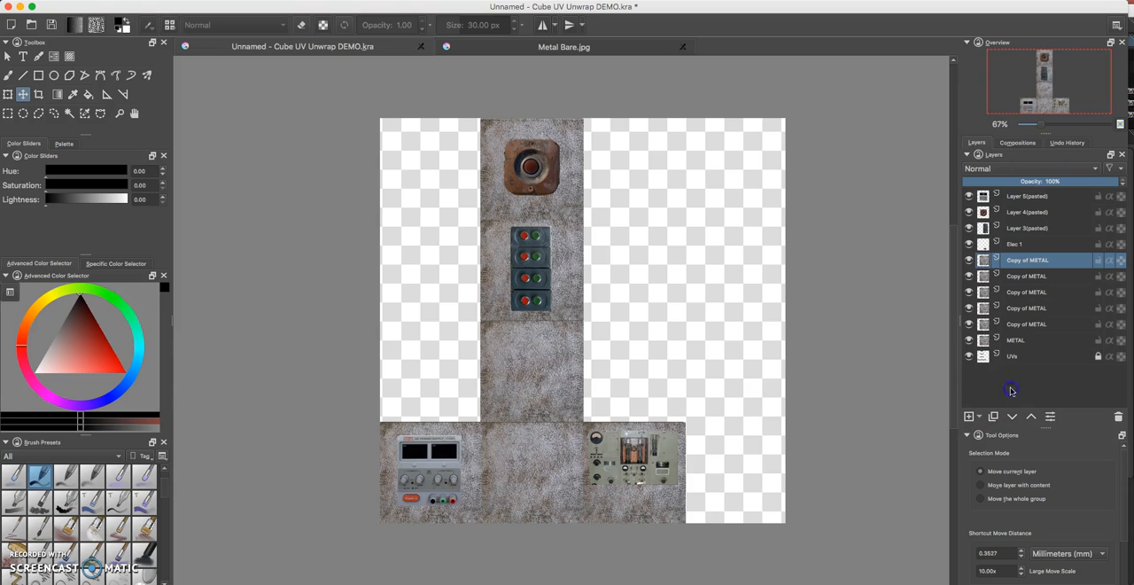
Add a new paint layer above the UV layout and test a cloud brush on it
left_click(1013, 356)
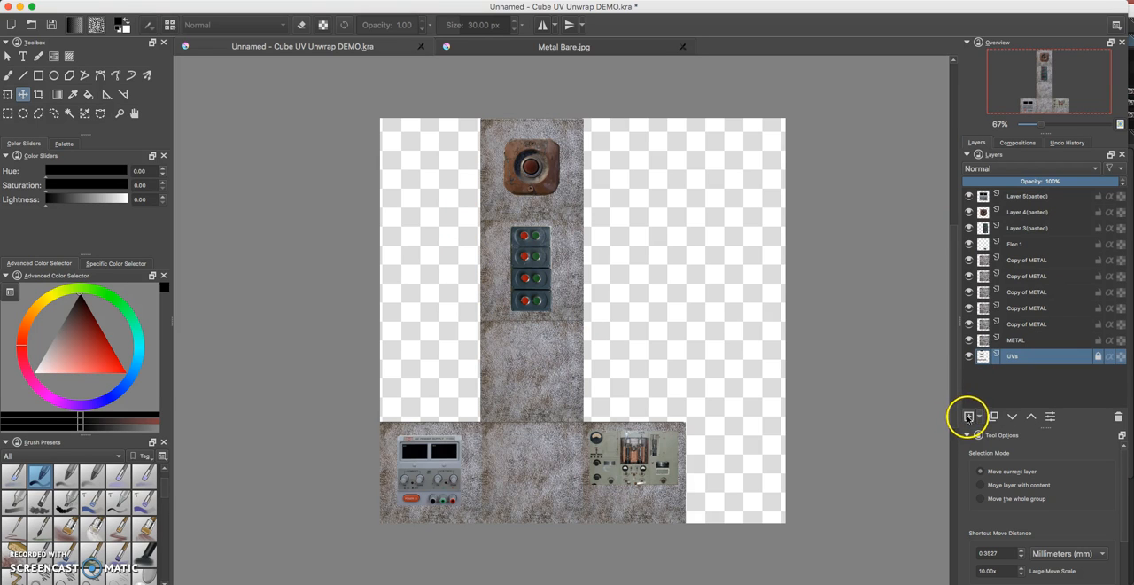
left_click(1028, 195)
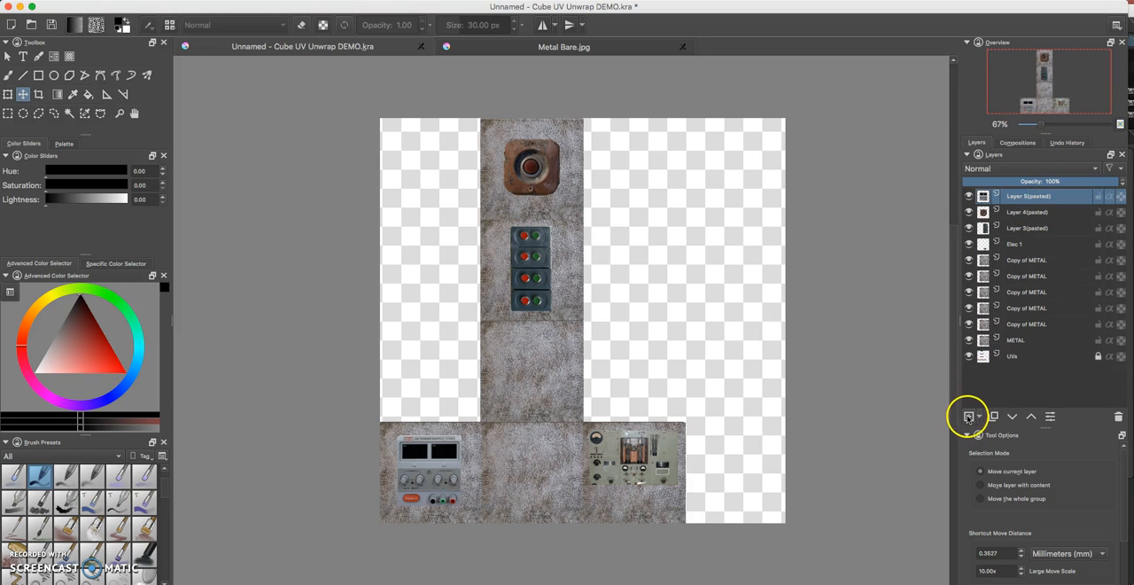
left_click(969, 416)
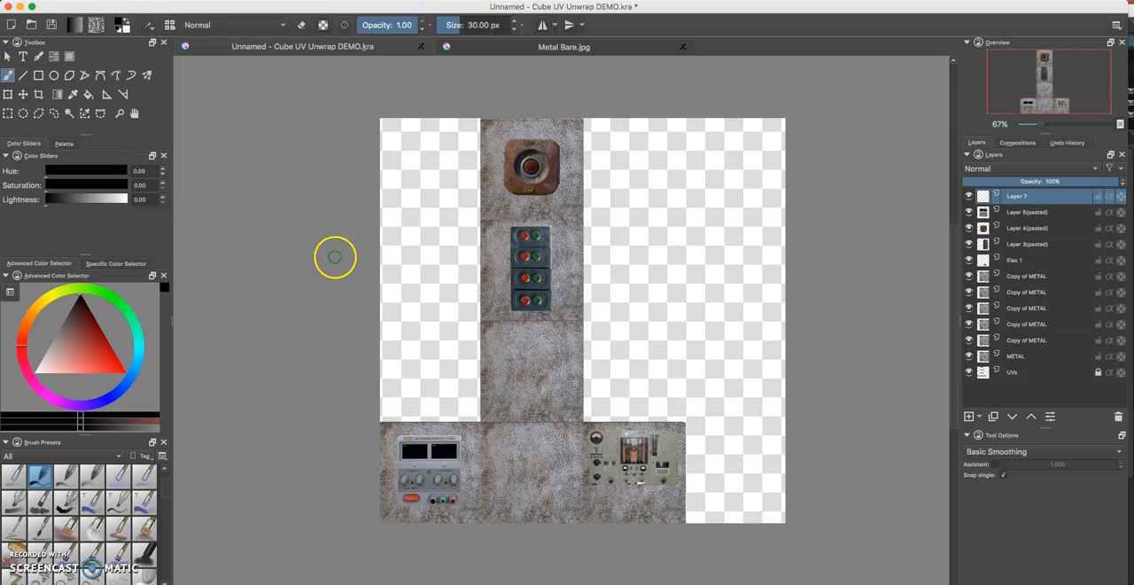
mouse_move(418, 269)
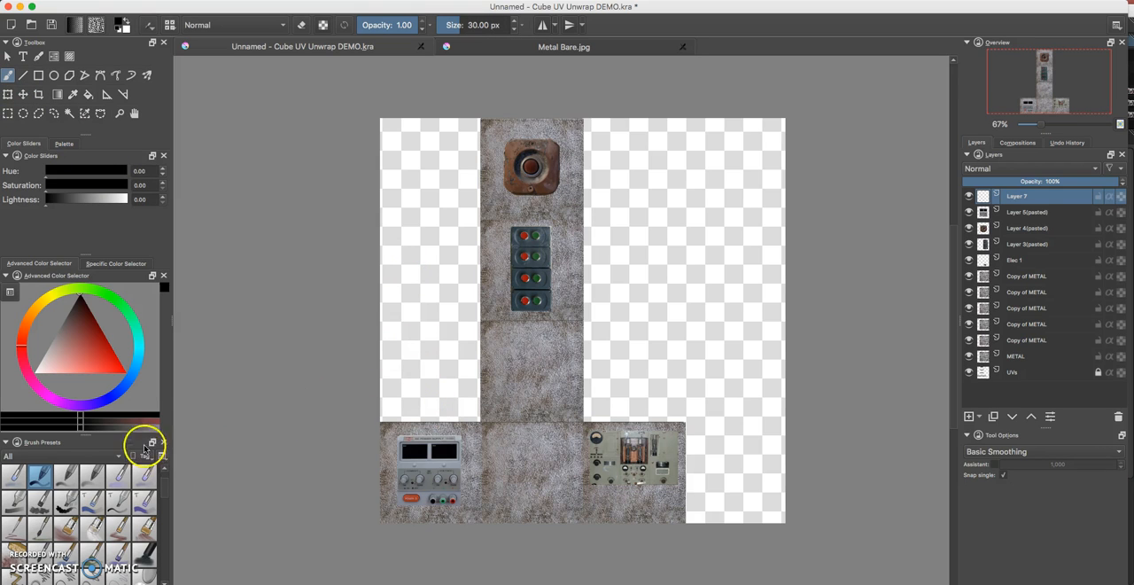
mouse_move(120, 496)
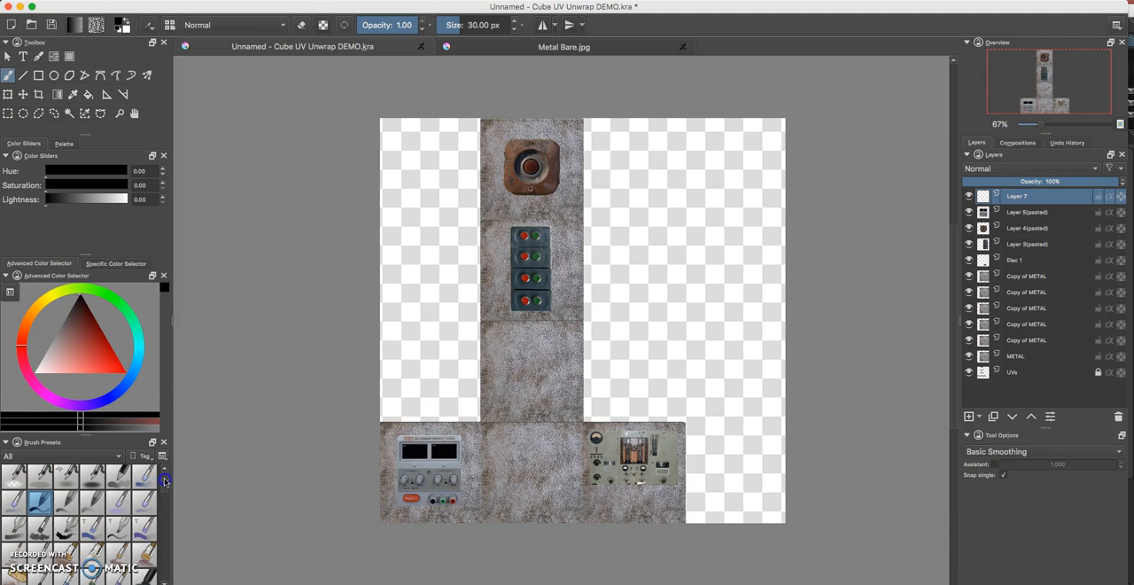
mouse_move(163, 486)
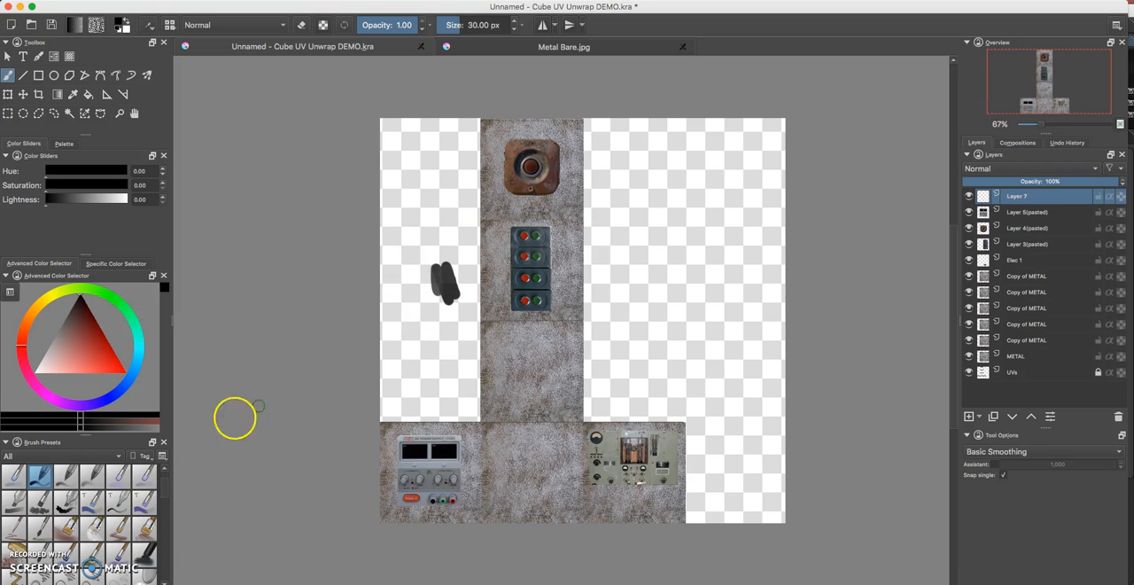
left_click_drag(443, 284, 434, 310)
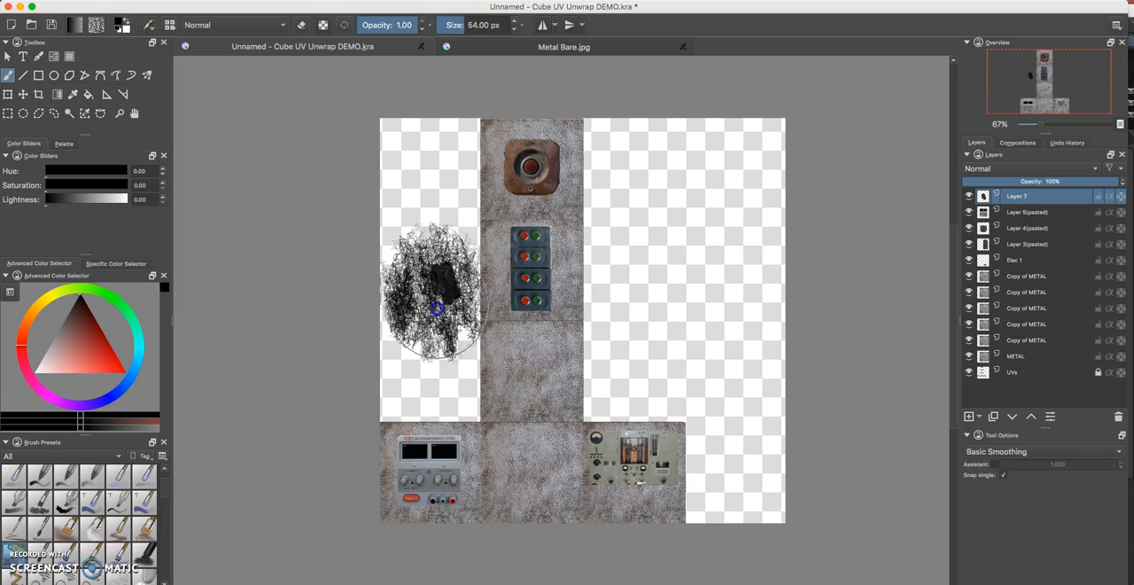
left_click_drag(434, 305, 399, 340)
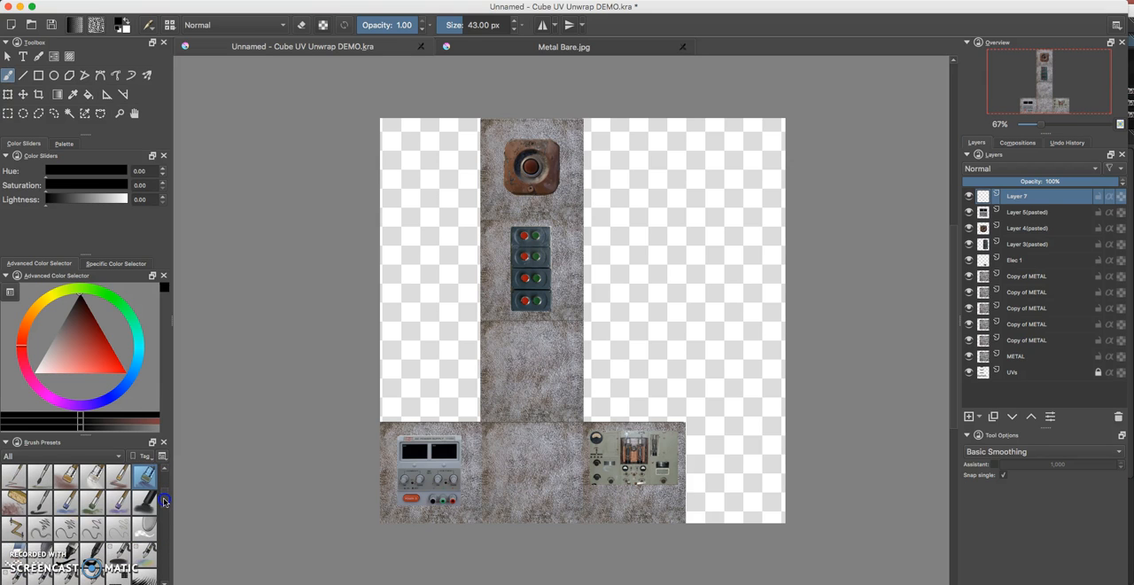
scroll("down", 3)
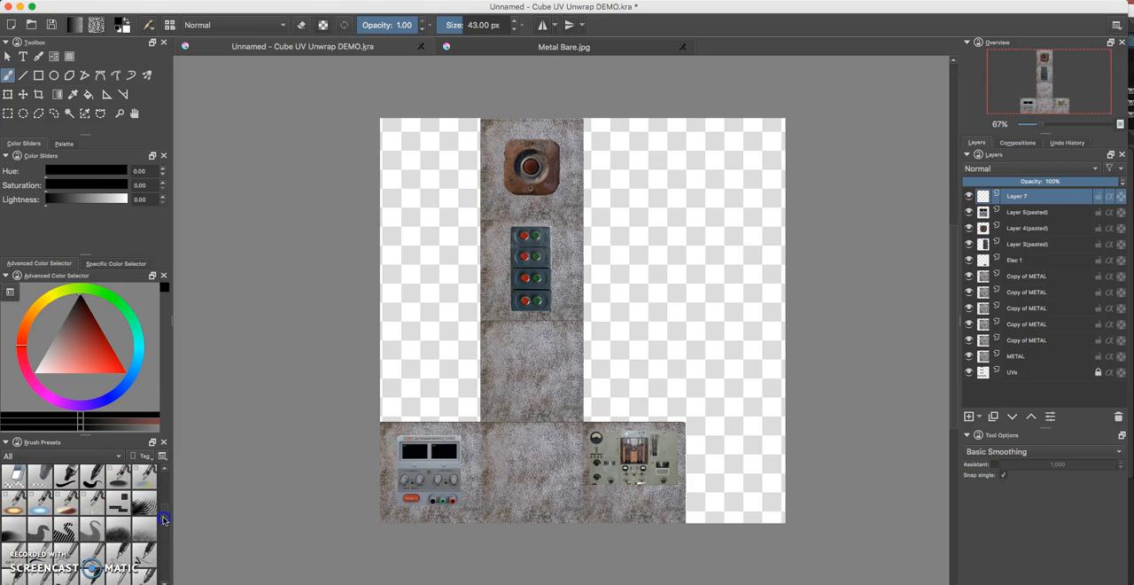
scroll("down", 3)
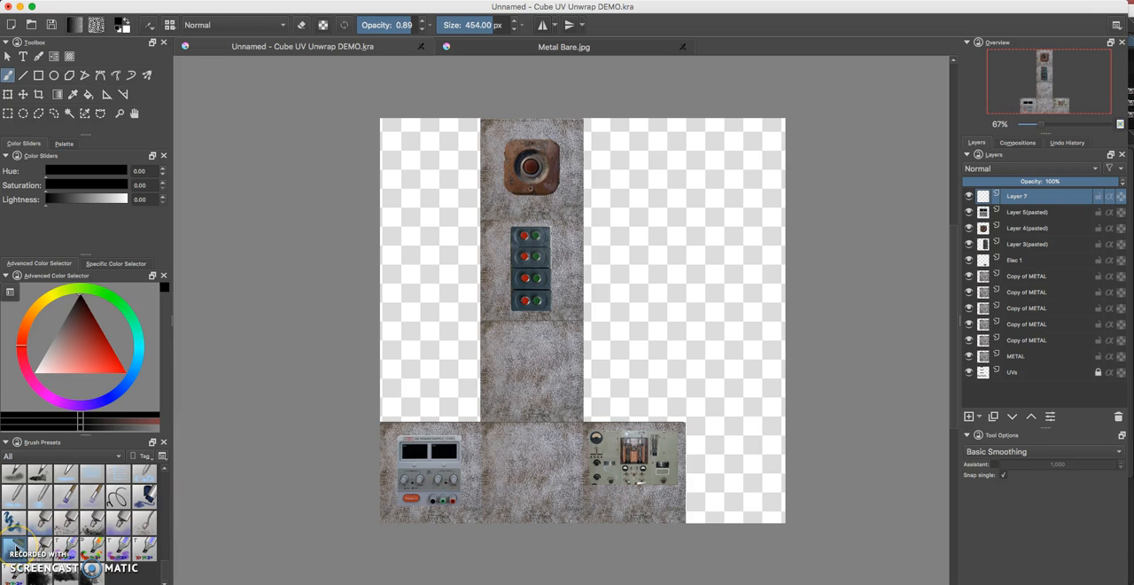
Paint dark grime over the right strip, the switch panel edge and bottom switches
left_click_drag(416, 266, 493, 408)
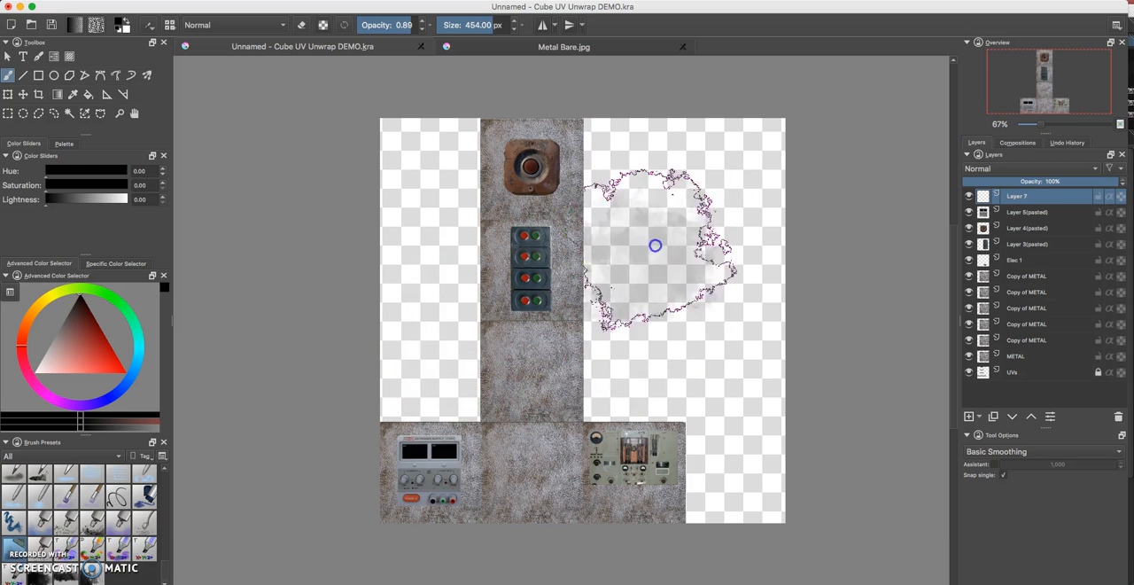
left_click_drag(655, 245, 558, 308)
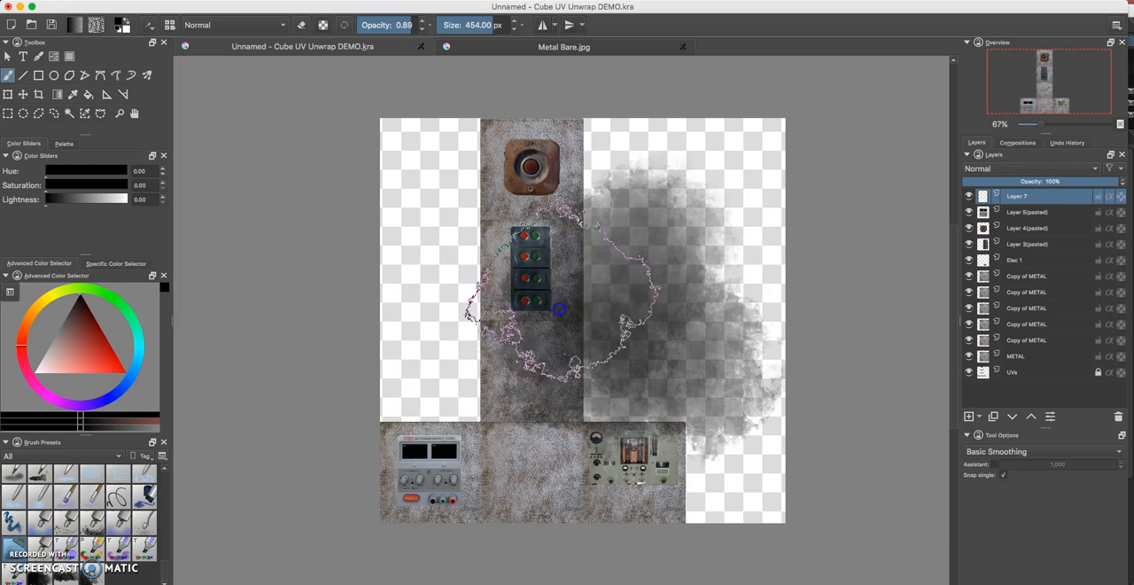
left_click_drag(558, 310, 627, 303)
type("GRUNGE")
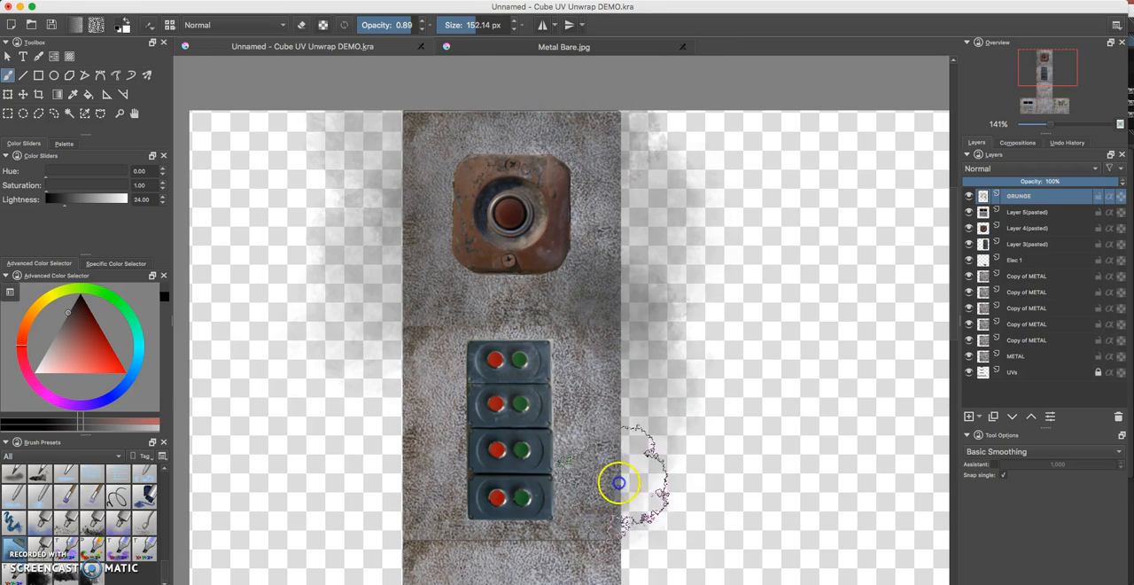
left_click_drag(620, 481, 471, 347)
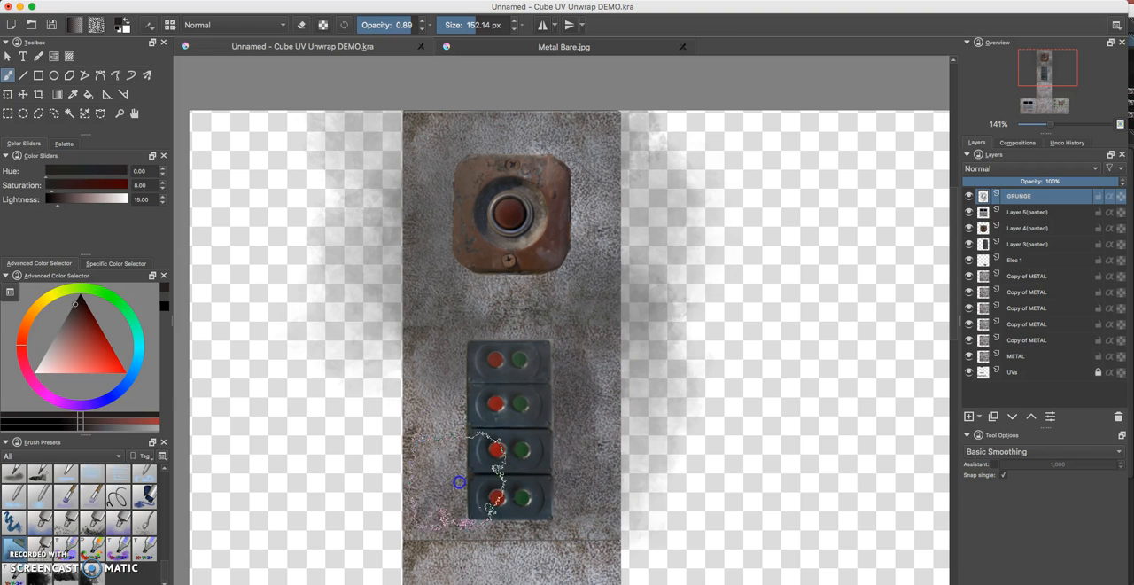
left_click_drag(492, 478, 418, 241)
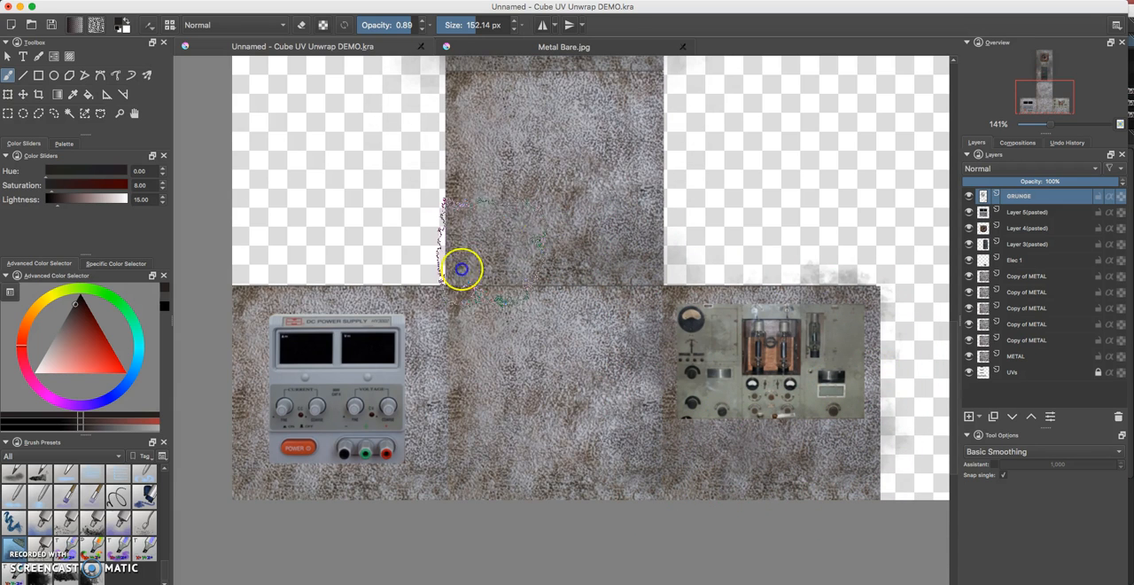
Spread grunge along the lower panels, power supply controls and upper right panel
left_click_drag(460, 270, 224, 299)
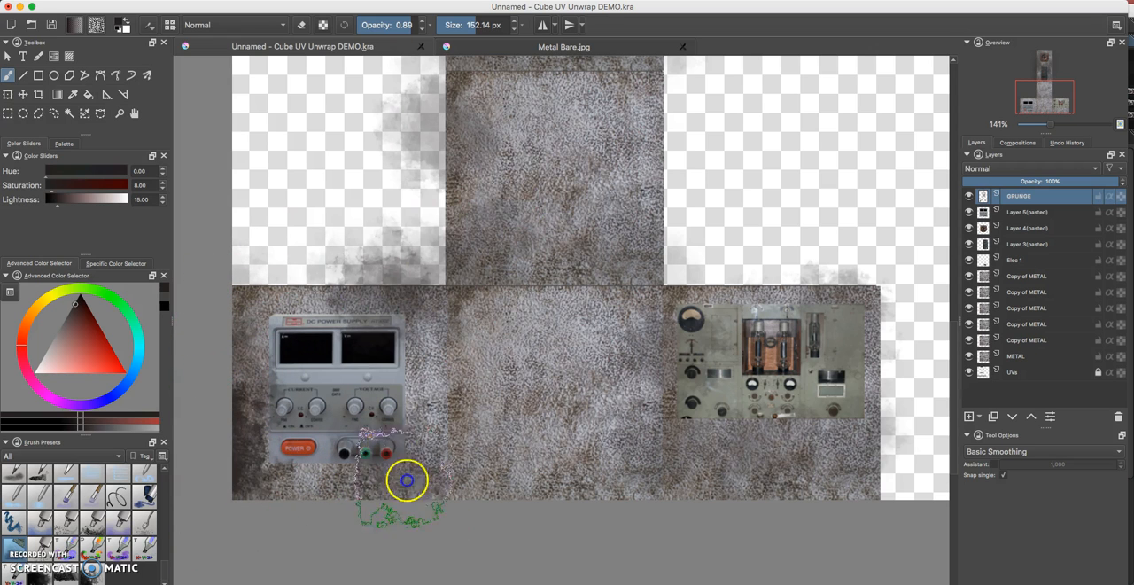
left_click_drag(408, 480, 560, 464)
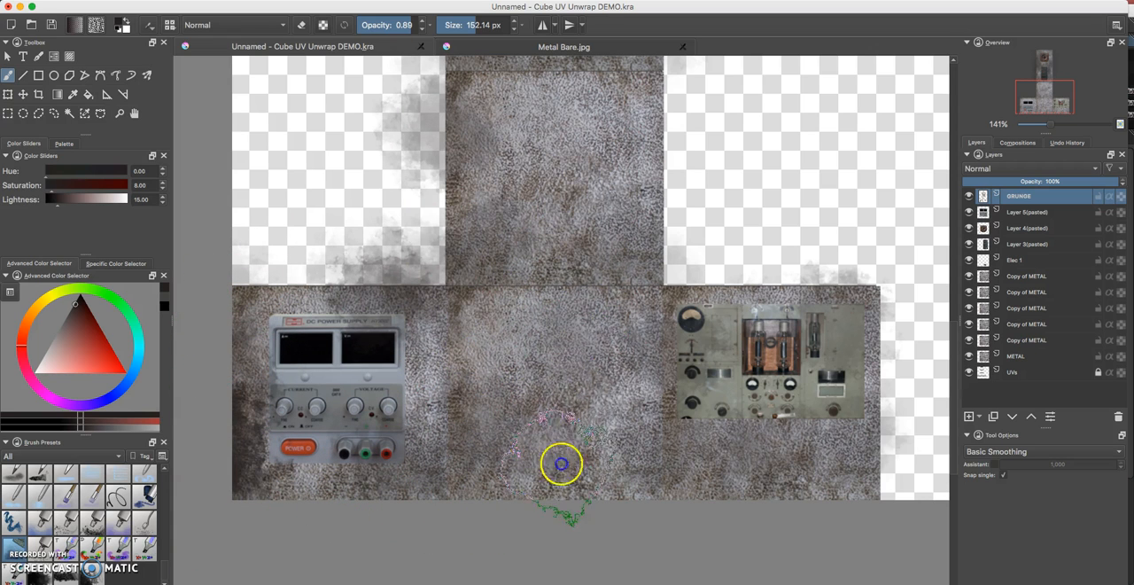
left_click_drag(563, 465, 709, 237)
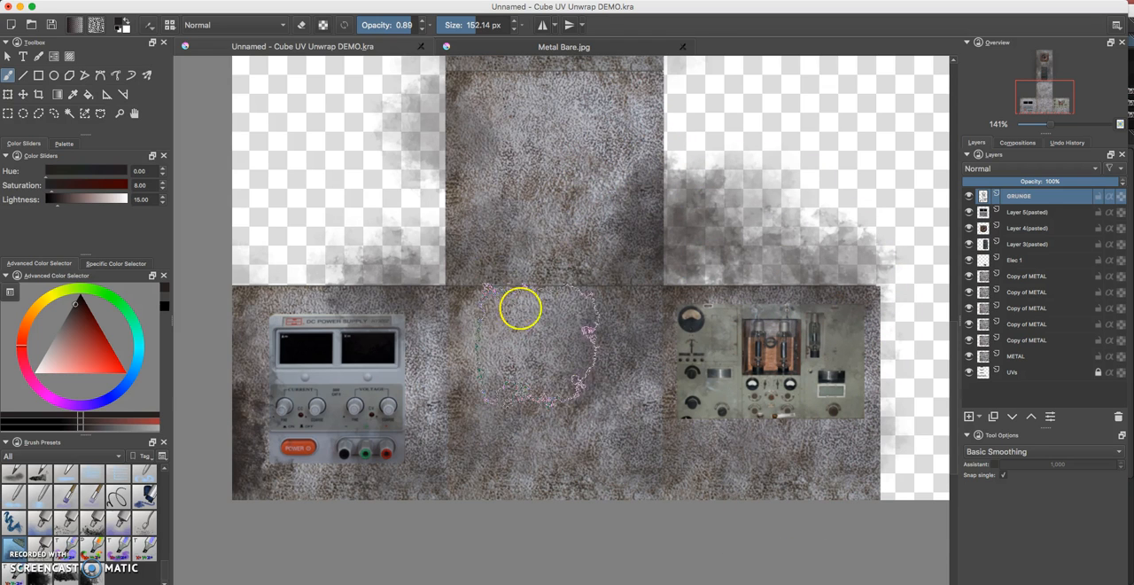
left_click_drag(521, 309, 376, 350)
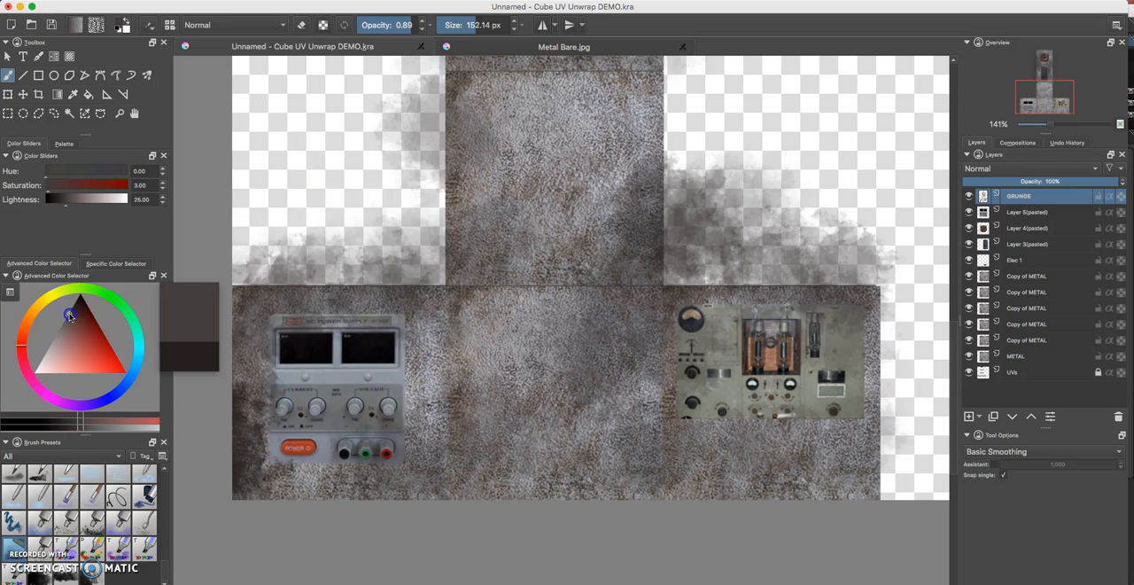
Pick a darker brown and brush grime over the upper right area, then zoom out
left_click(63, 315)
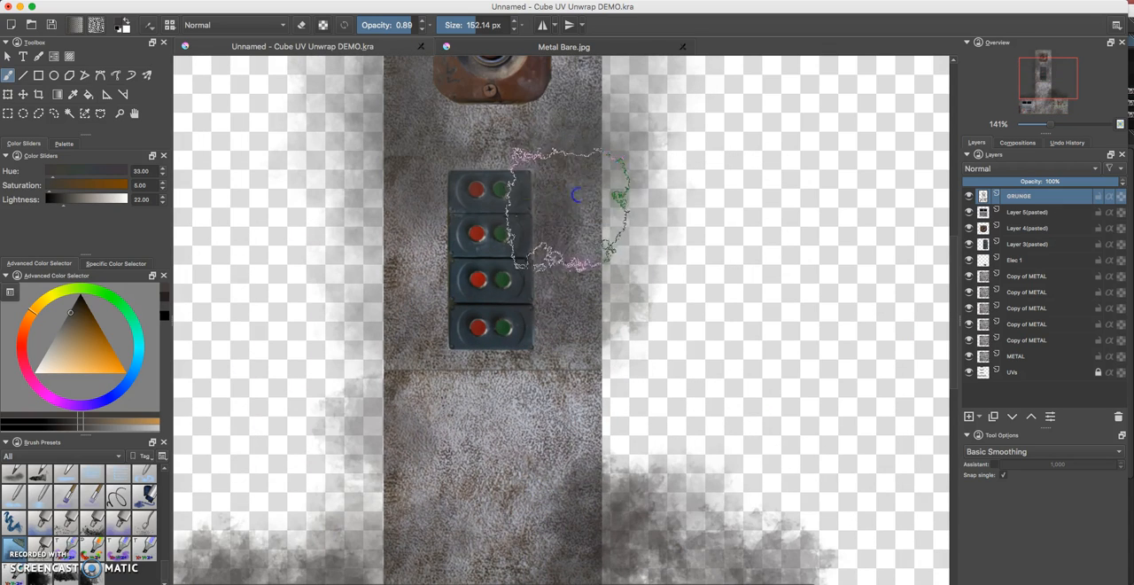
scroll("down", 3)
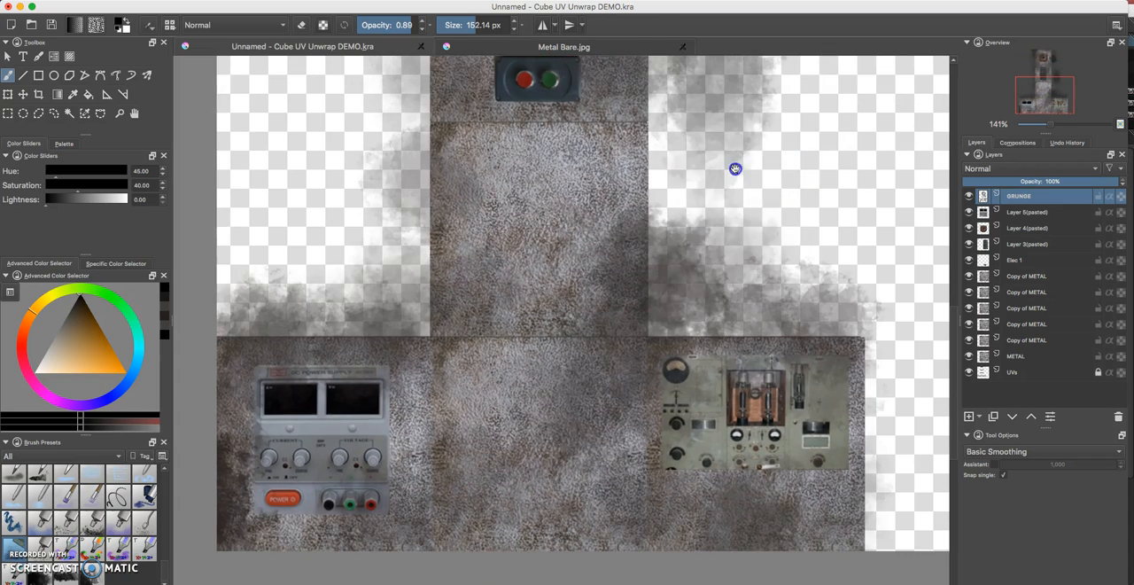
left_click_drag(733, 168, 740, 538)
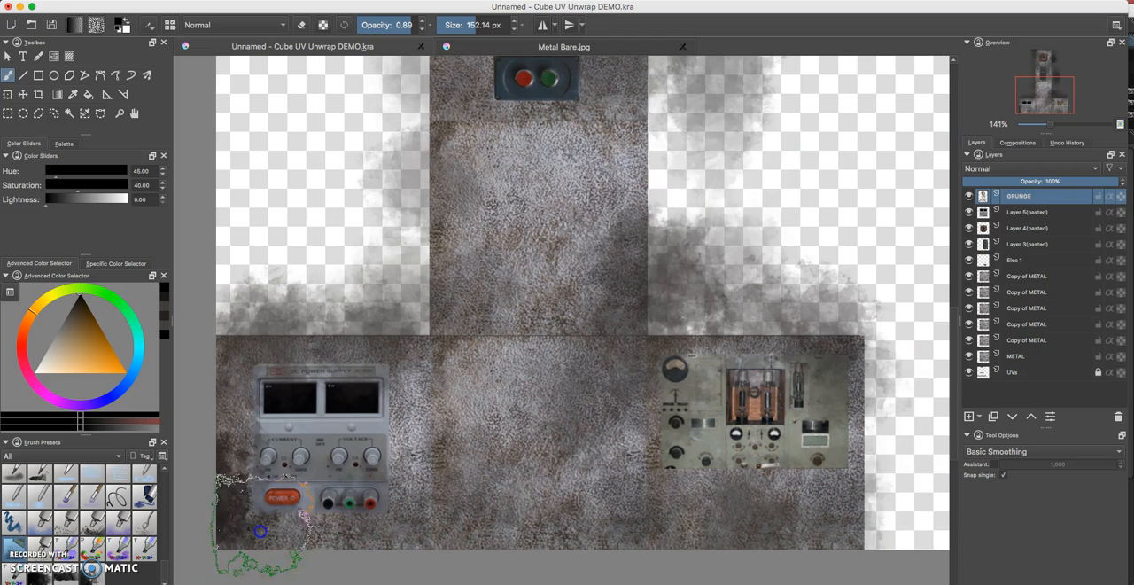
scroll("down", 3)
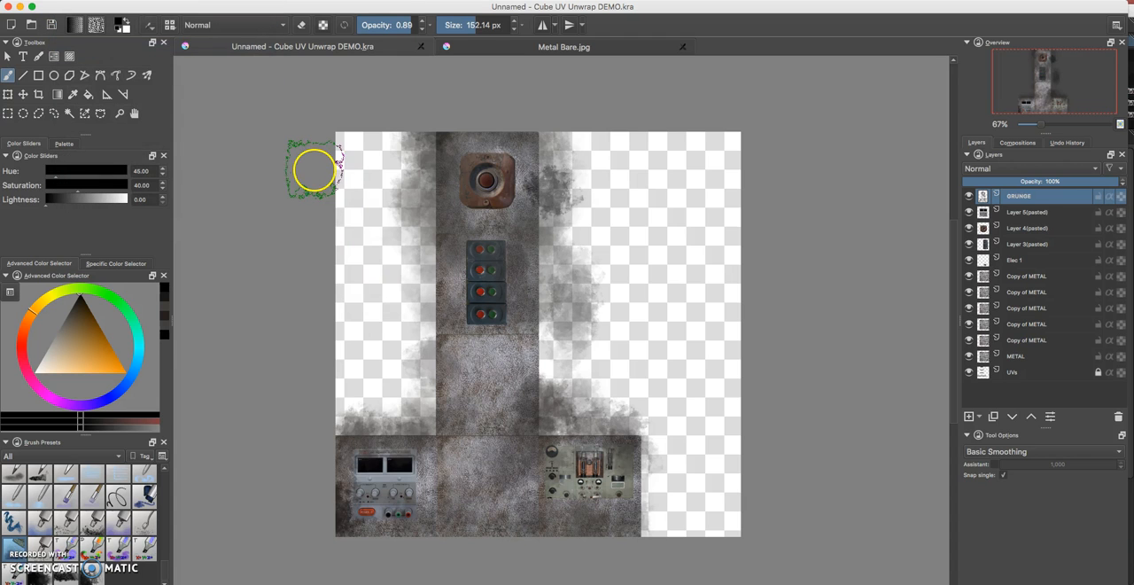
Start an export as PNG named Cube UV Final DEMO.png
left_click(27, 11)
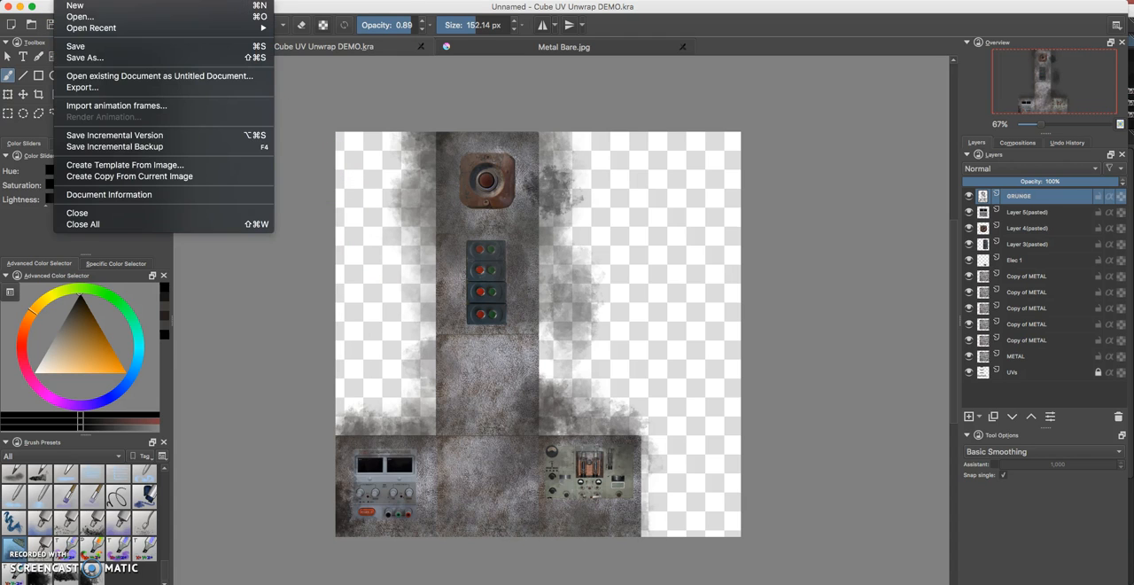
left_click(85, 57)
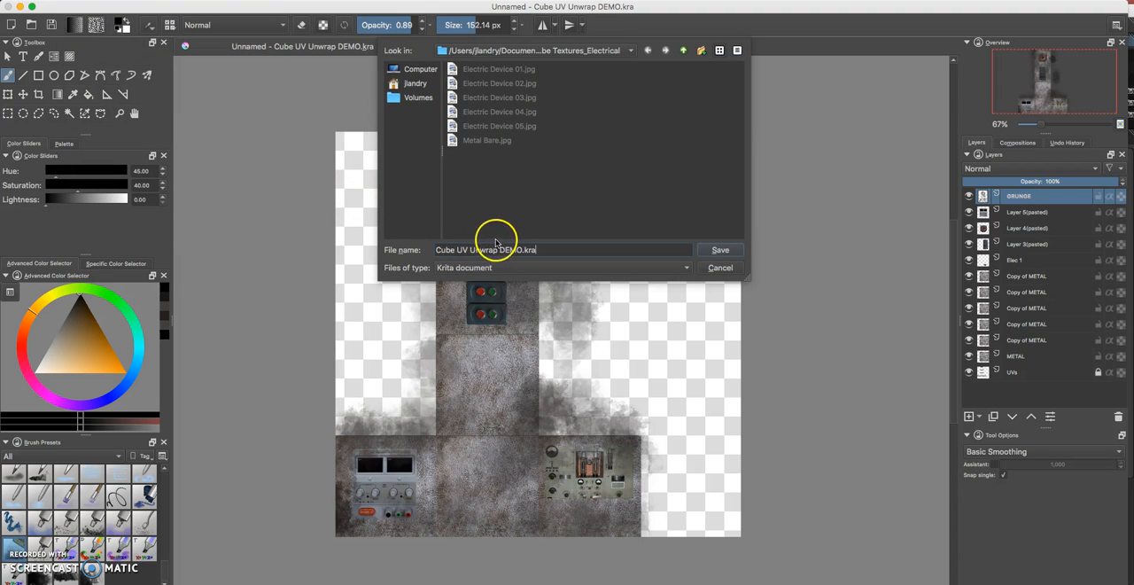
mouse_move(492, 208)
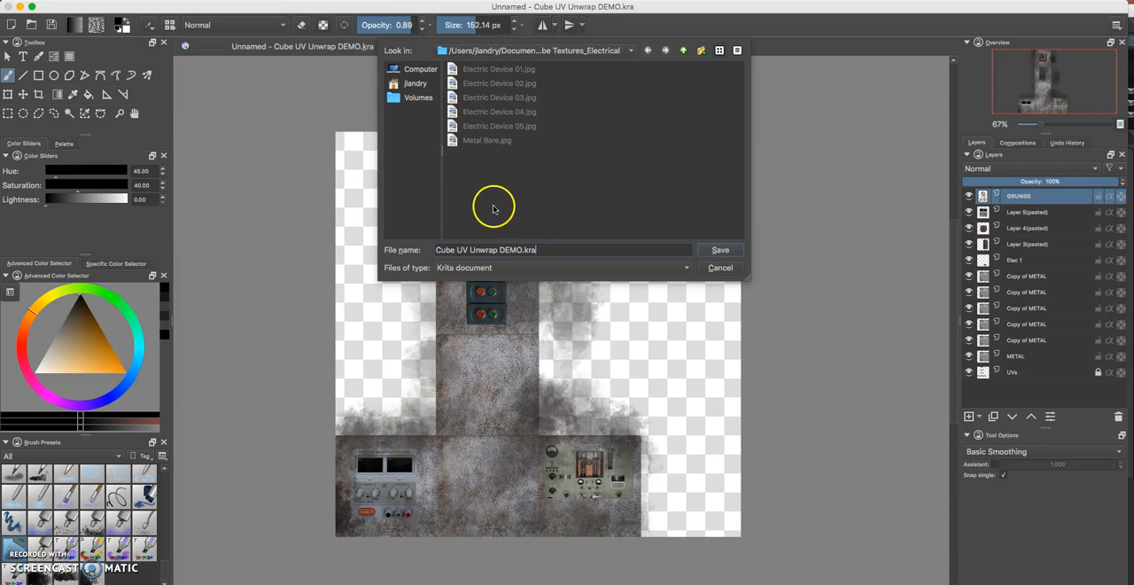
left_click(560, 267)
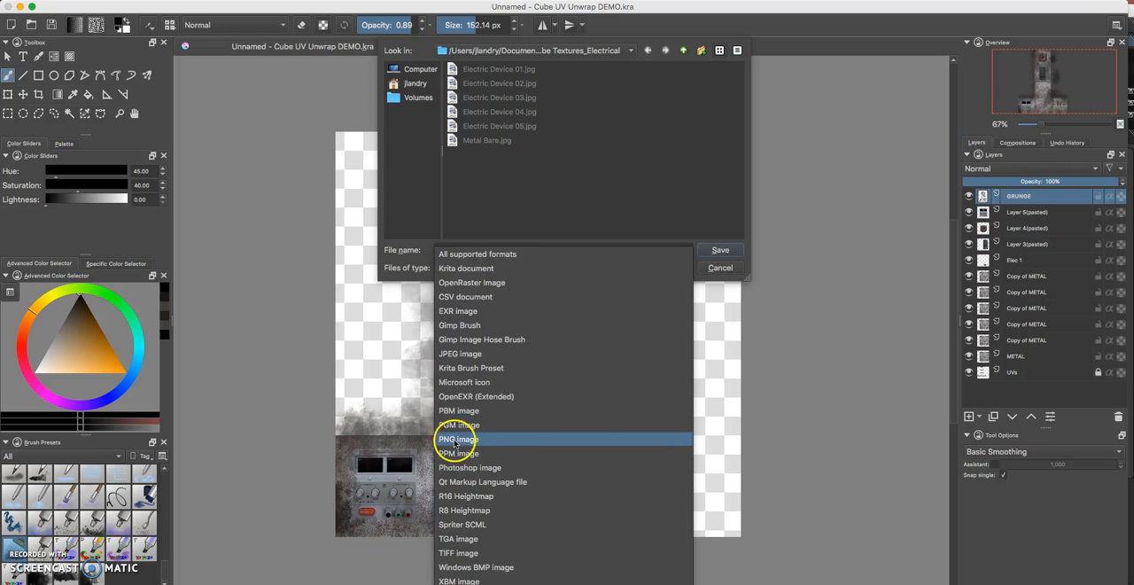
left_click(454, 439)
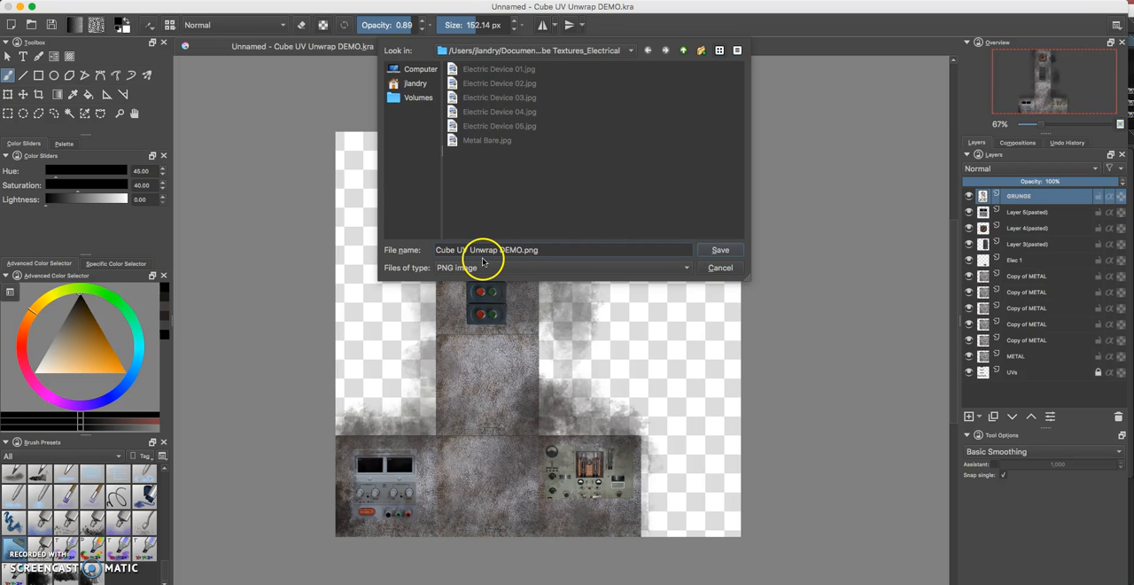
double_click(482, 248)
type("F")
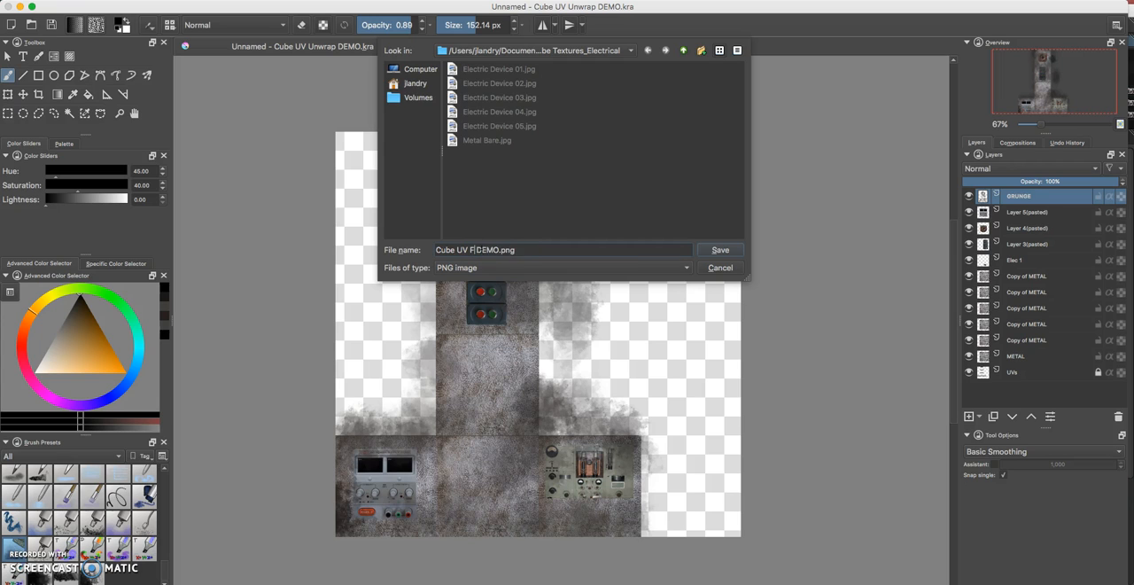
type("inal")
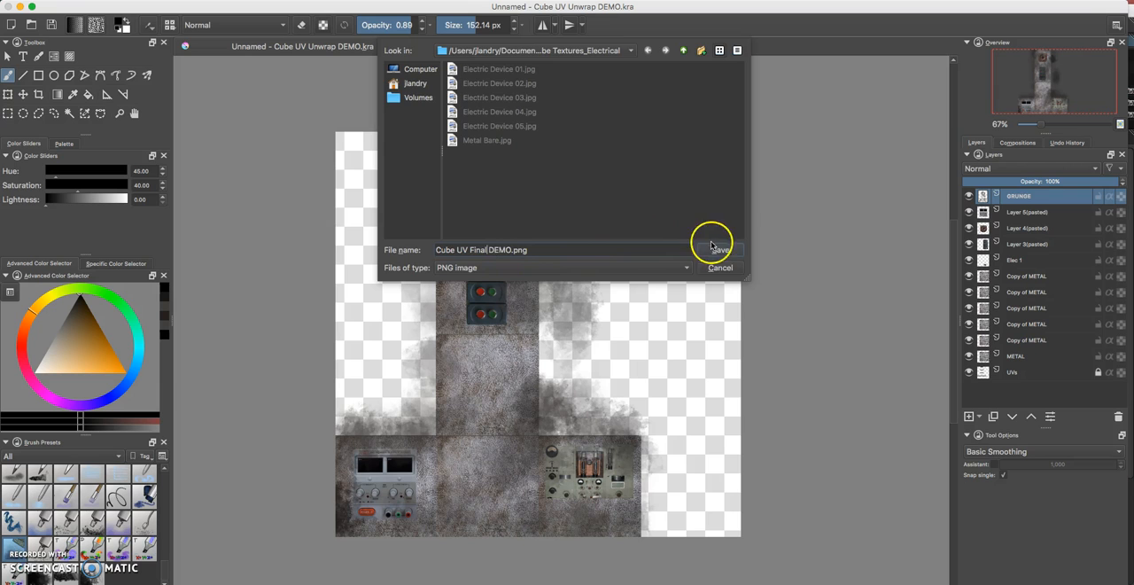
Save the PNG, confirm the export options and switch over to Blender
left_click(716, 248)
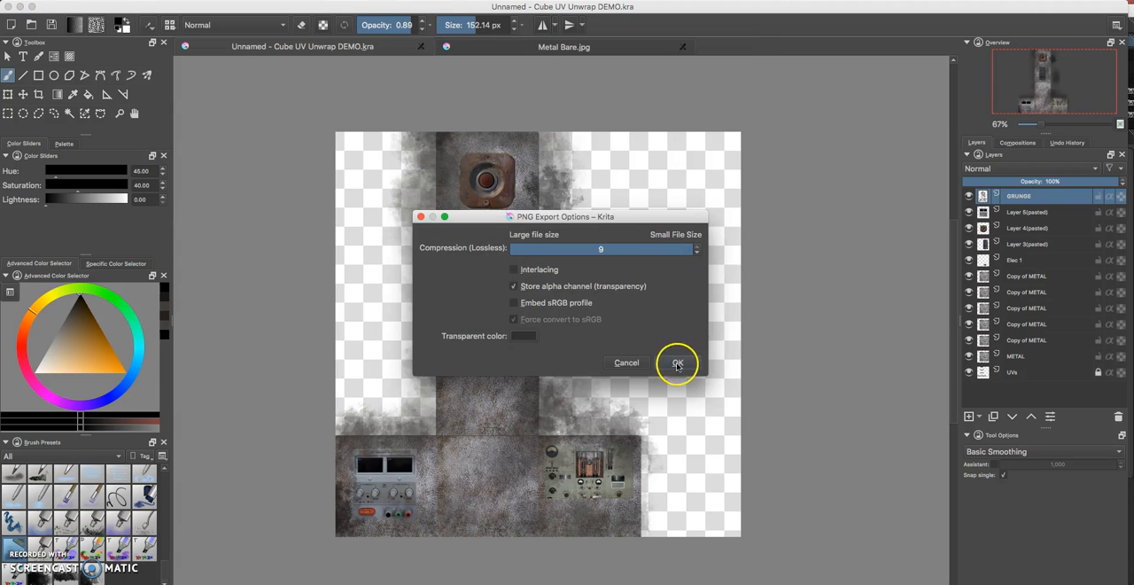
left_click(676, 363)
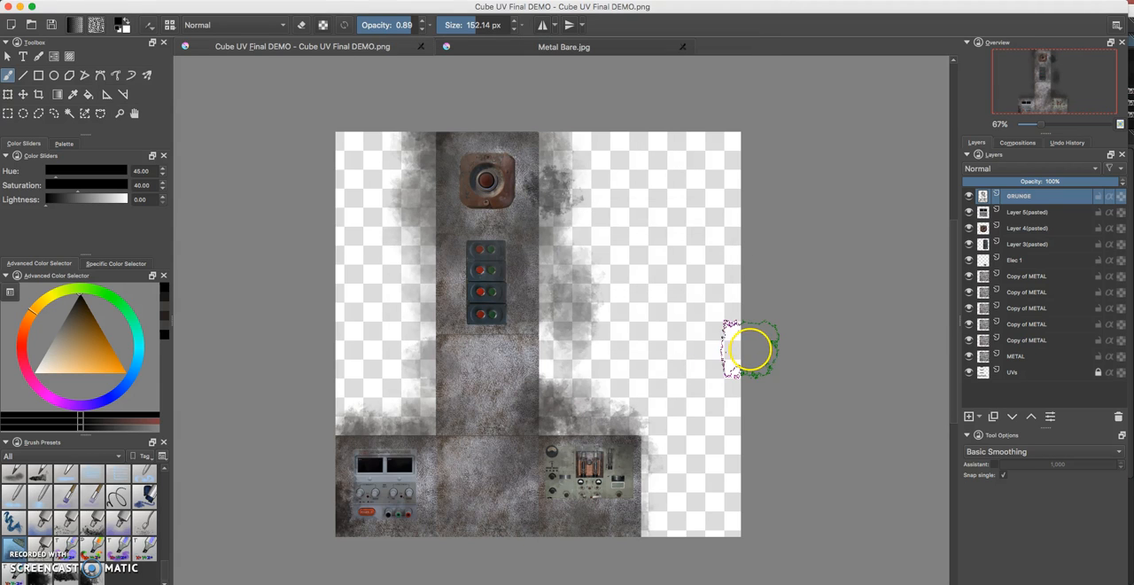
key("cmd+tab")
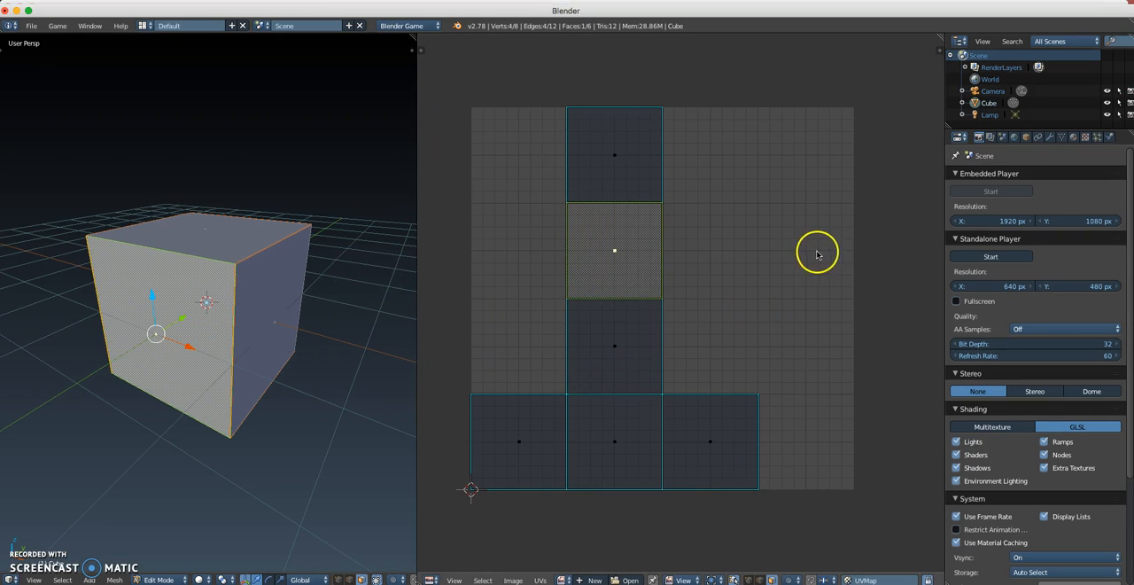
Leave edit mode and remove the cube's default material slot
left_click(1063, 138)
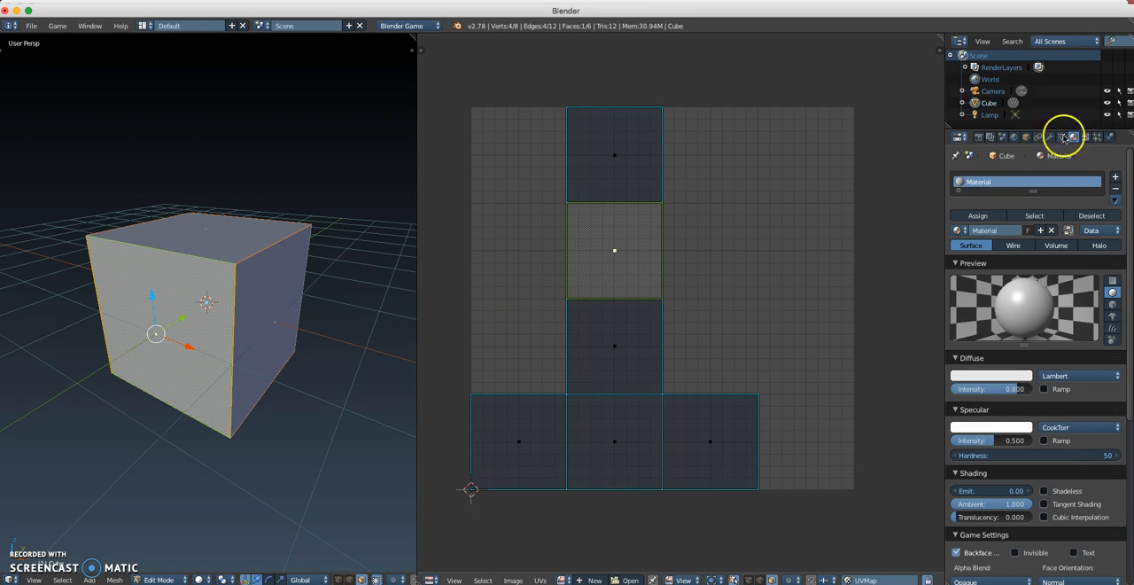
mouse_move(1038, 216)
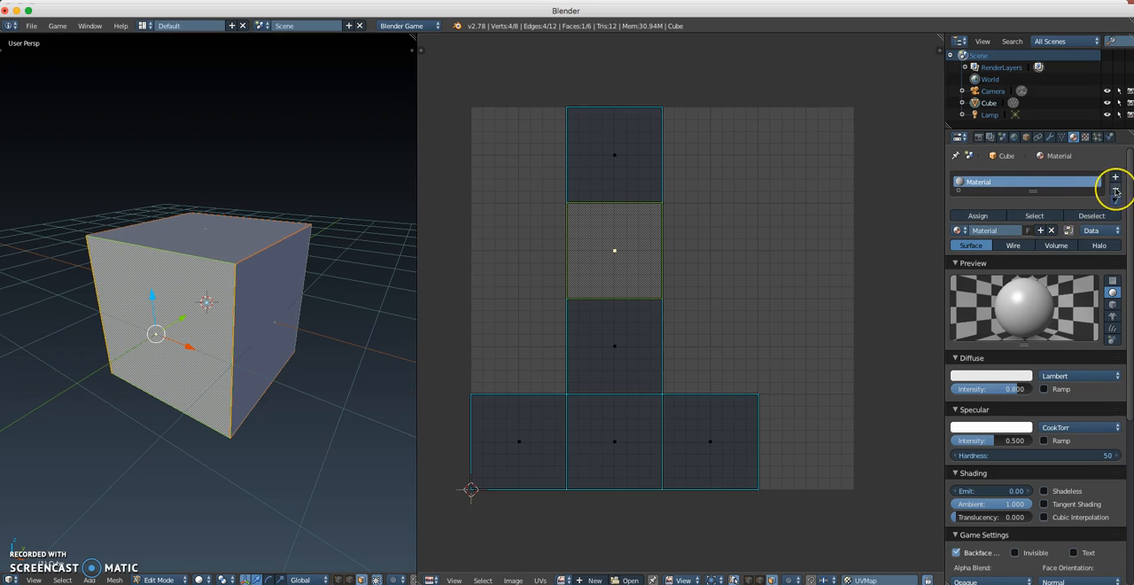
mouse_move(1116, 191)
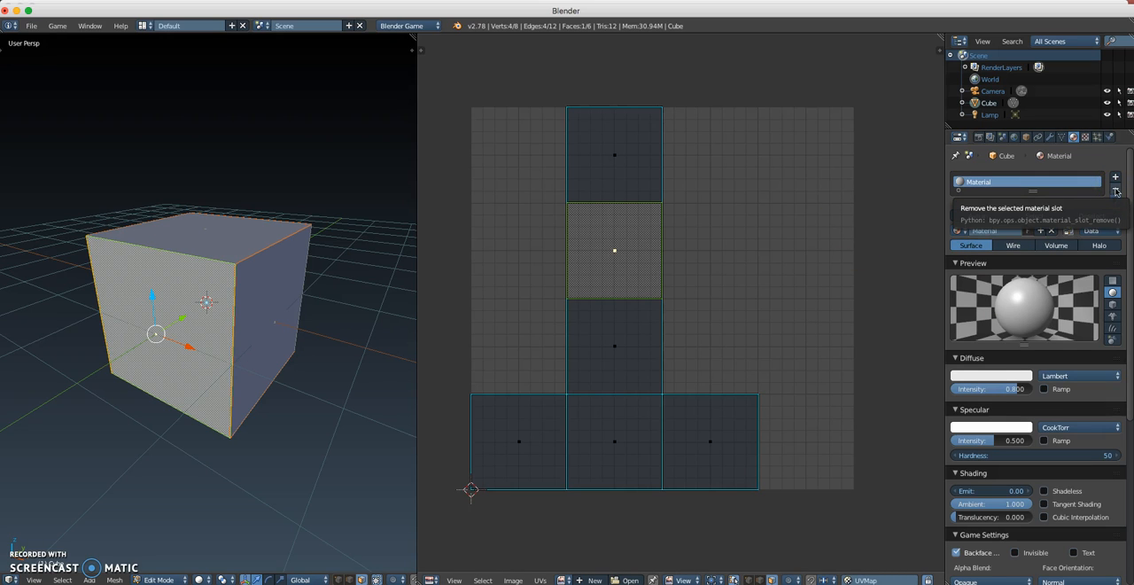
left_click(1119, 191)
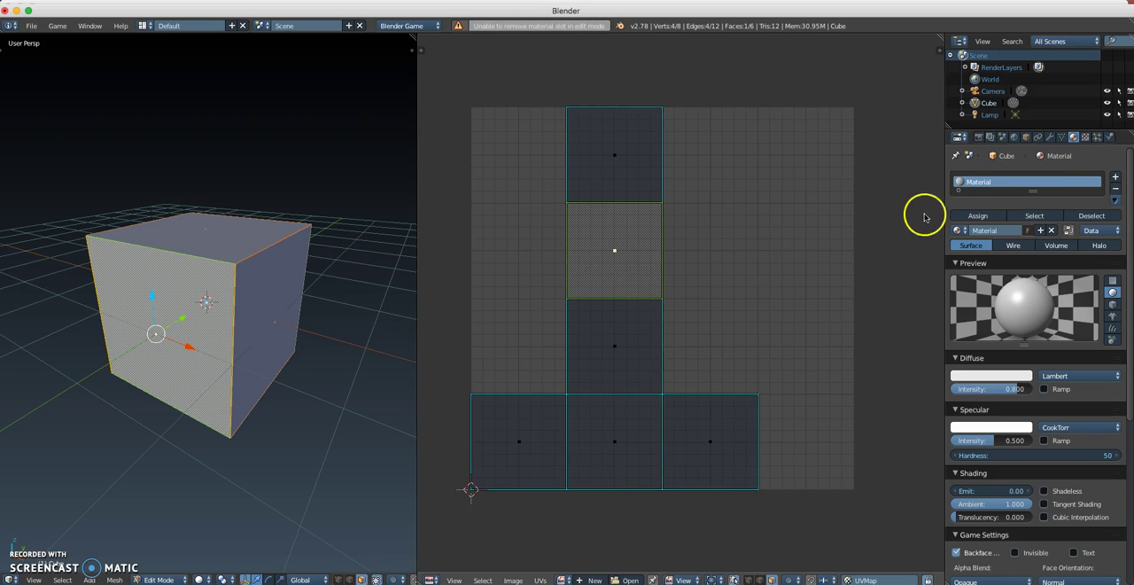
key("Tab")
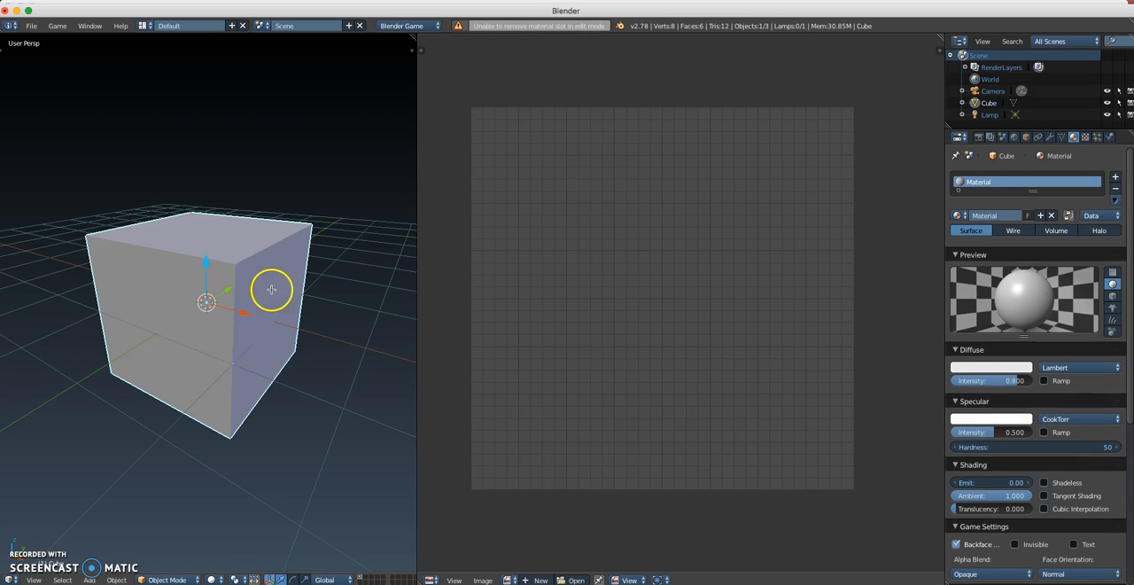
left_click(1055, 216)
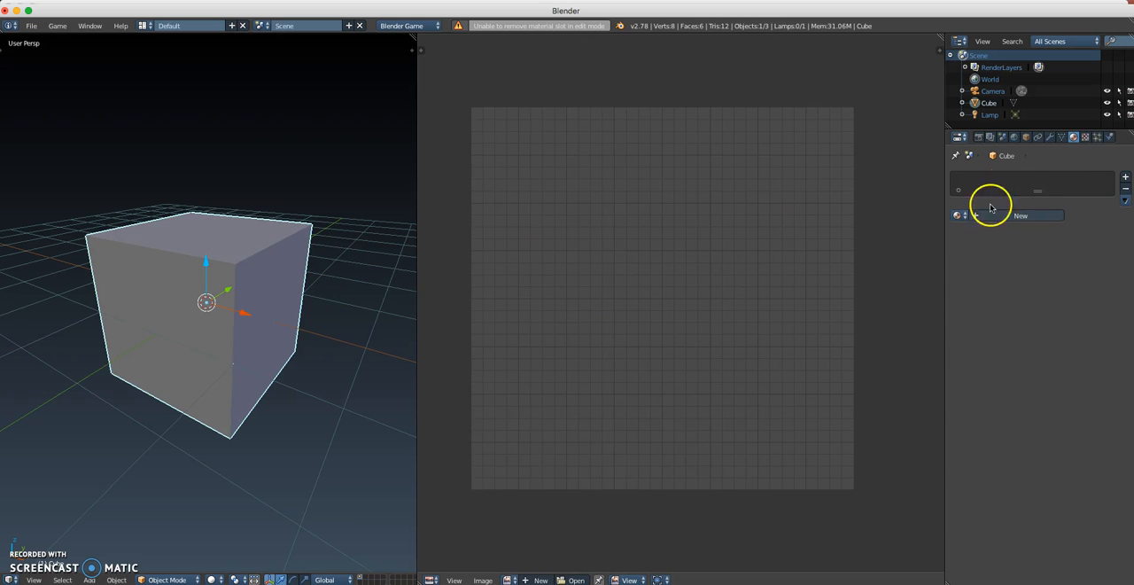
left_click(1076, 138)
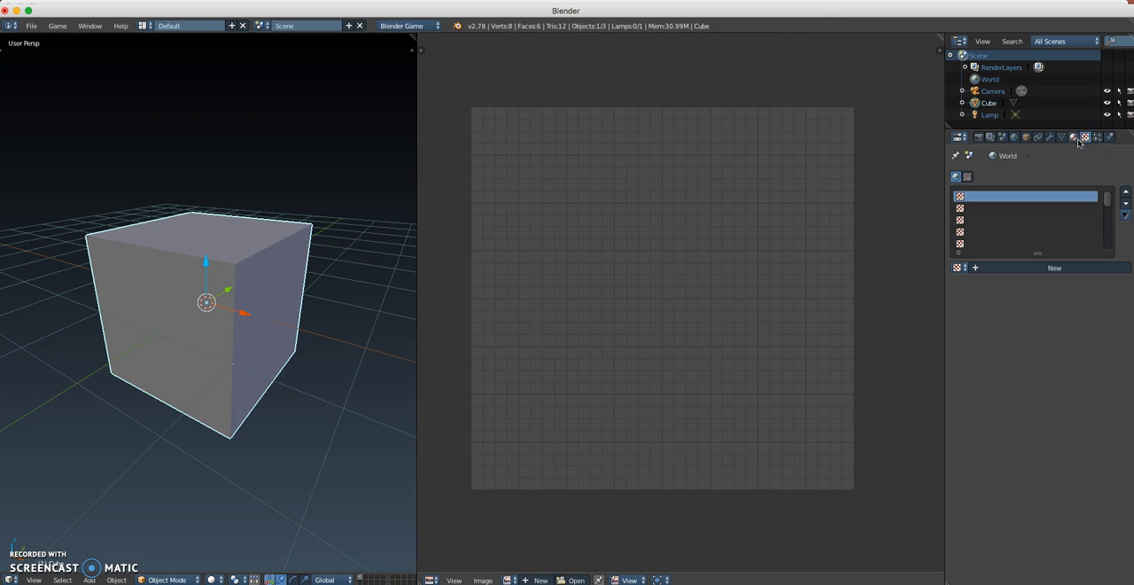
Add a new material with a texture named Tech Cube Tex and browse for its image
left_click(1075, 138)
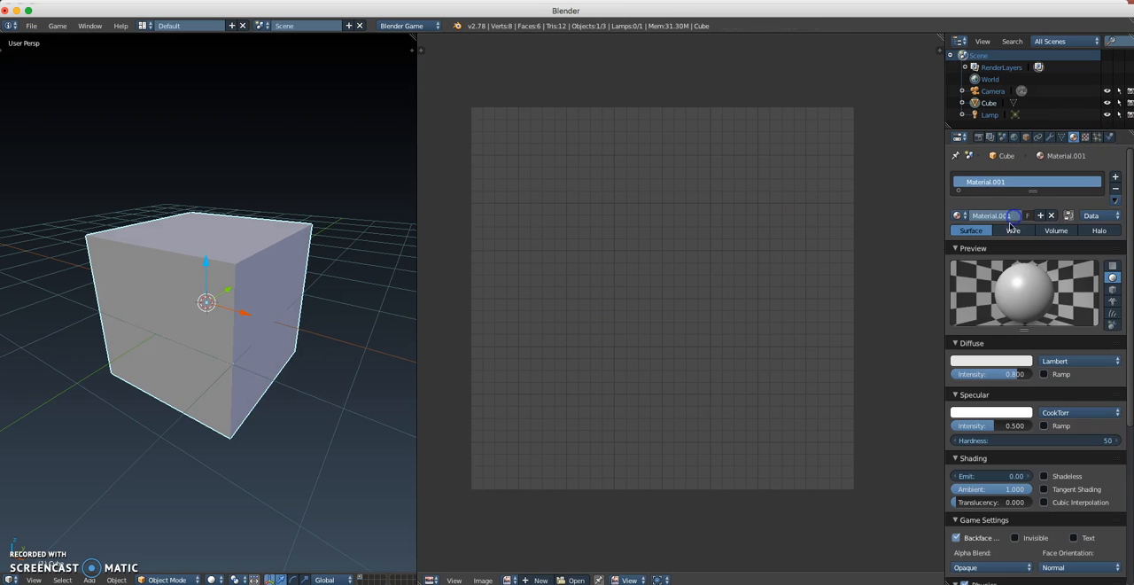
left_click(993, 214)
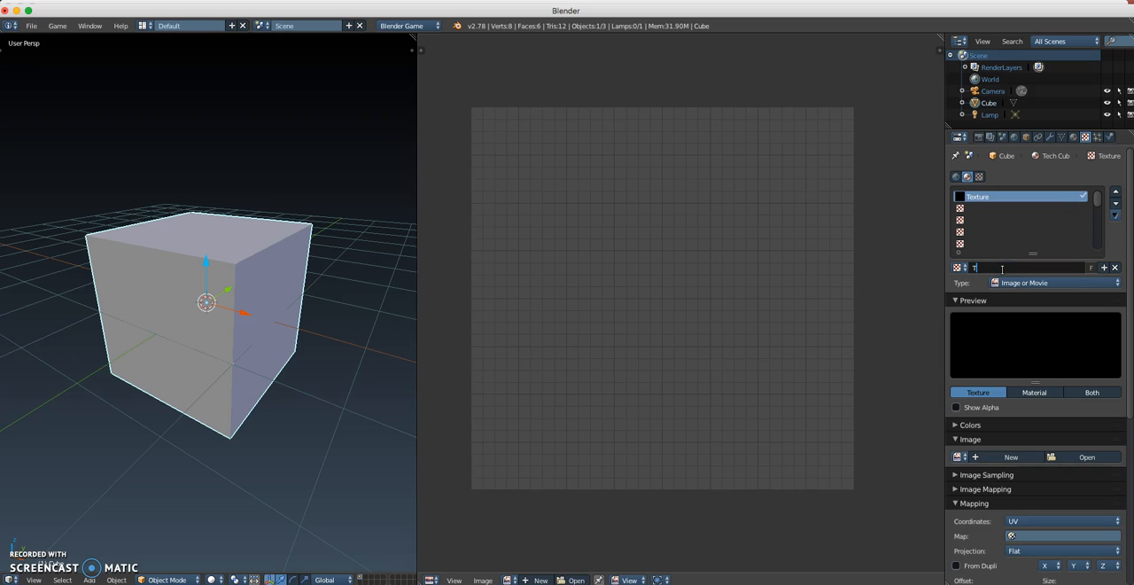
type("Tech Cube Tex")
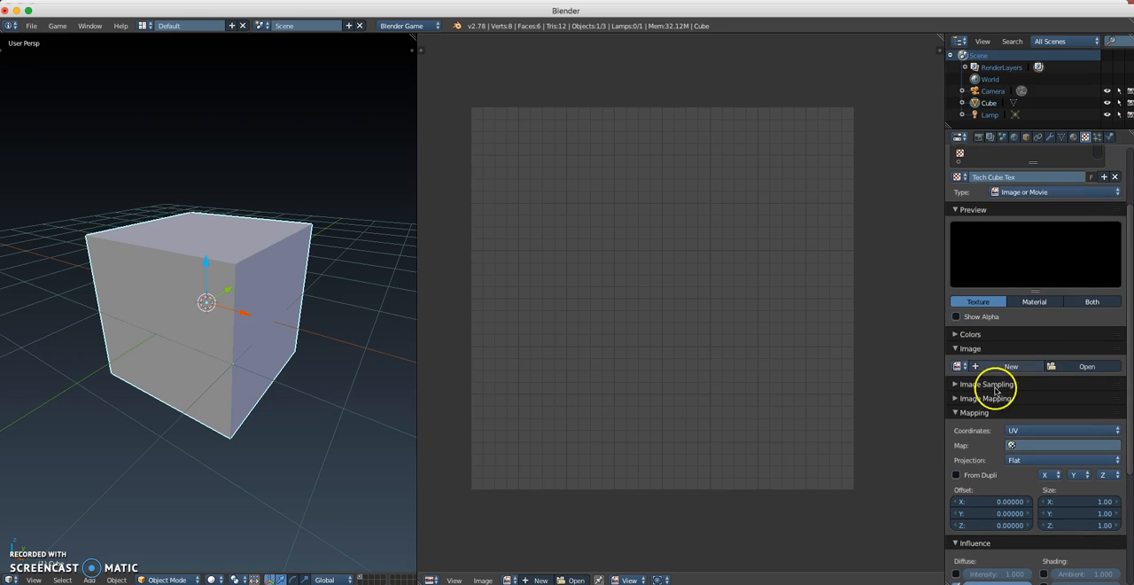
left_click(1084, 365)
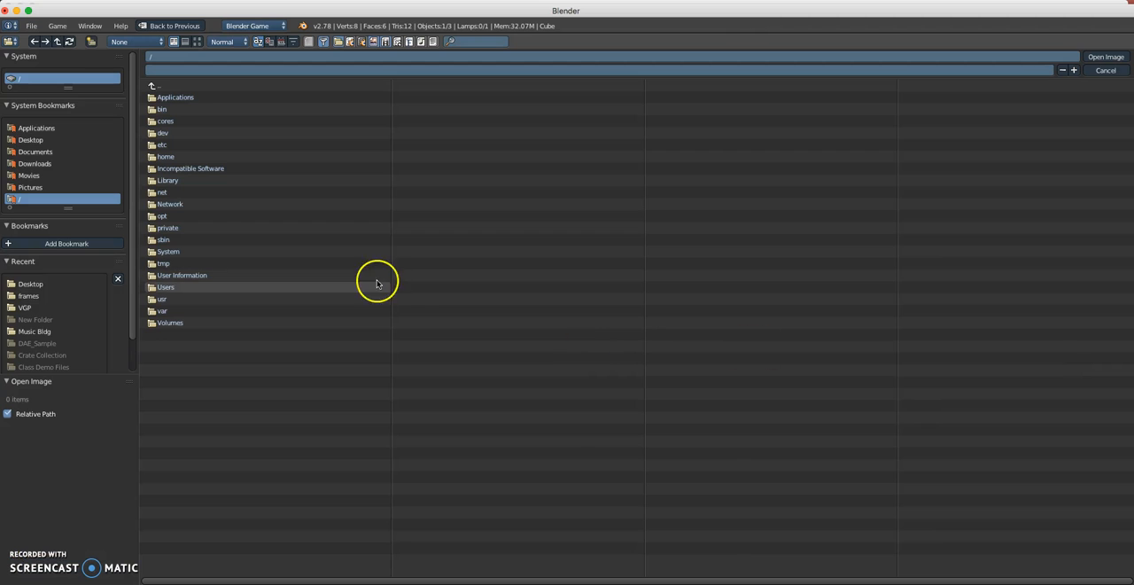
Load Cube UV Final DEMO.png from the textures folder and show it under the UV layout
left_click(36, 152)
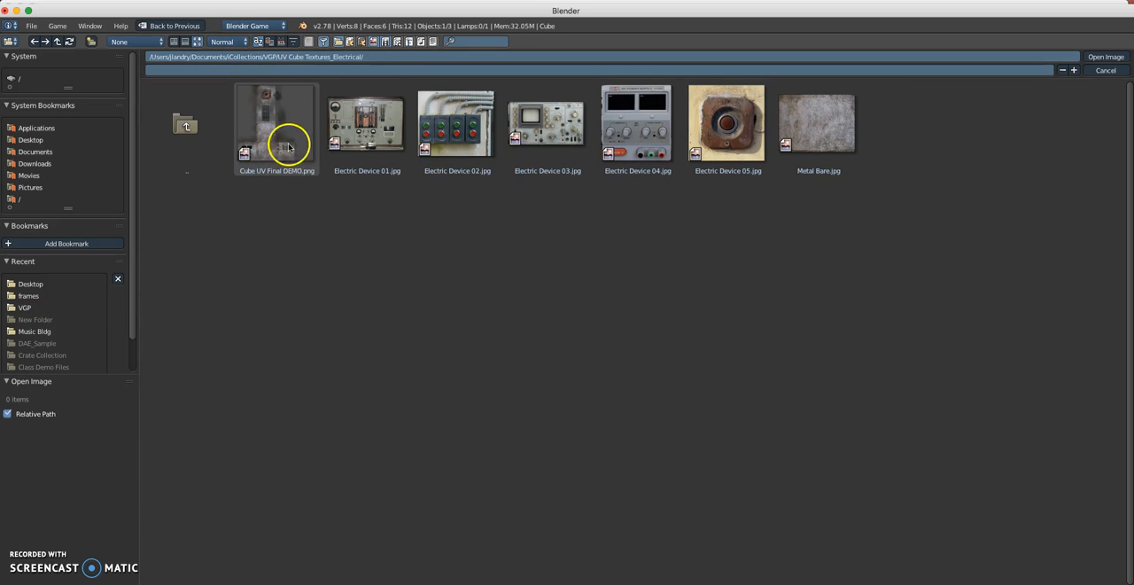
left_click(277, 124)
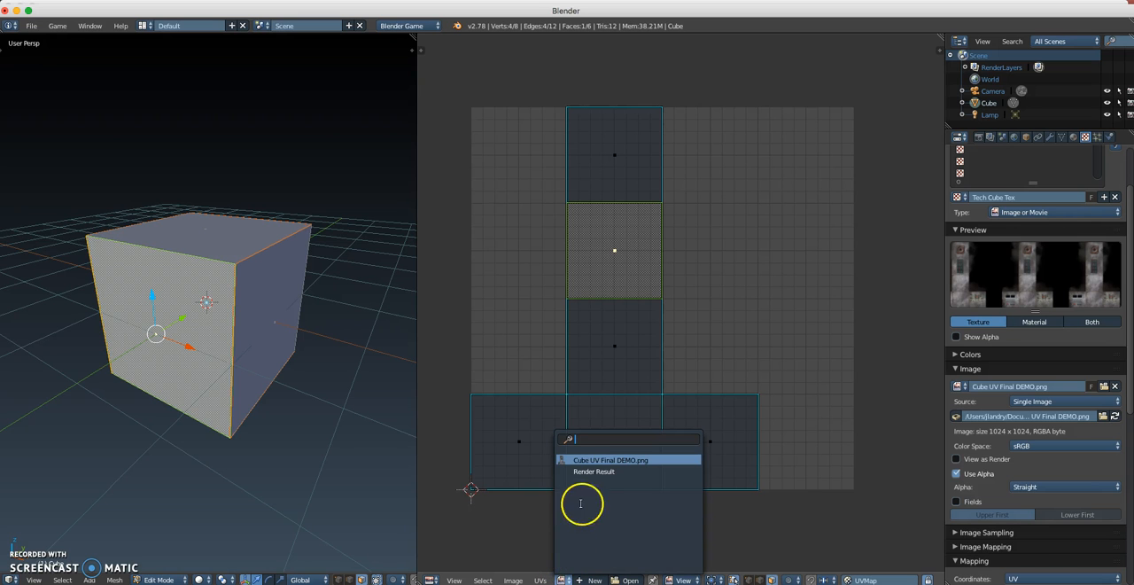
left_click(624, 459)
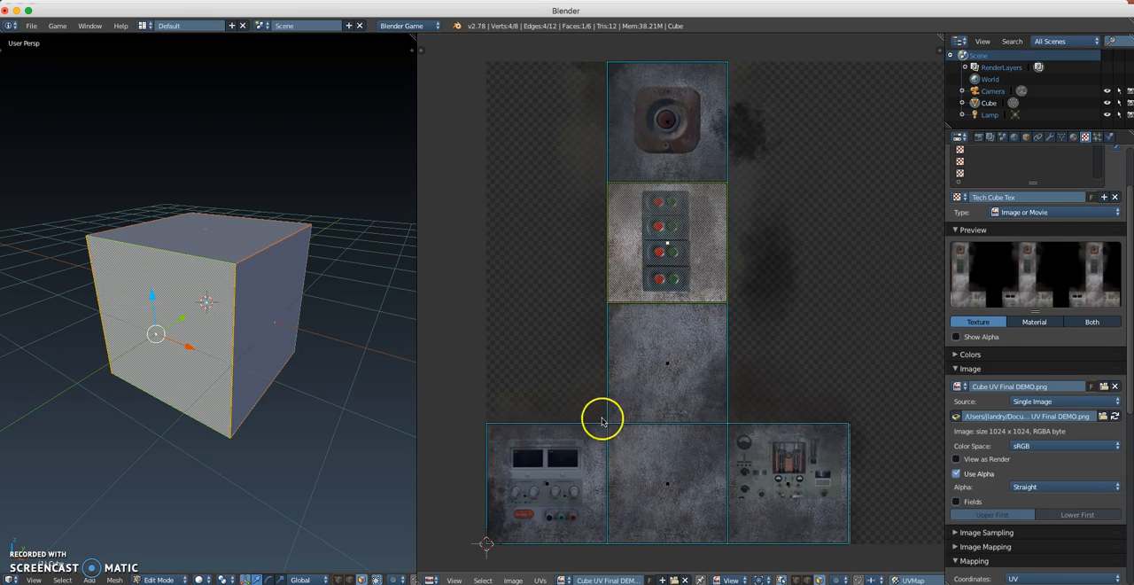
mouse_move(219, 450)
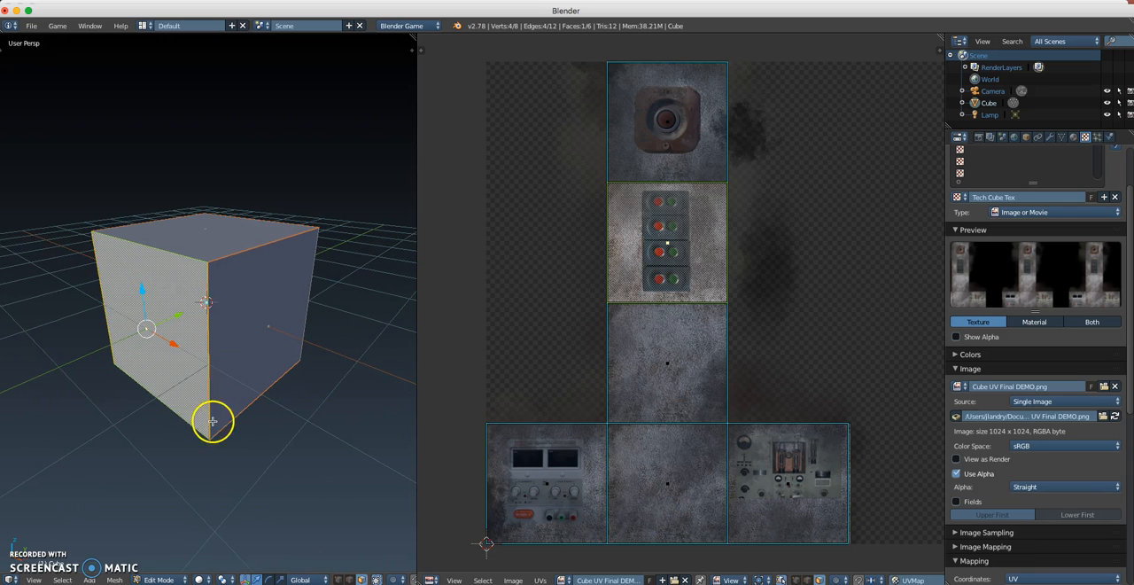
Set viewport shading to Texture so the cube shows its grunge texture, then select the Lamp
left_click(198, 581)
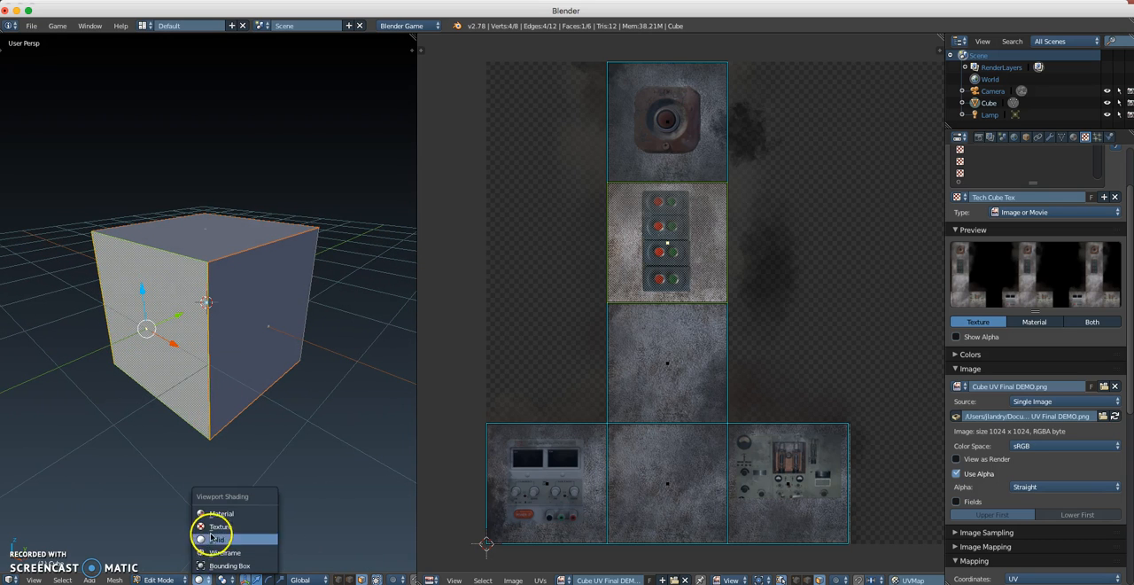
left_click(216, 528)
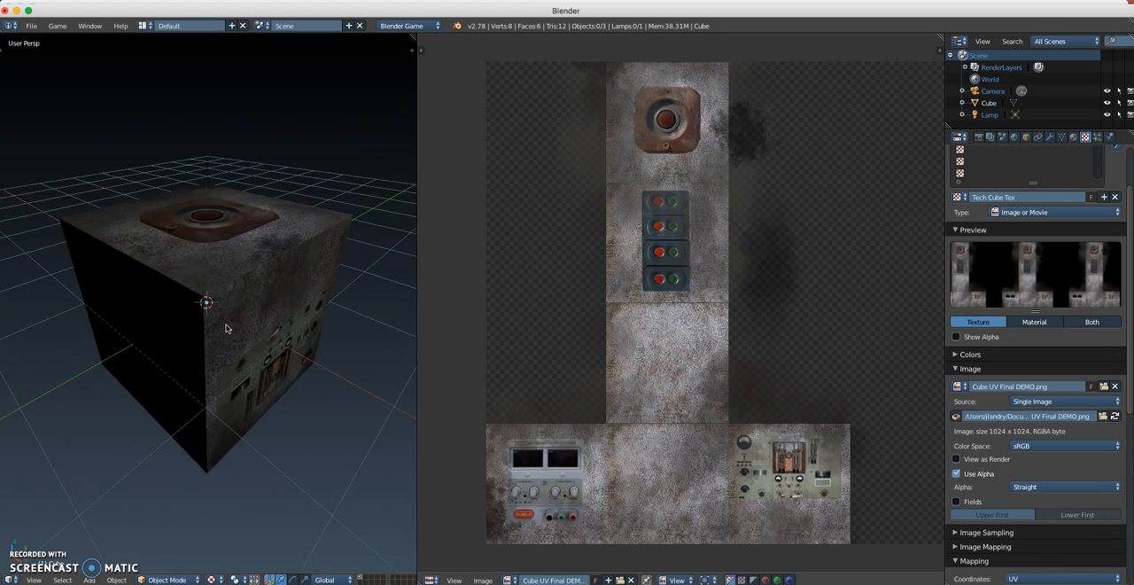
left_click(204, 248)
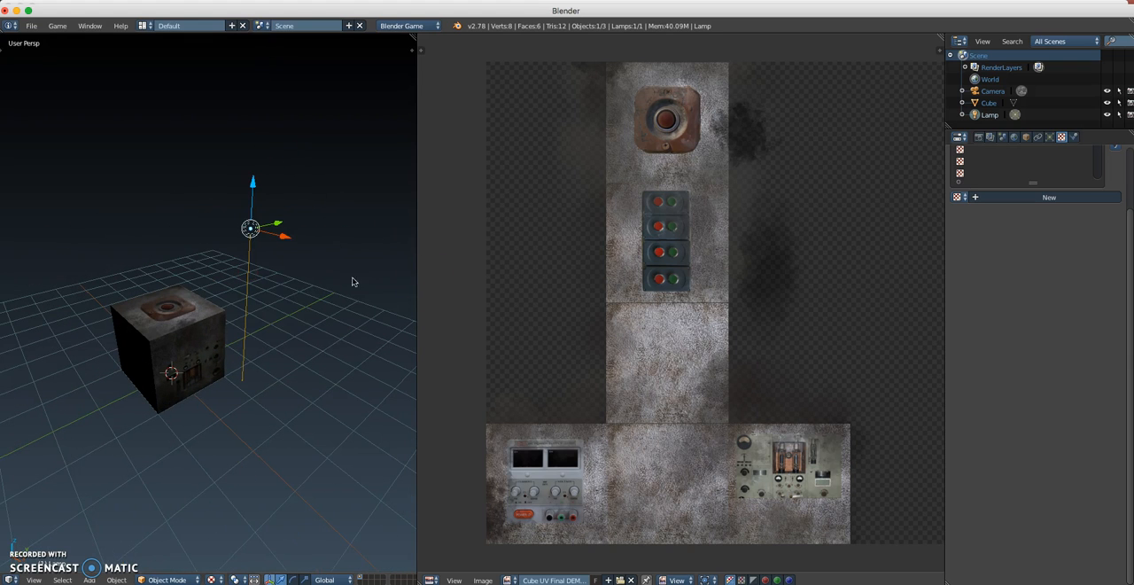
Change the lamp type to Hemi in its Object Data settings and zoom closer to the cube
left_click(1051, 138)
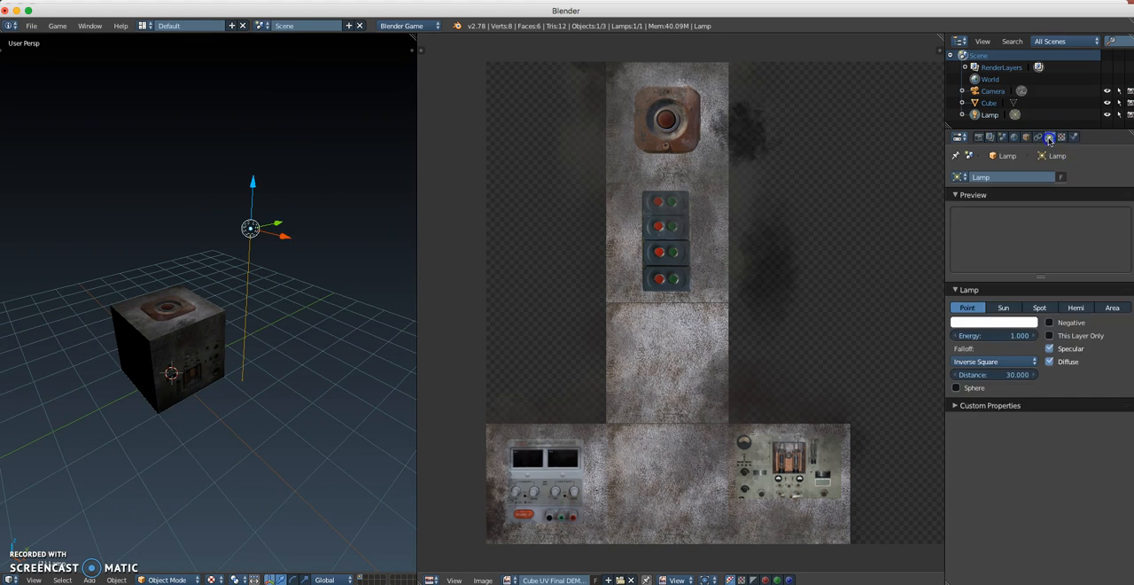
left_click(1042, 156)
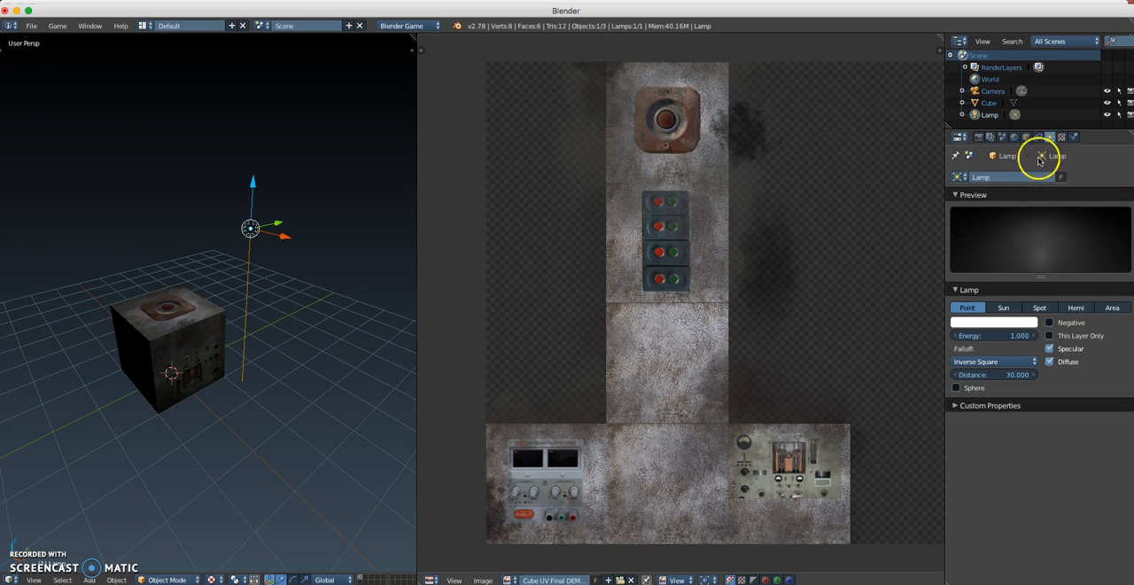
left_click(1075, 308)
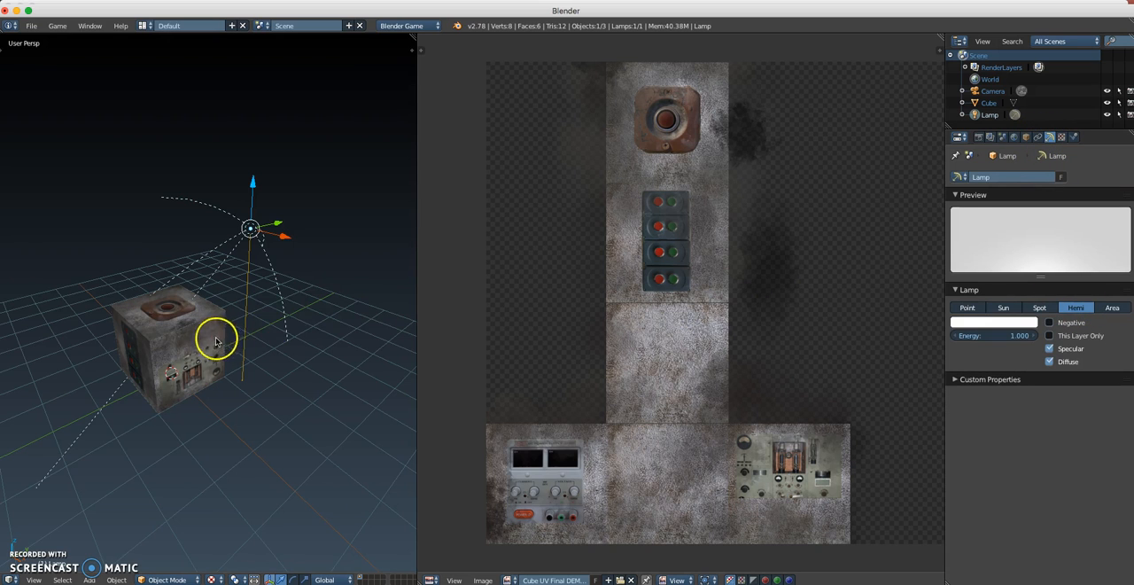
left_click_drag(216, 340, 251, 297)
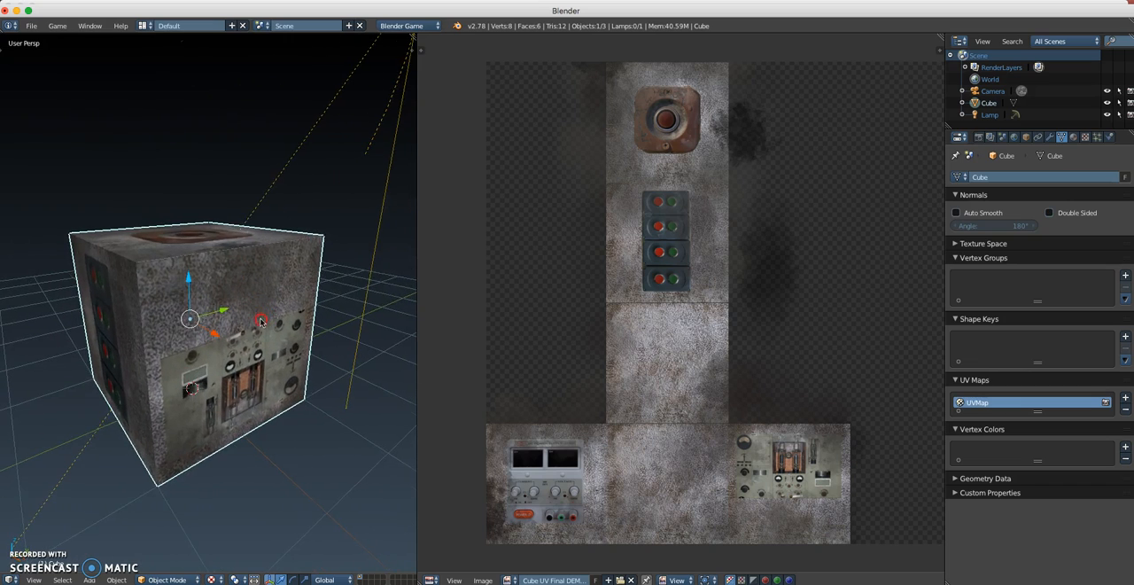
Enter edit mode on the cube and orbit to view its top face with the socket graphic
key("Tab")
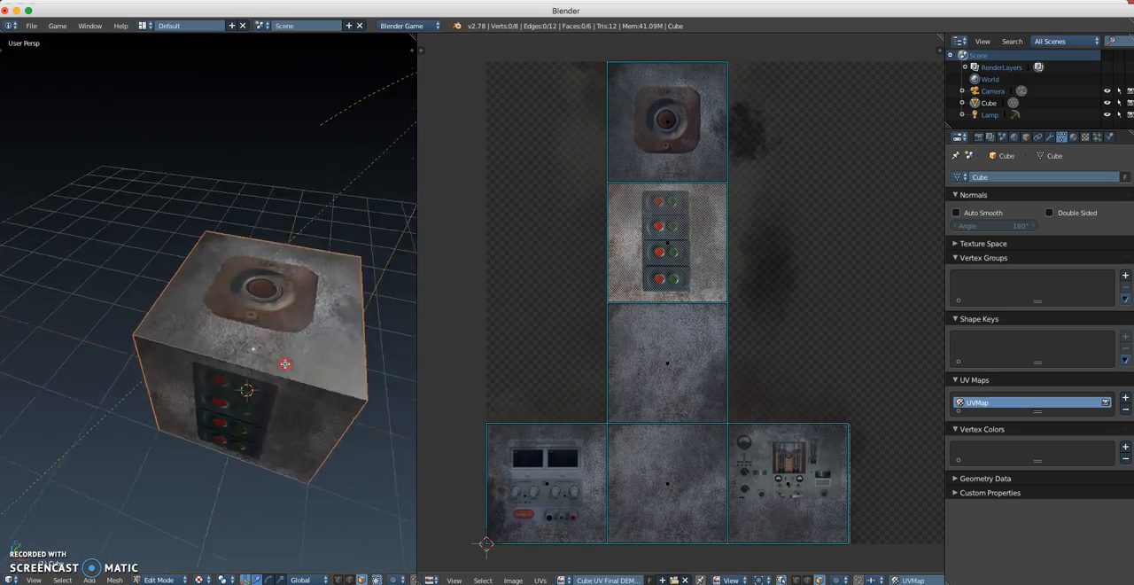
left_click_drag(266, 354, 236, 388)
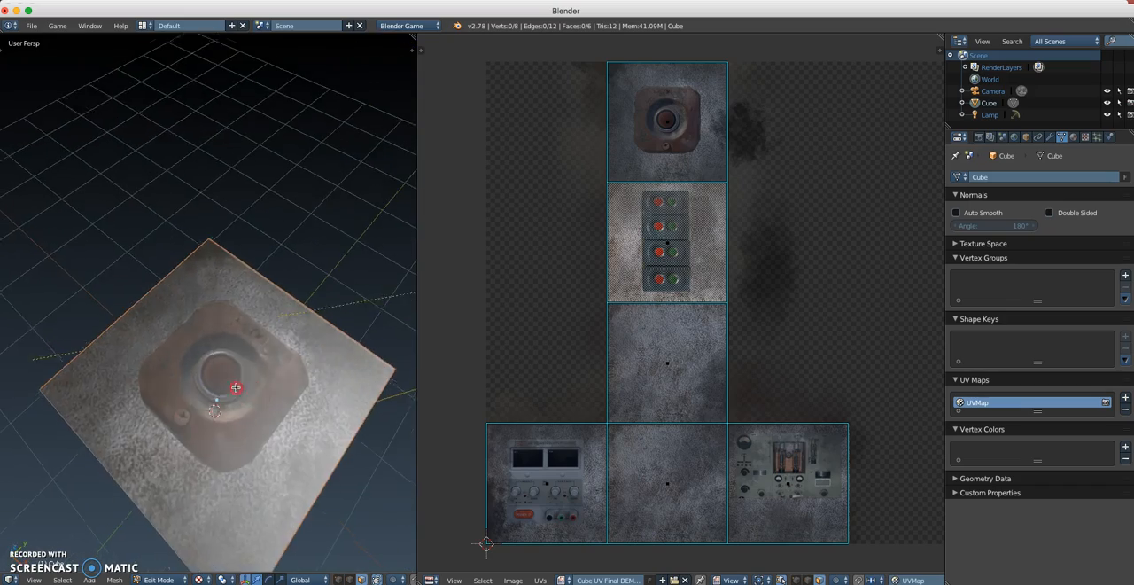
left_click_drag(235, 386, 301, 343)
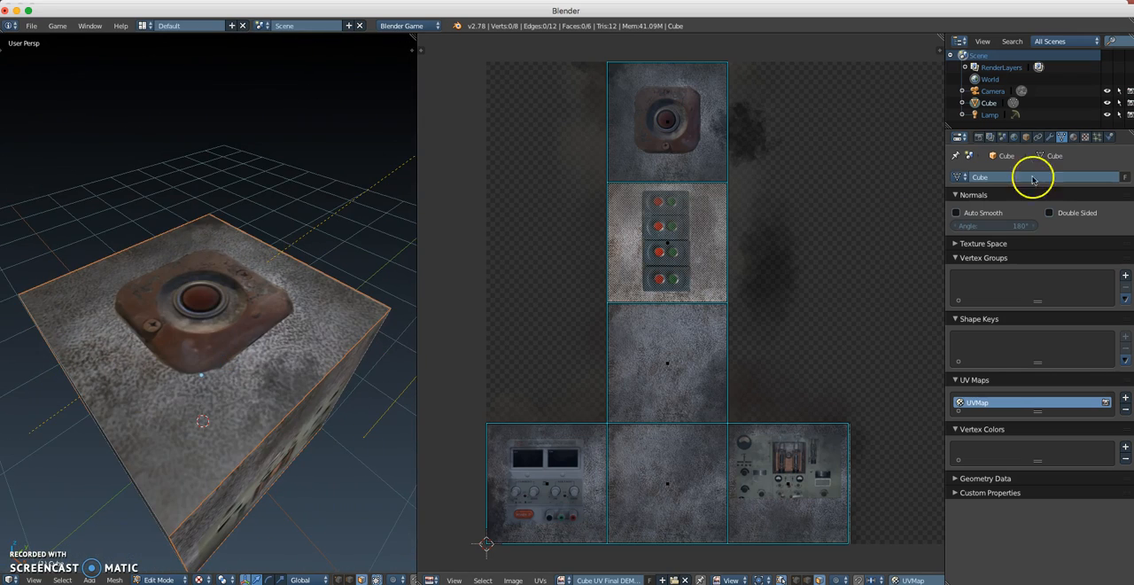
Set the Tech Cube material's Specular Intensity to 0 so the panels look matte
left_click(1074, 139)
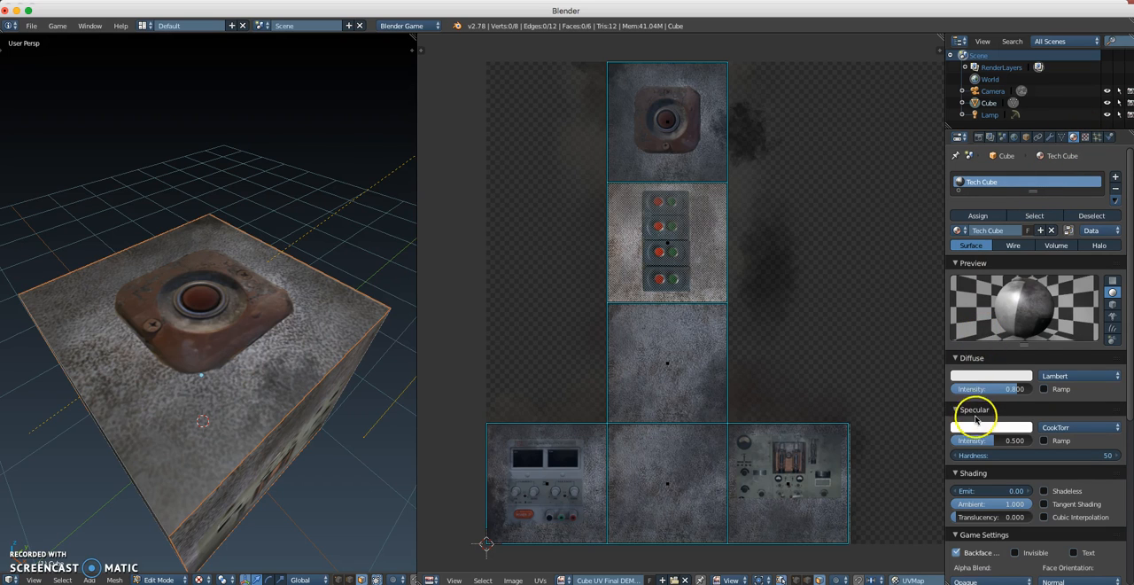
mouse_move(1001, 440)
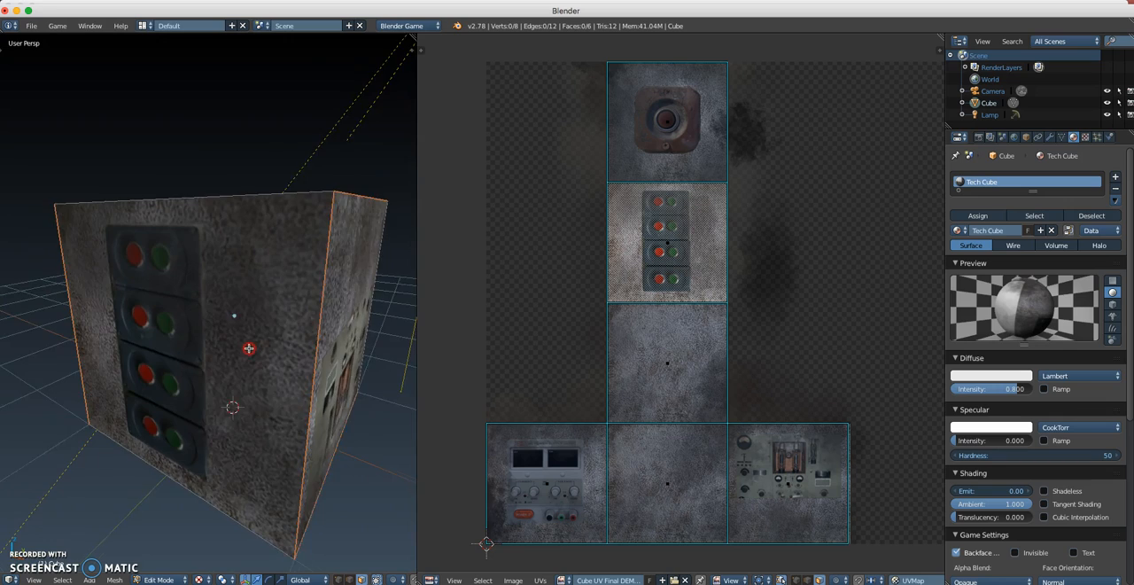
left_click_drag(265, 354, 216, 382)
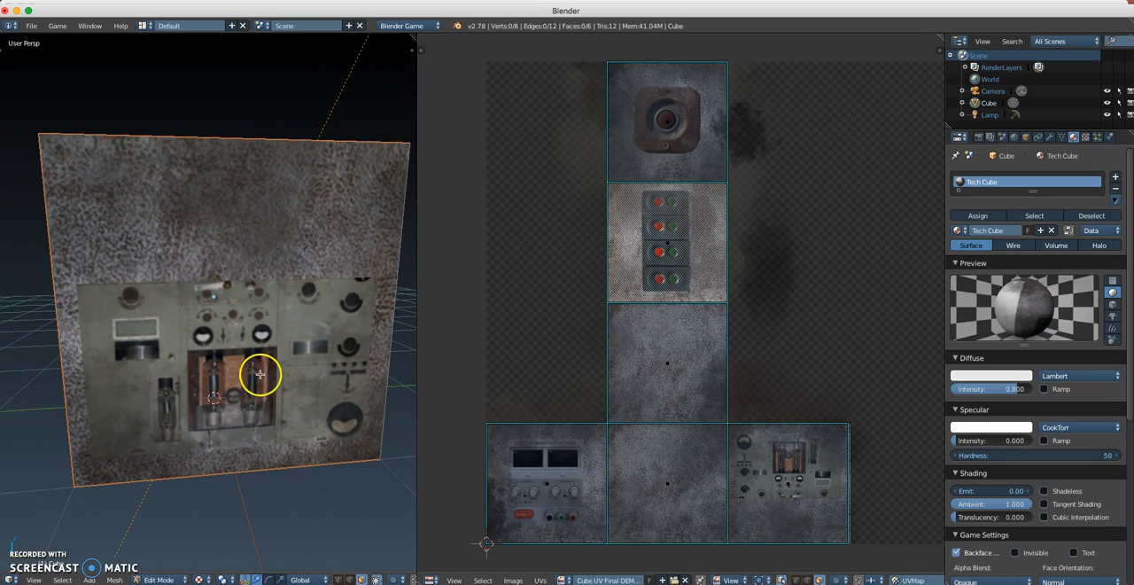
mouse_move(369, 394)
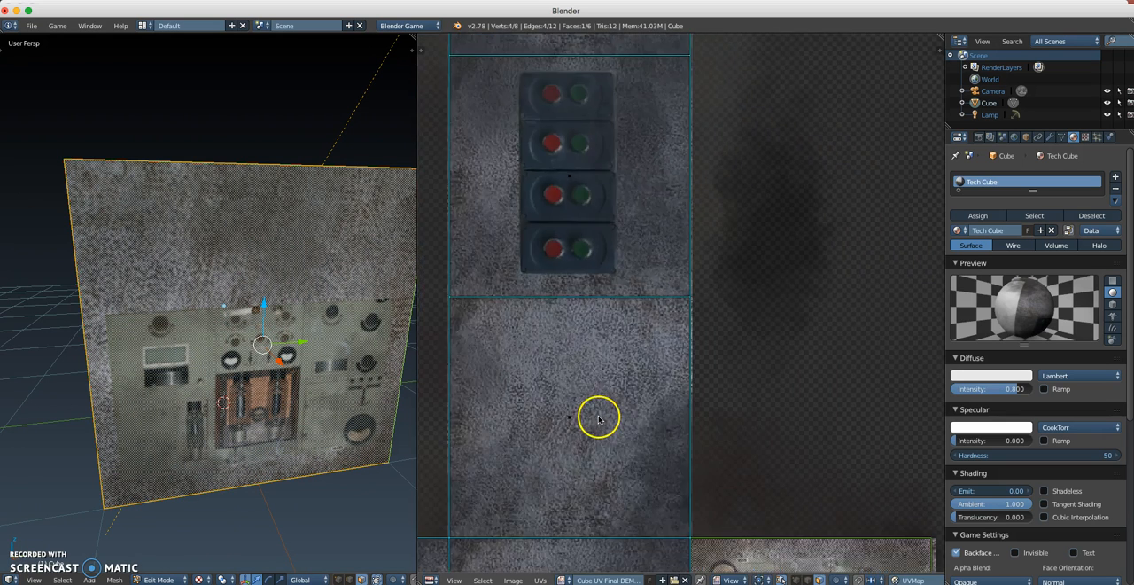
Rotate the control panel face's UV island upright, then move to the light panel face
scroll("down", 3)
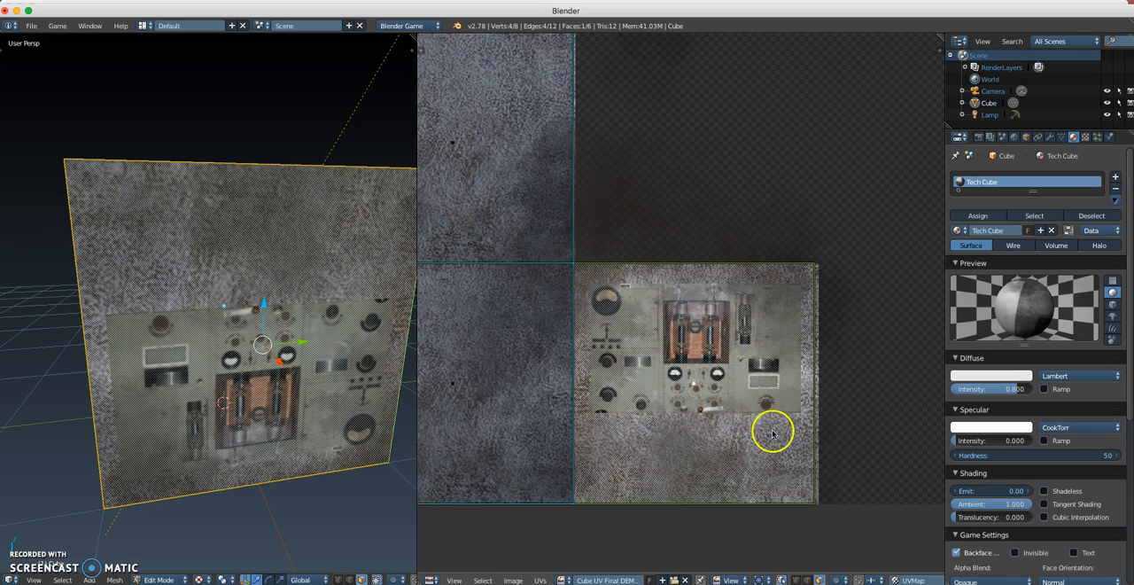
left_click_drag(771, 432, 741, 482)
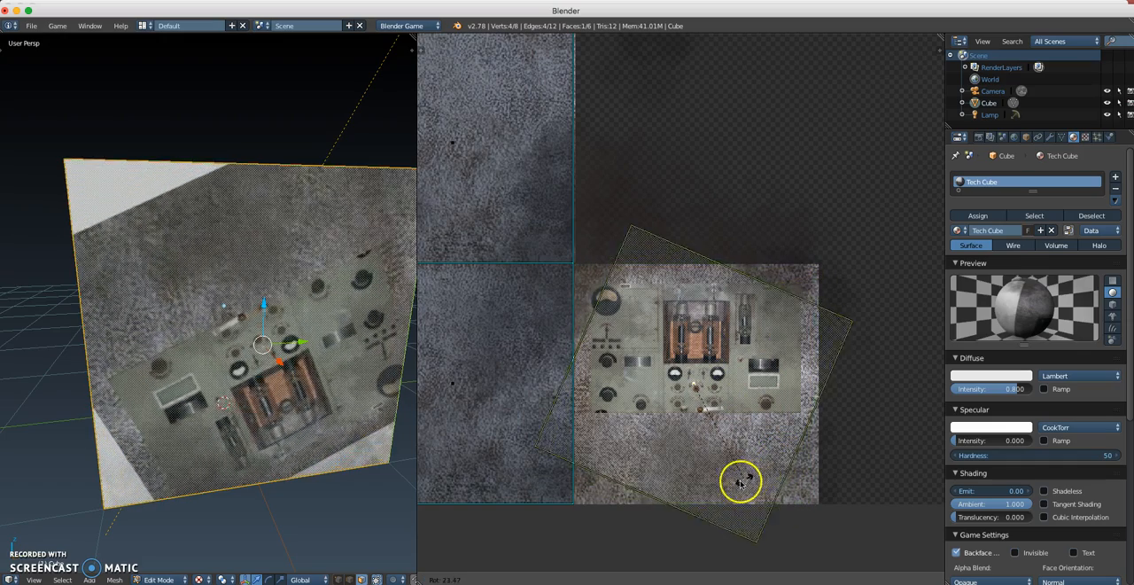
left_click_drag(740, 482, 644, 470)
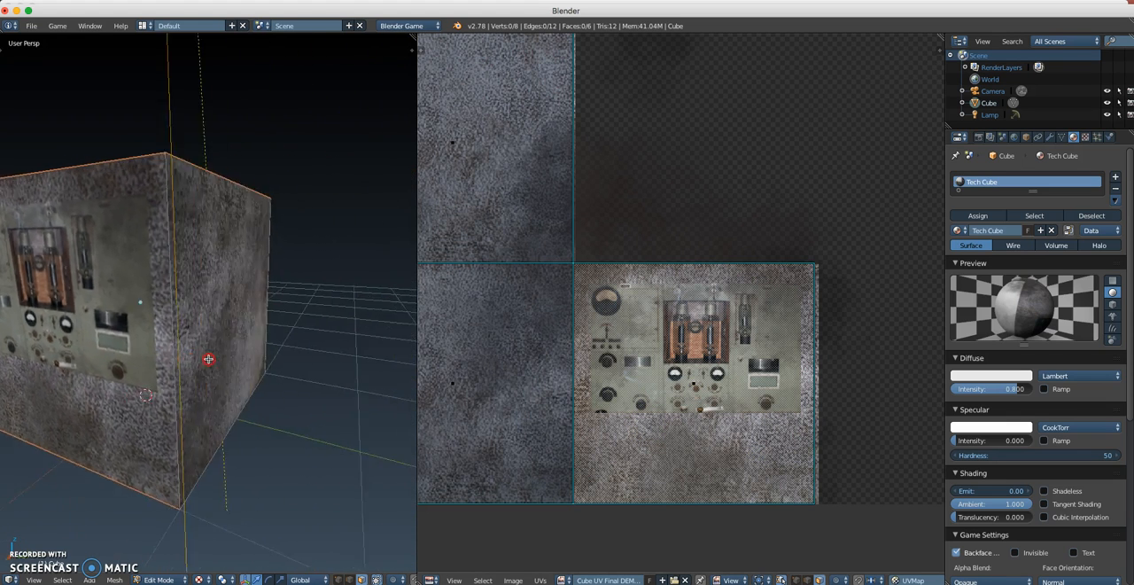
left_click_drag(209, 358, 361, 365)
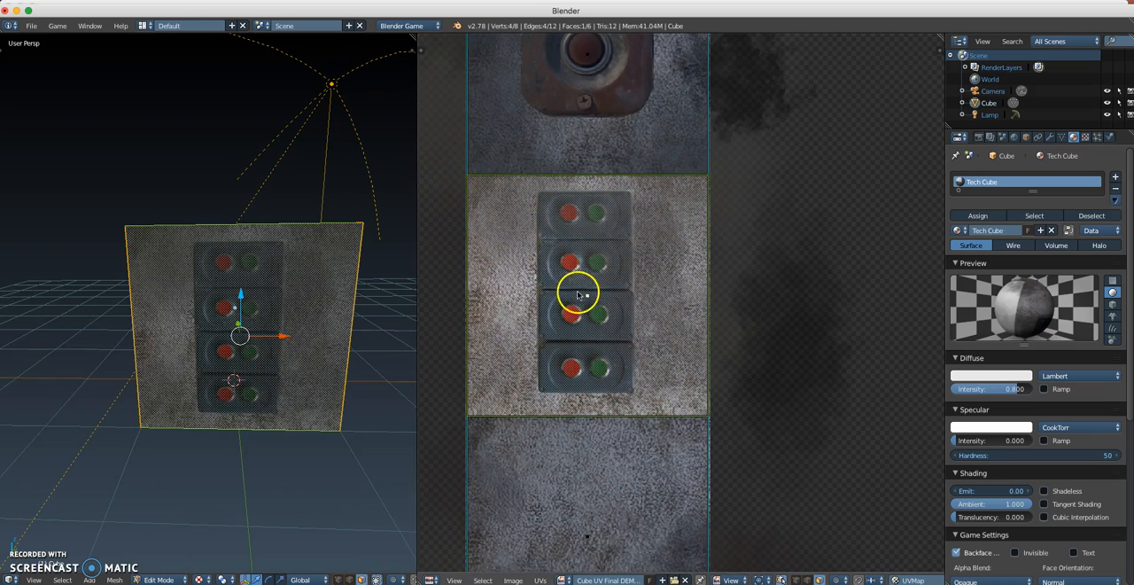
mouse_move(636, 372)
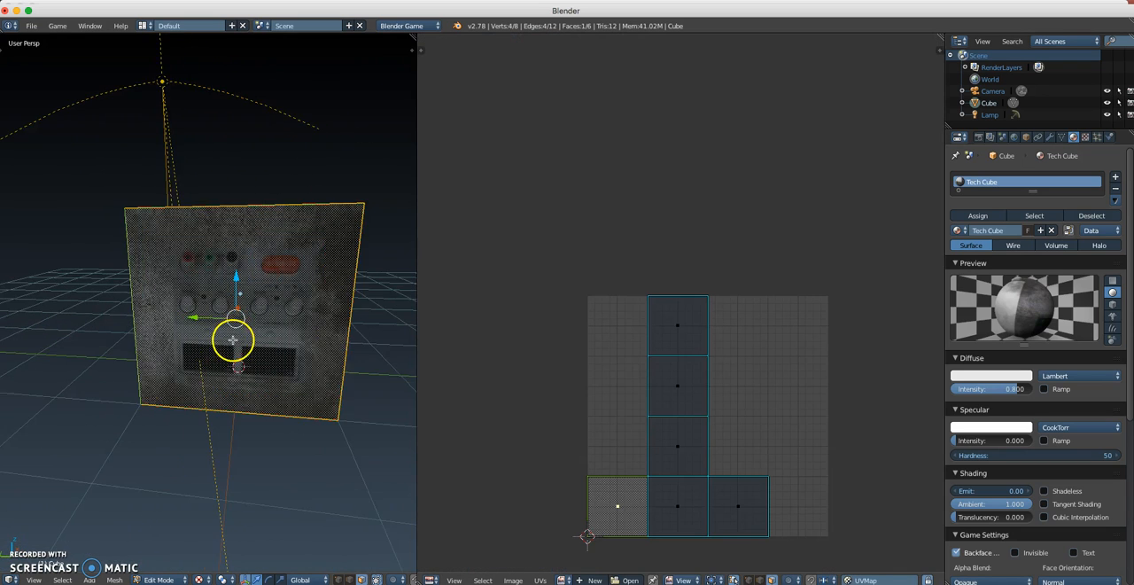
Pick the cube's texture image in the UV editor's image browser
left_click_drag(234, 341, 252, 317)
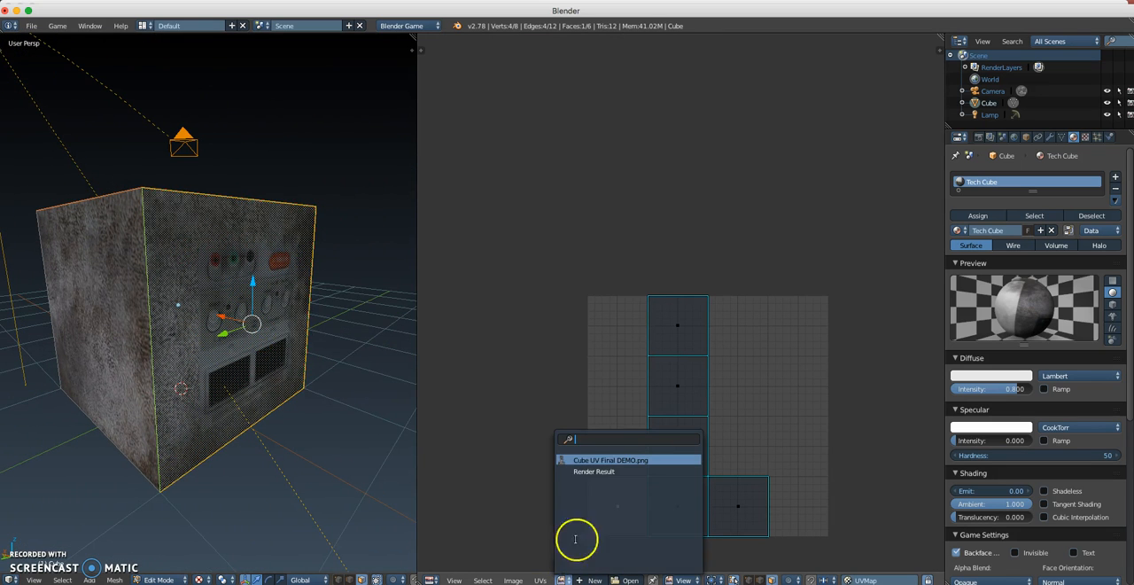
left_click(609, 458)
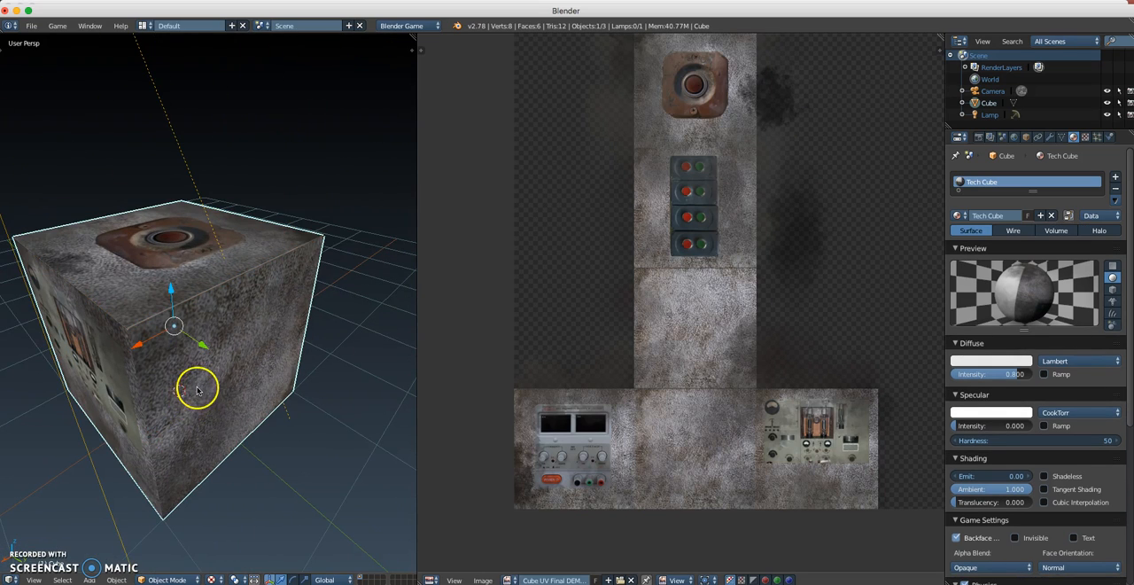
Add a plane mesh beneath the cube as a large ground surface
left_click_drag(195, 389, 386, 386)
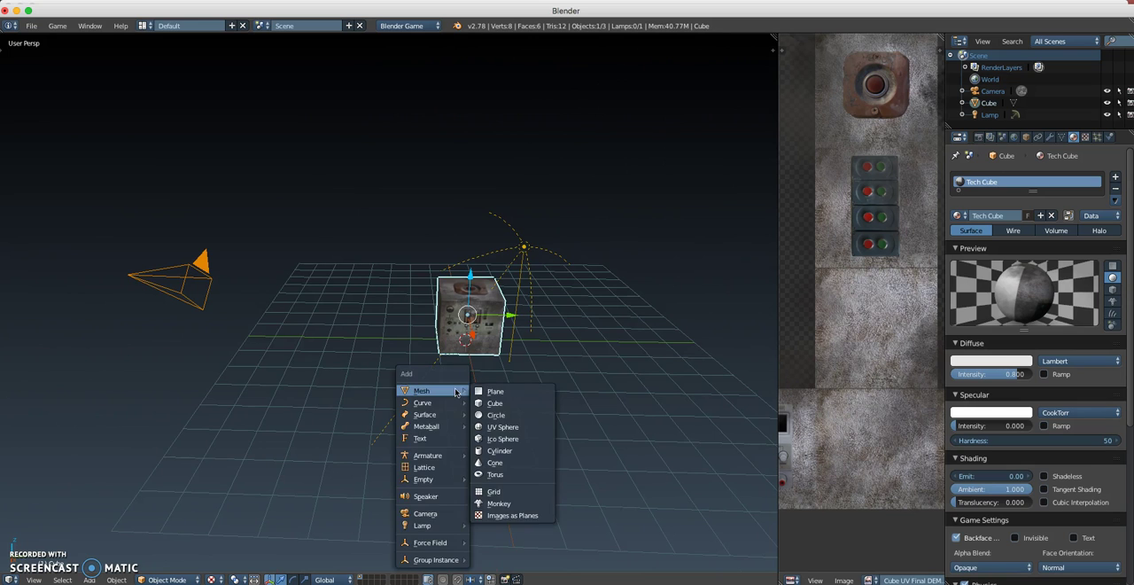
left_click(494, 390)
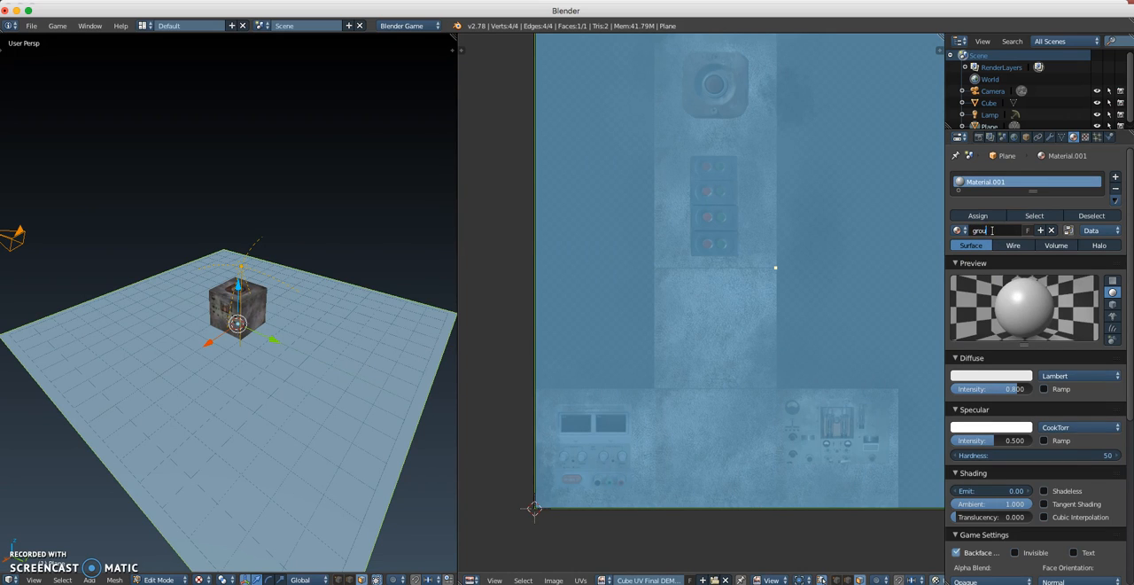
Name the plane's material 'ground Mat' and add an image texture named 'Ground Tex' for gritty gravel
type("ground Mat")
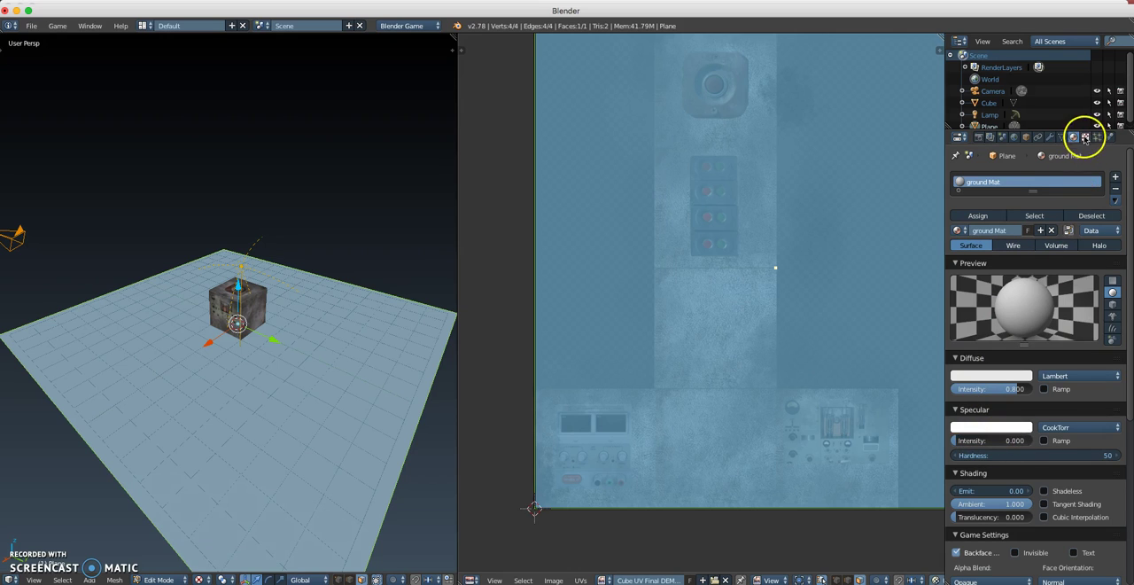
left_click(1084, 138)
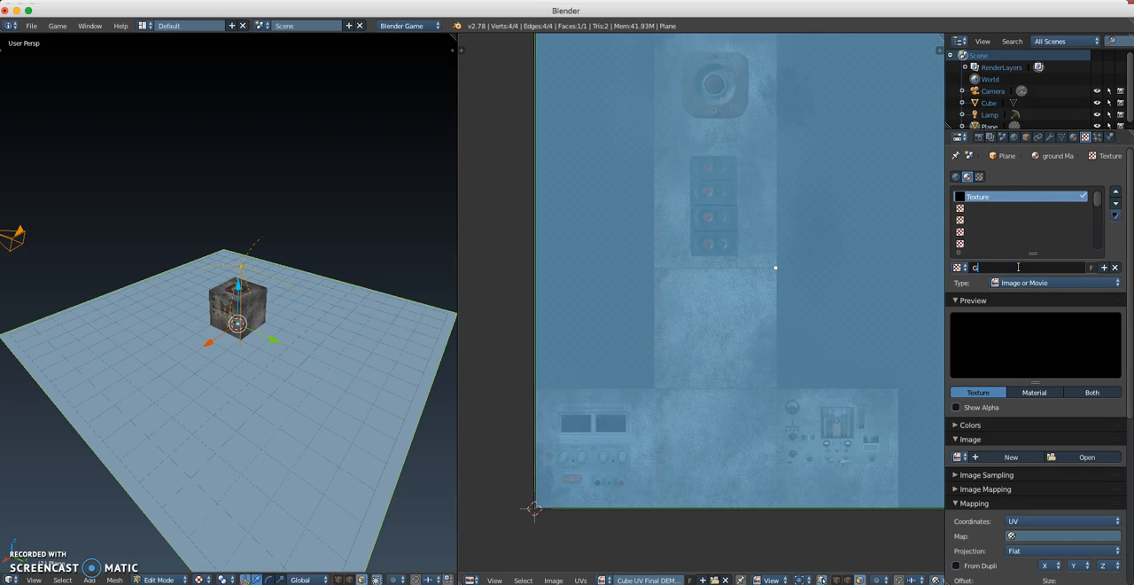
type("Ground Tex")
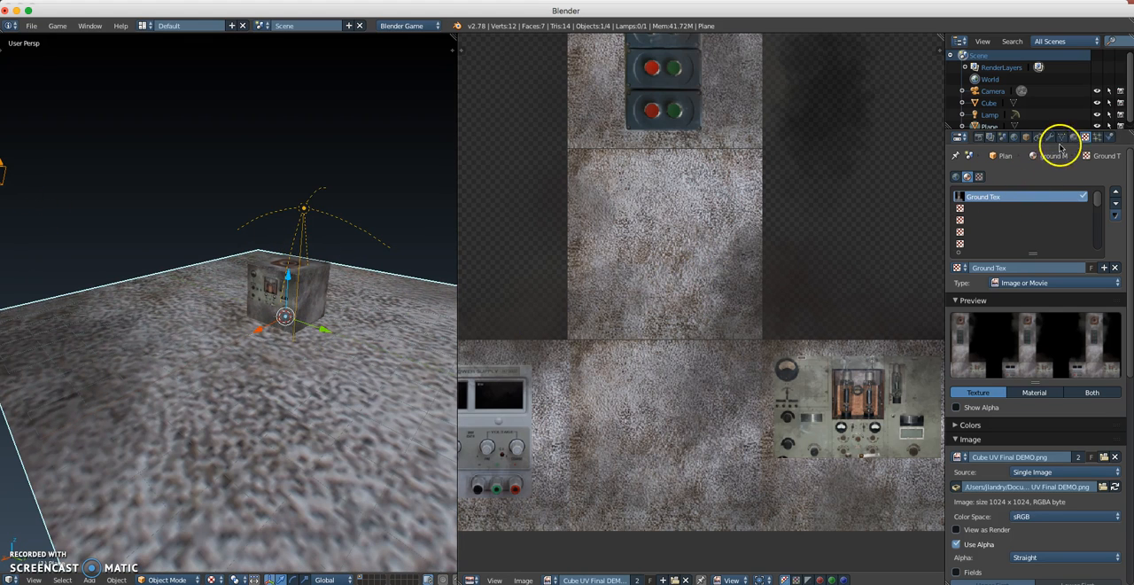
left_click(1073, 138)
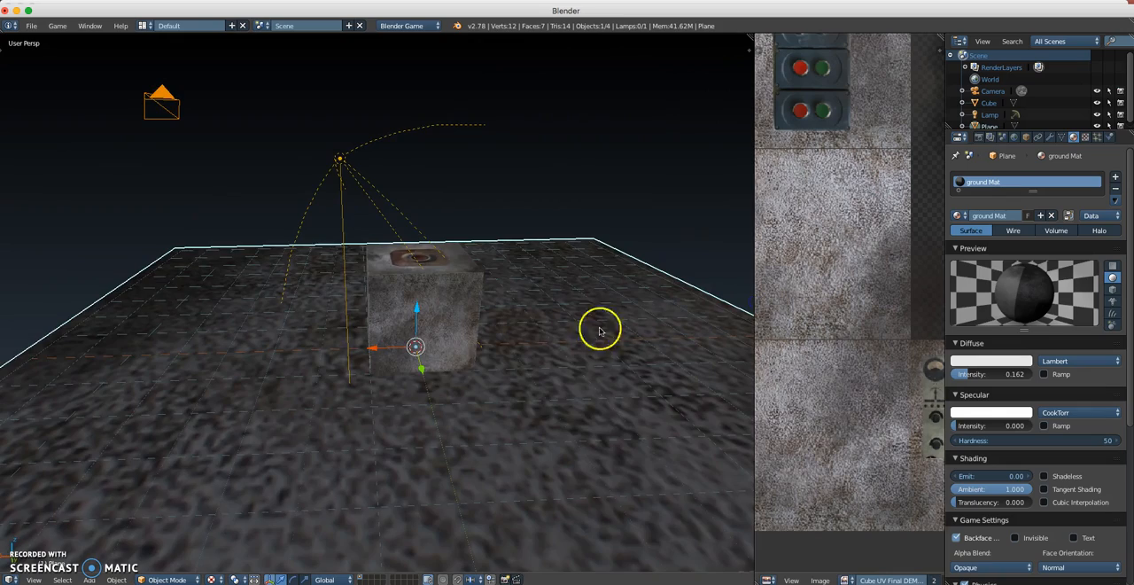
Change the lamp into a Spot light shining on the cube
left_click_drag(600, 332, 366, 357)
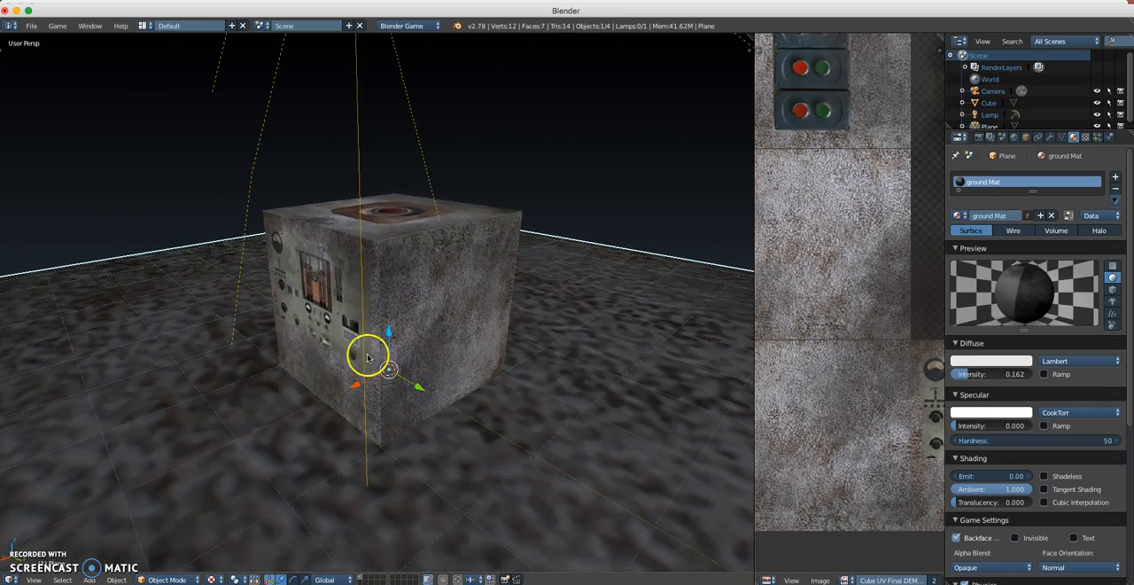
left_click_drag(368, 354, 308, 393)
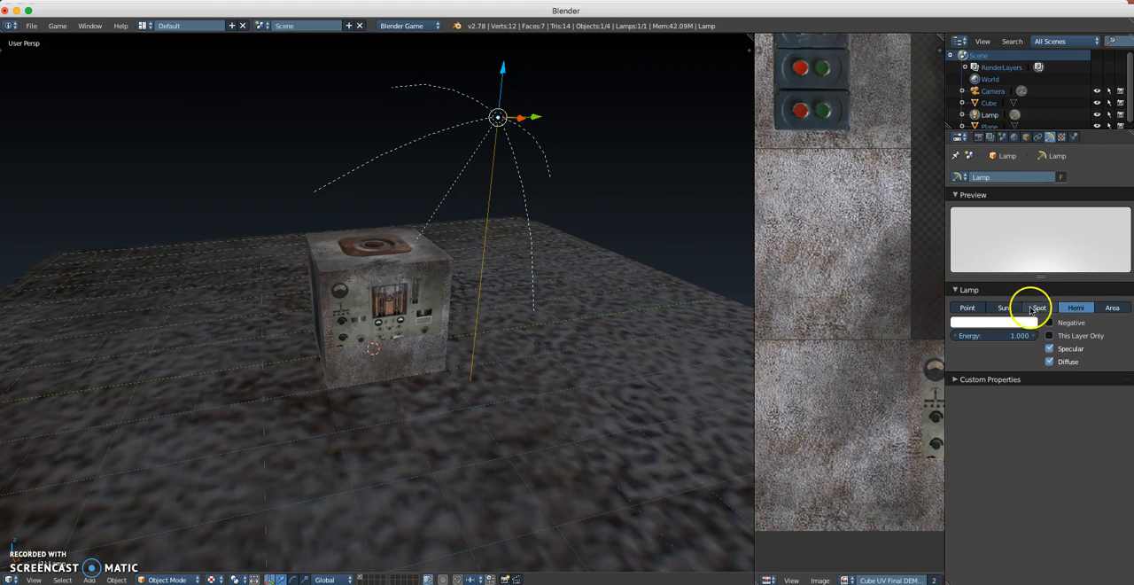
left_click(1035, 309)
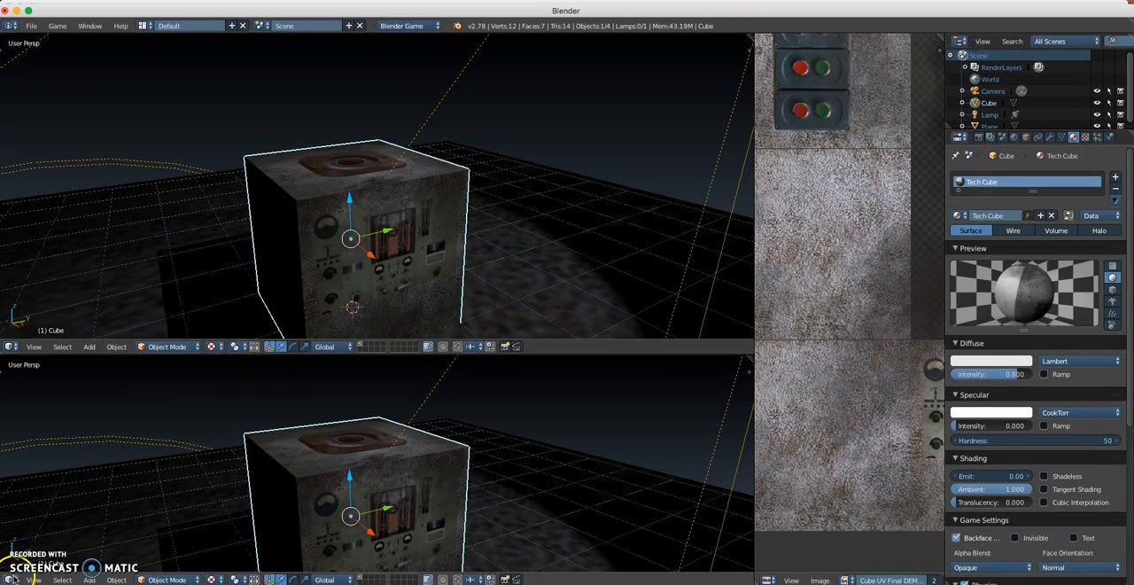
Switch the lower area to the Logic Editor and give the cube a Keyboard sensor
left_click(12, 581)
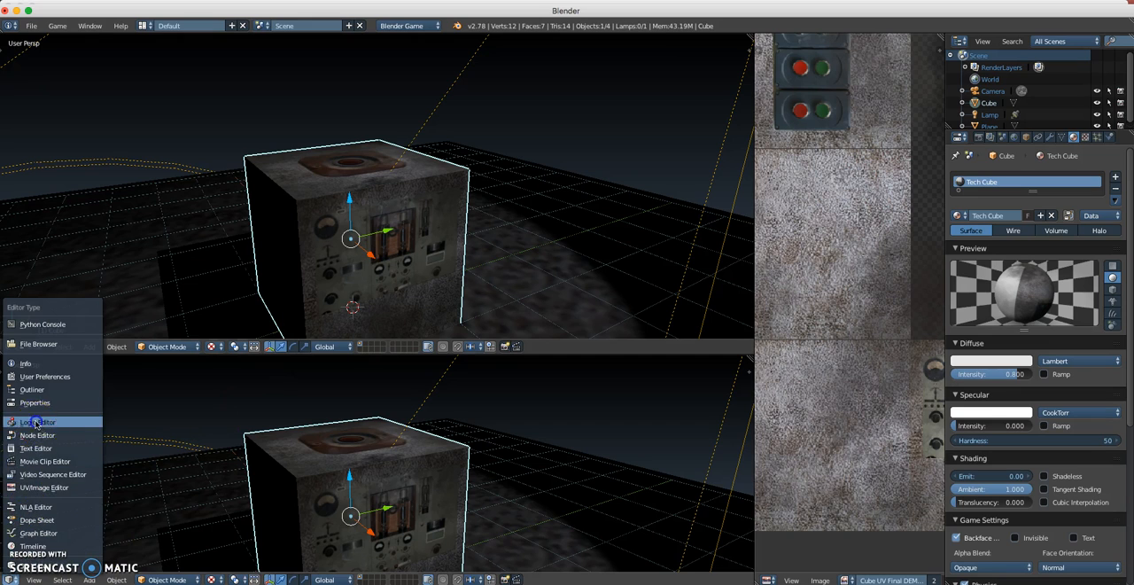
left_click(36, 421)
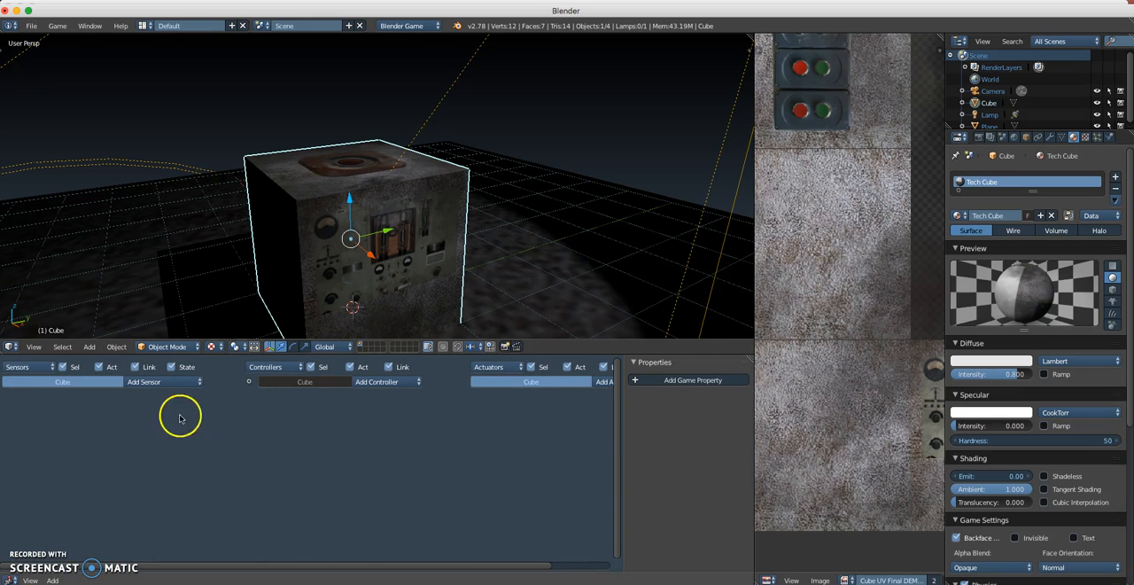
left_click(163, 382)
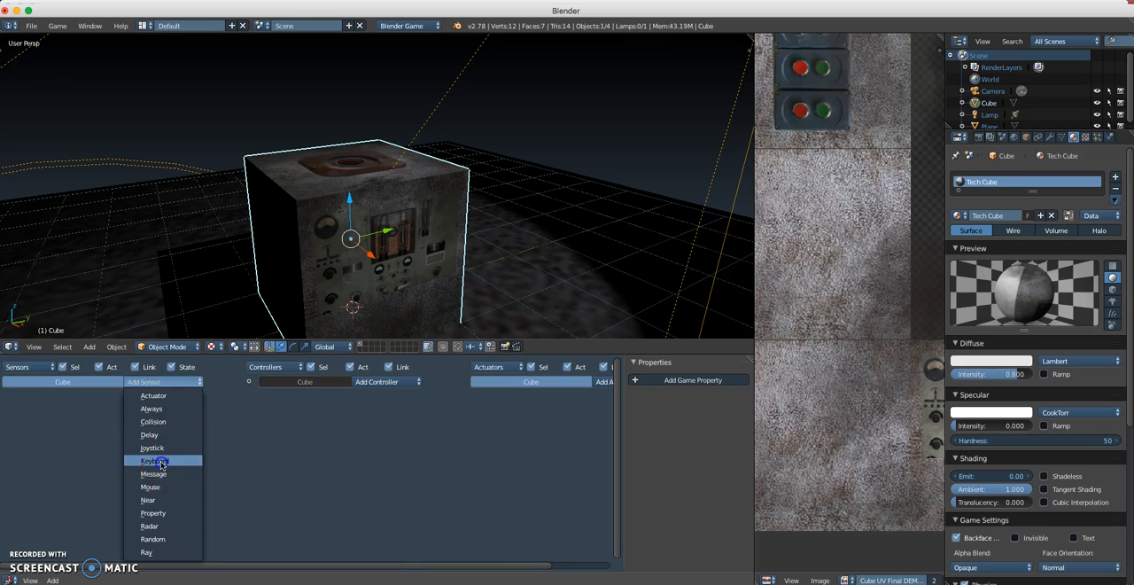
left_click(152, 460)
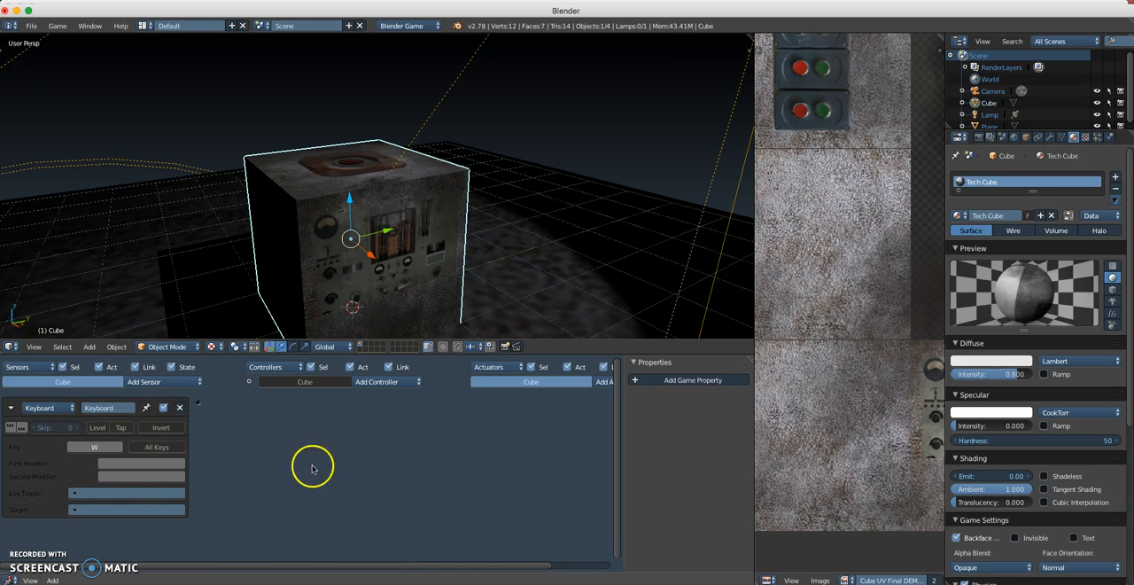
left_click(563, 381)
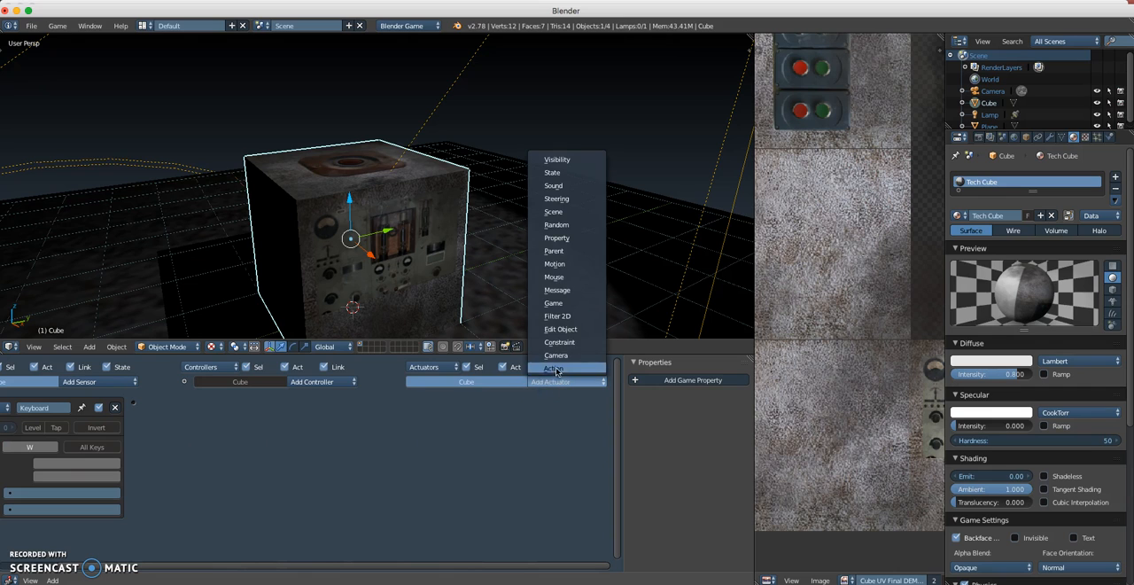
mouse_move(560, 229)
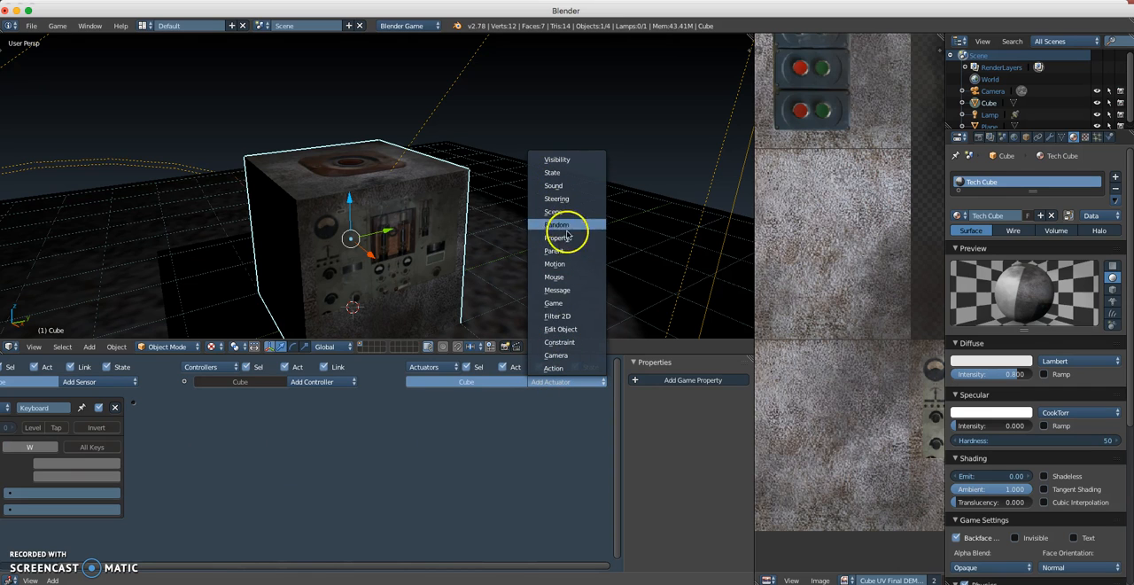